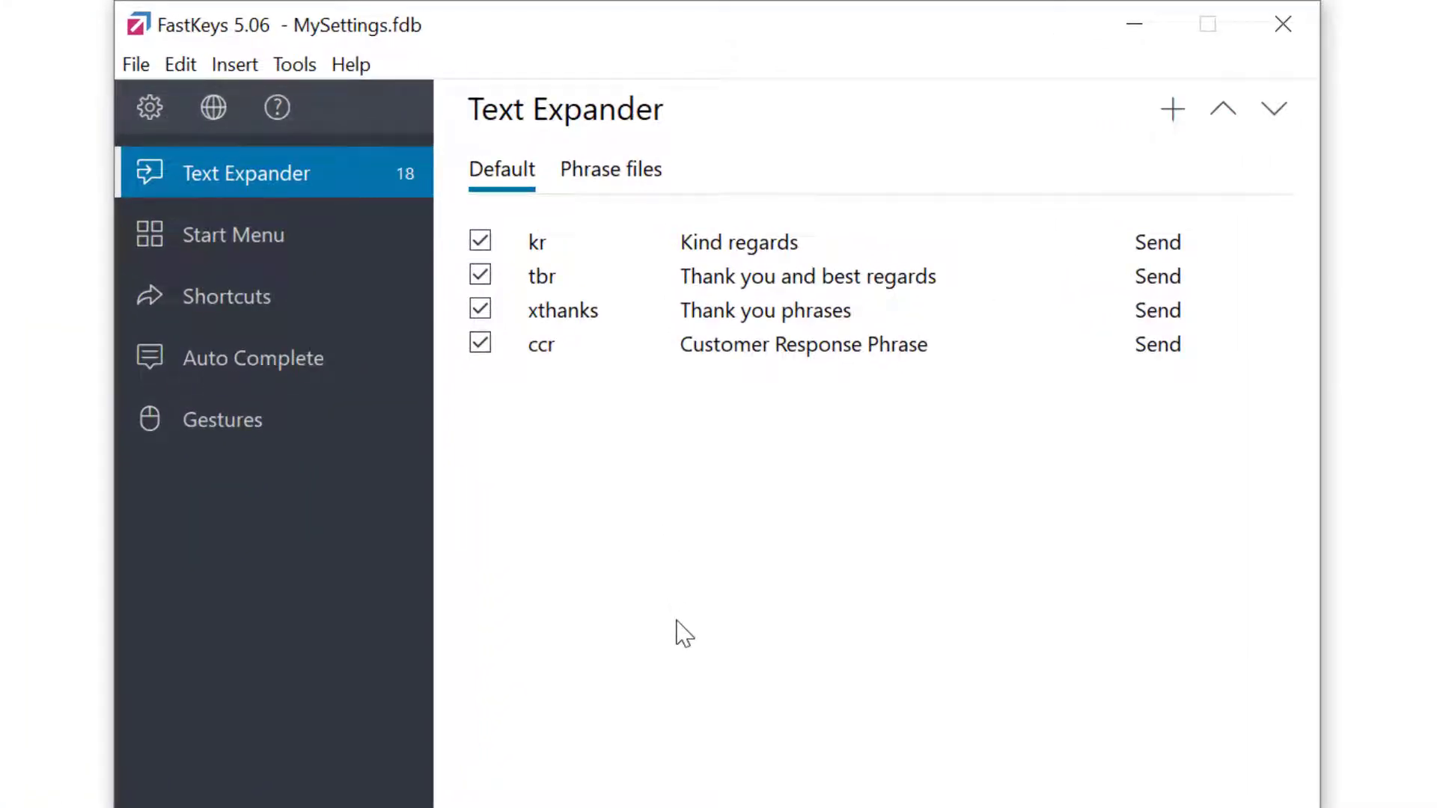
{"action": "mouse_move", "coordinate": [868, 440]}
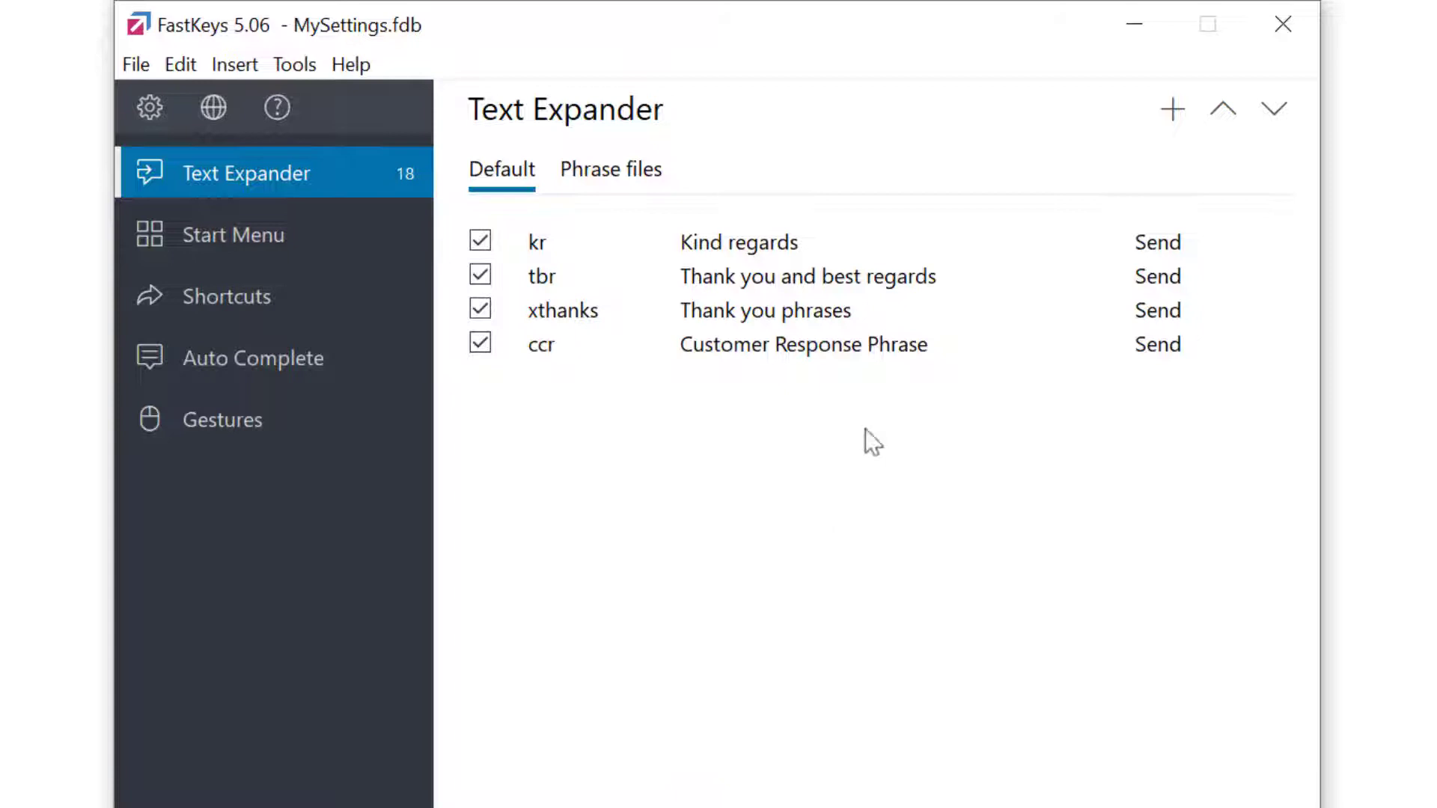
- Create a new Send-type phrase and enter the John Smith signature block as its text
{"action": "left_click", "coordinate": [1171, 108]}
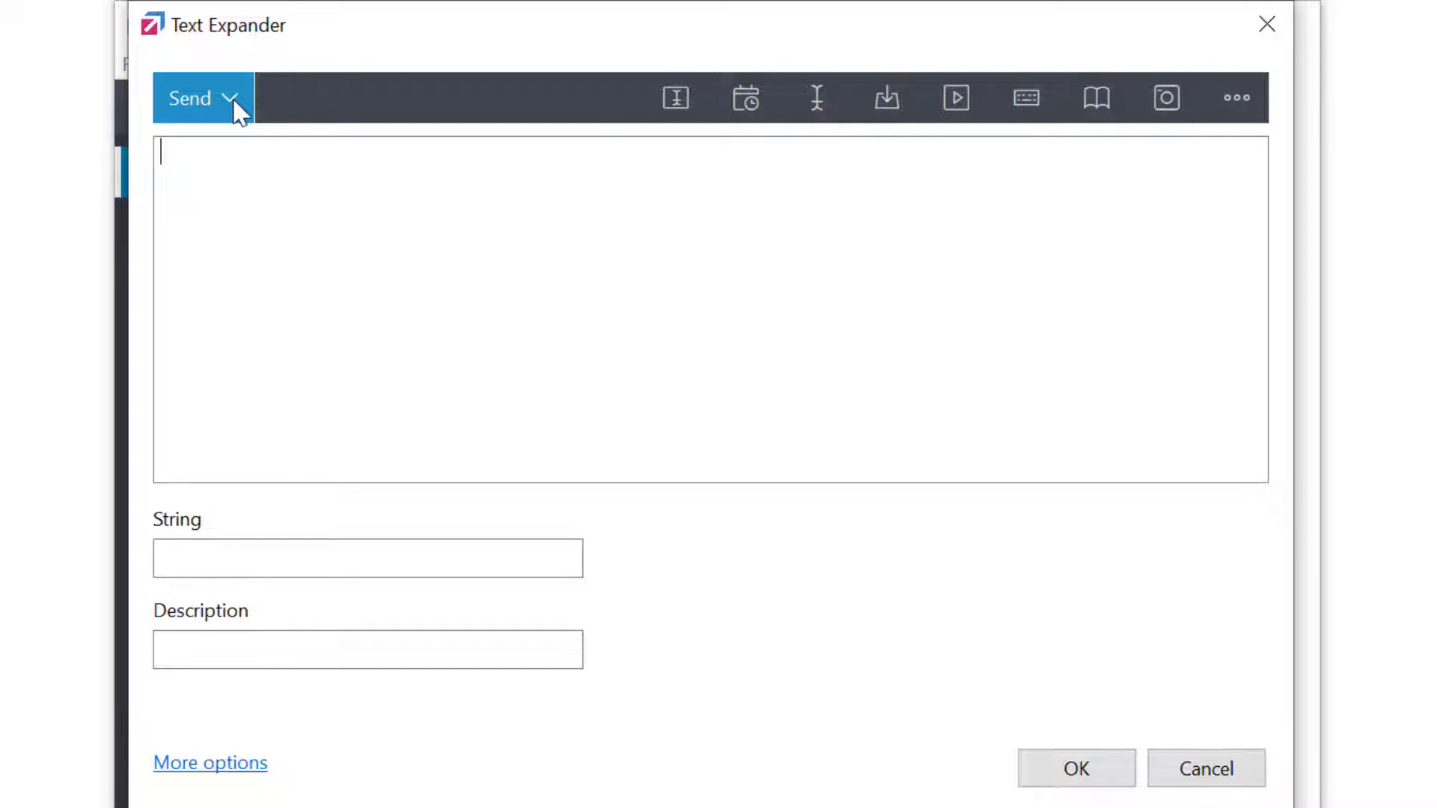
{"action": "left_click", "coordinate": [232, 99]}
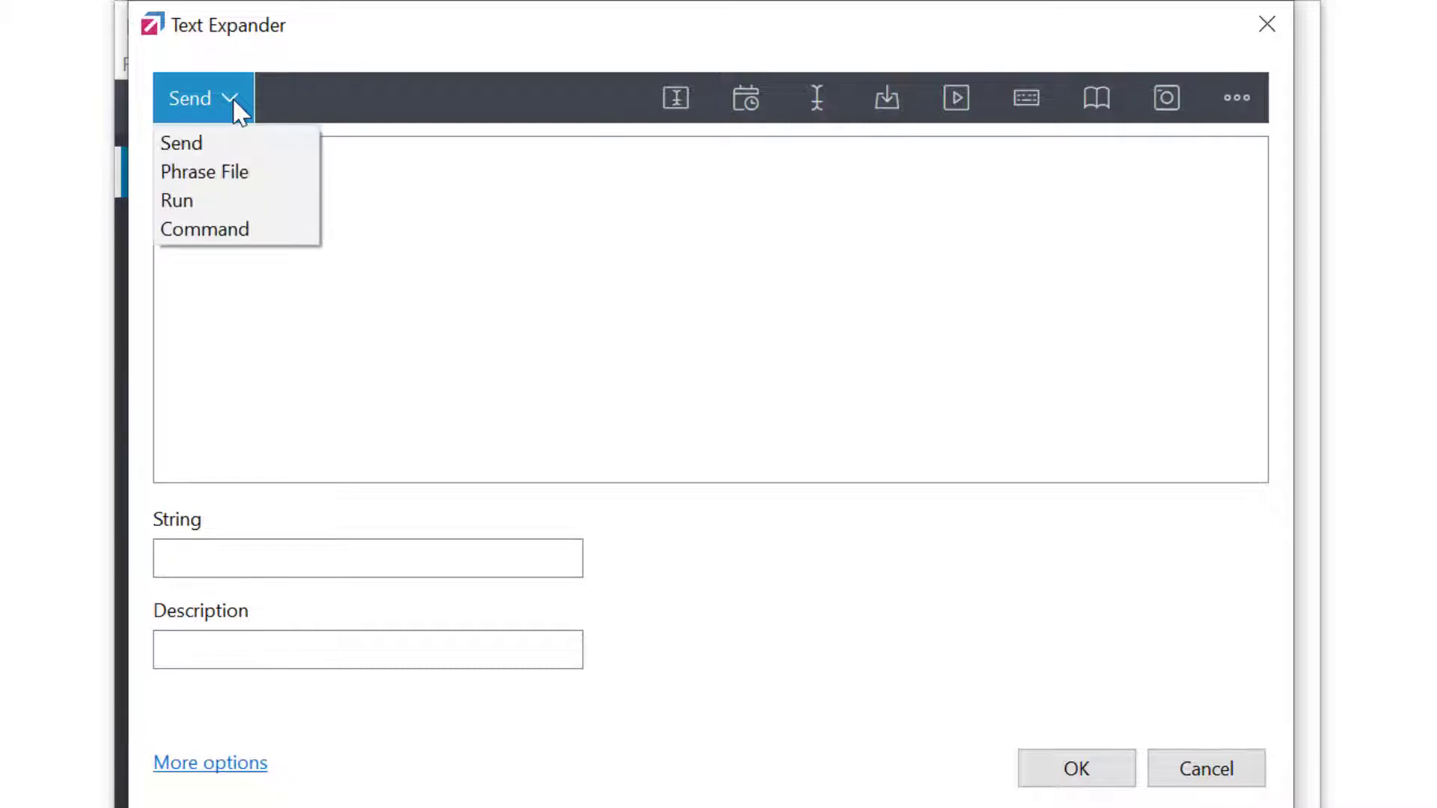
{"action": "mouse_move", "coordinate": [229, 143]}
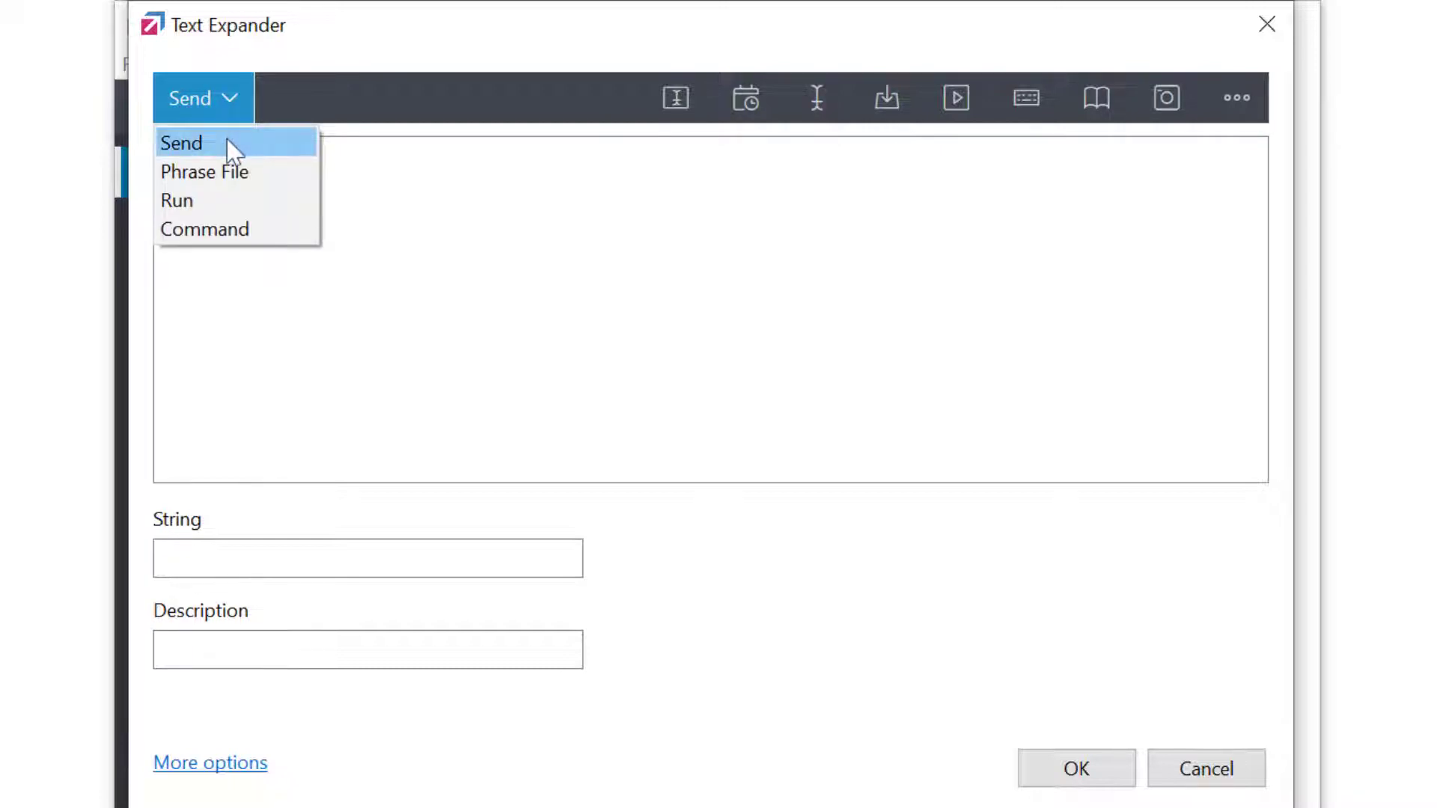
{"action": "left_click", "coordinate": [181, 142]}
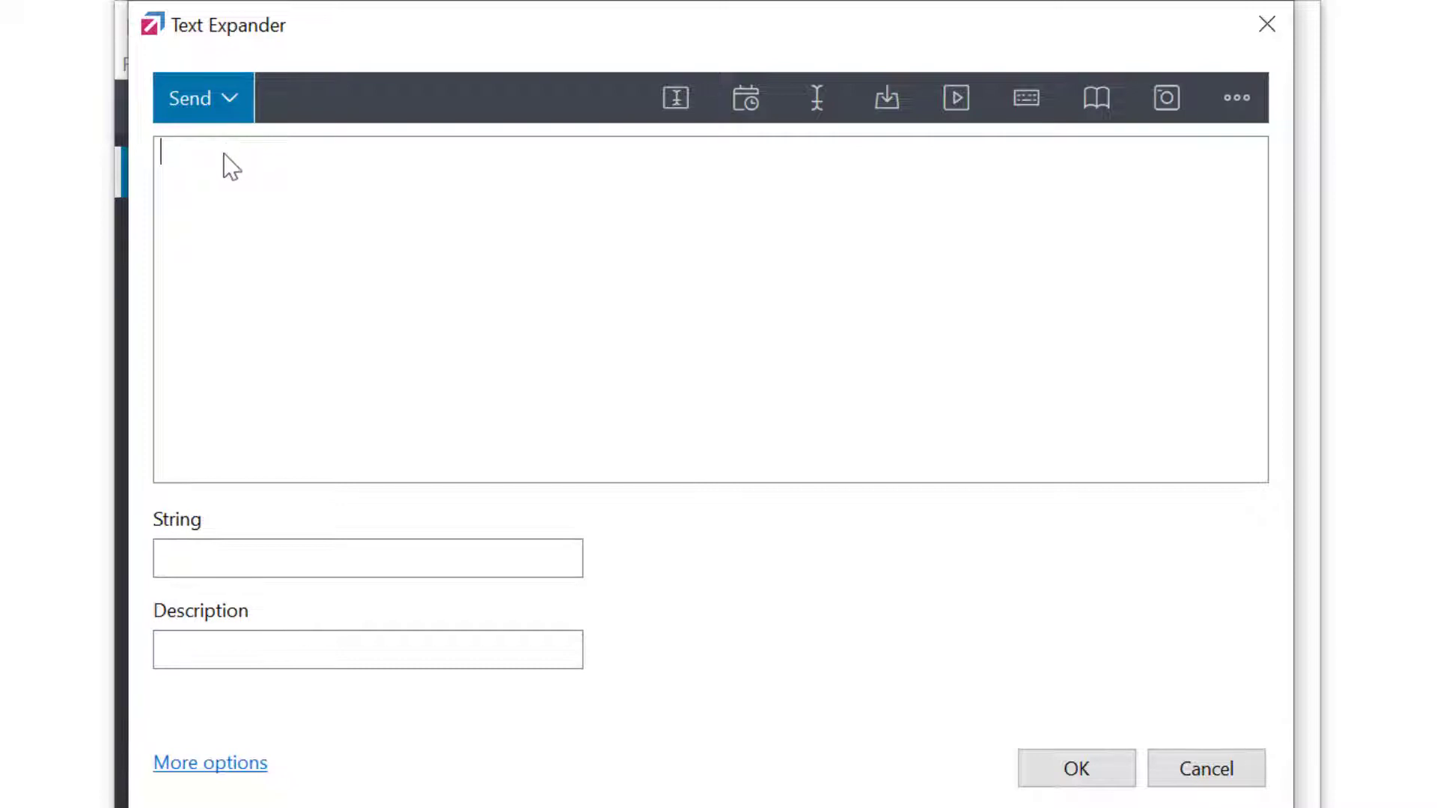
{"action": "mouse_move", "coordinate": [223, 169]}
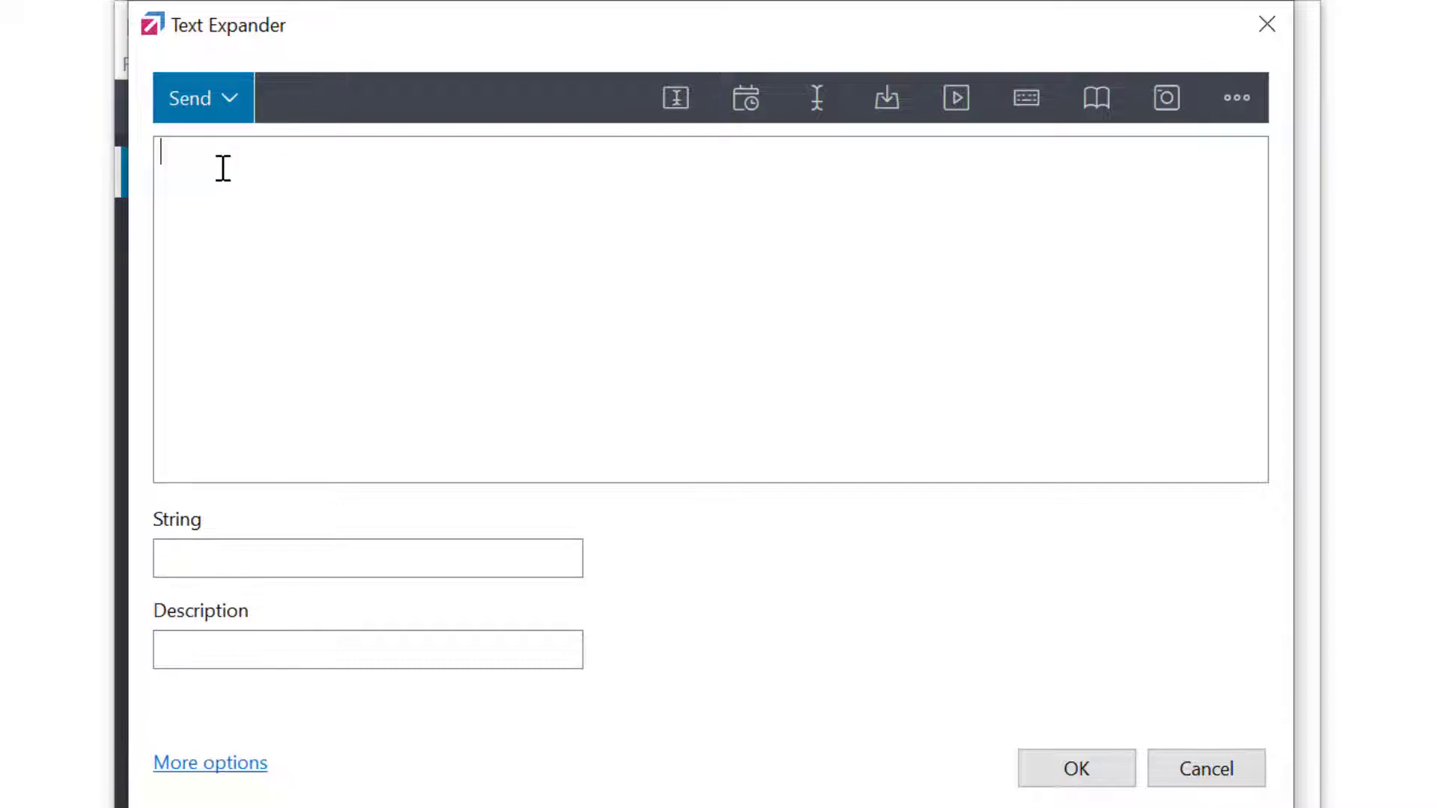
{"action": "type", "text": "John Smith"}
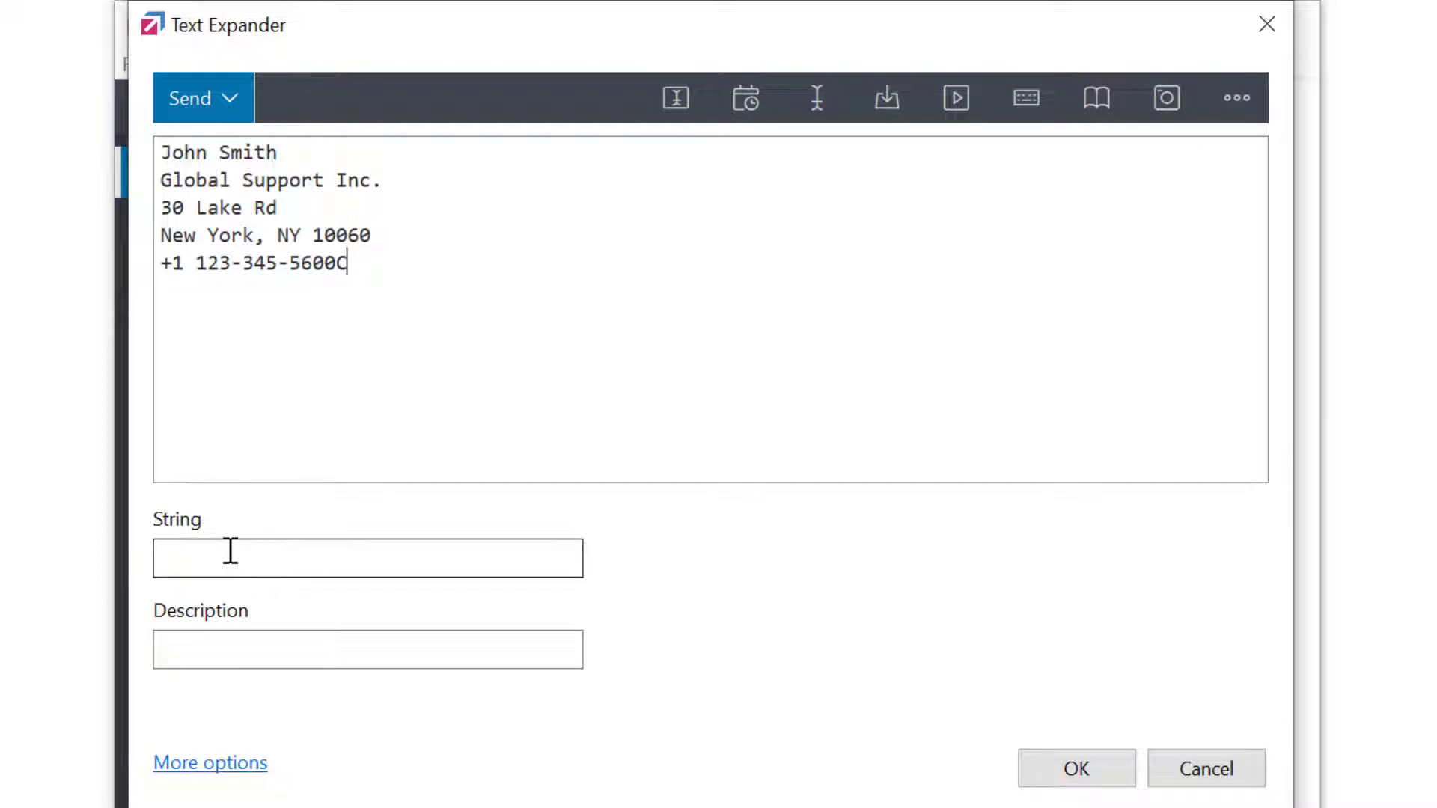
- Set the abbreviation to 'sig' and the description to 'My Signature'
{"action": "left_click", "coordinate": [367, 559]}
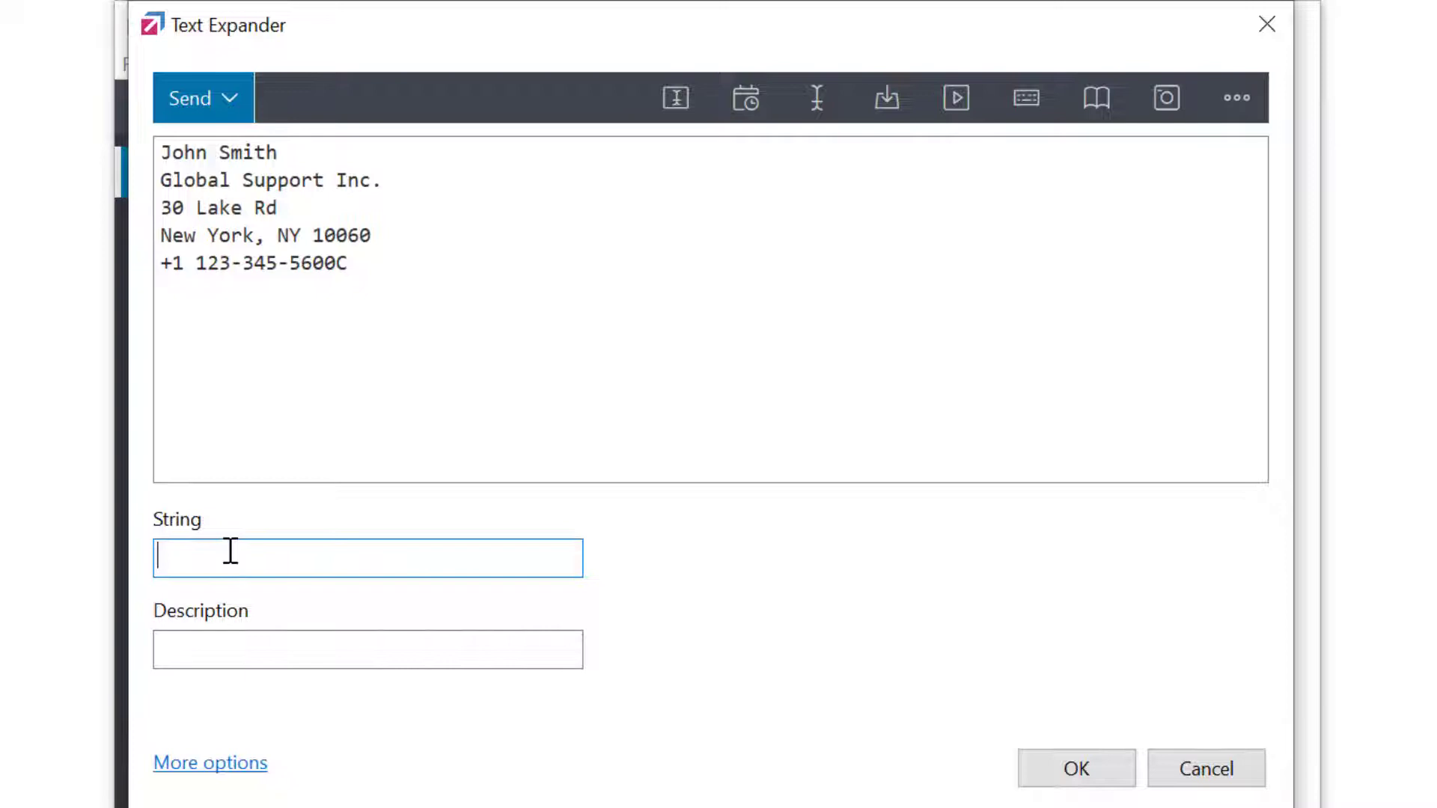
{"action": "type", "text": "sig"}
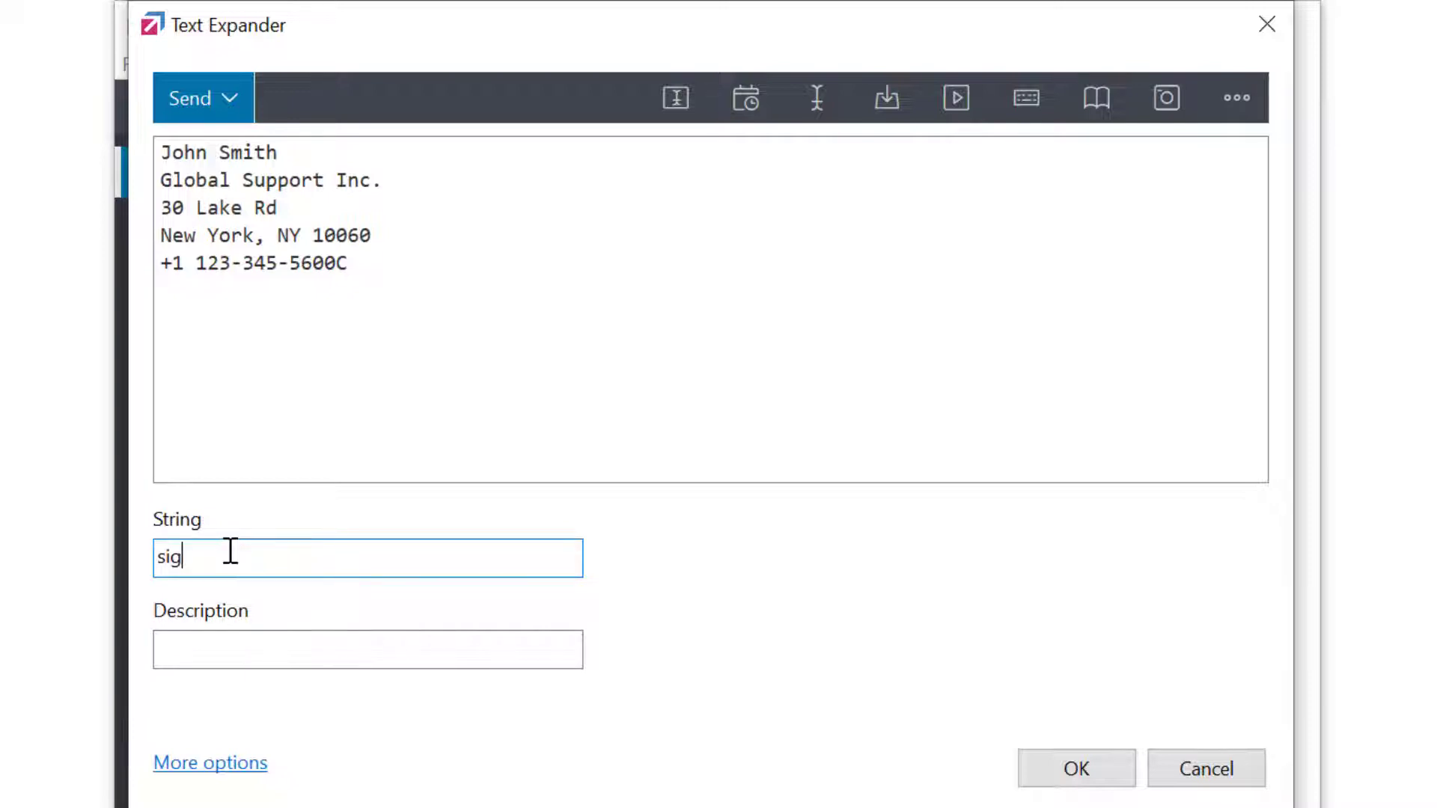
{"action": "left_click", "coordinate": [366, 648]}
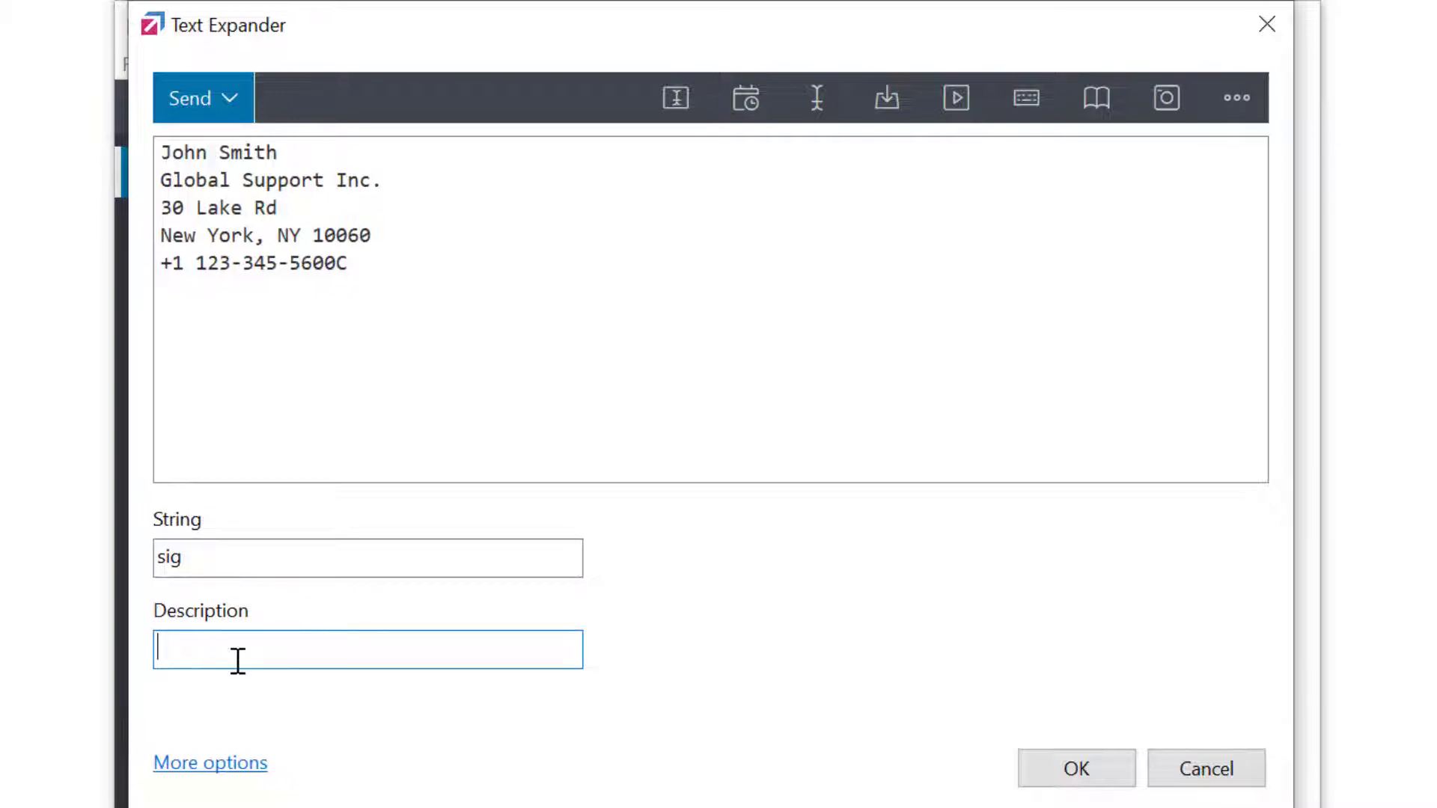
{"action": "type", "text": "My Signature"}
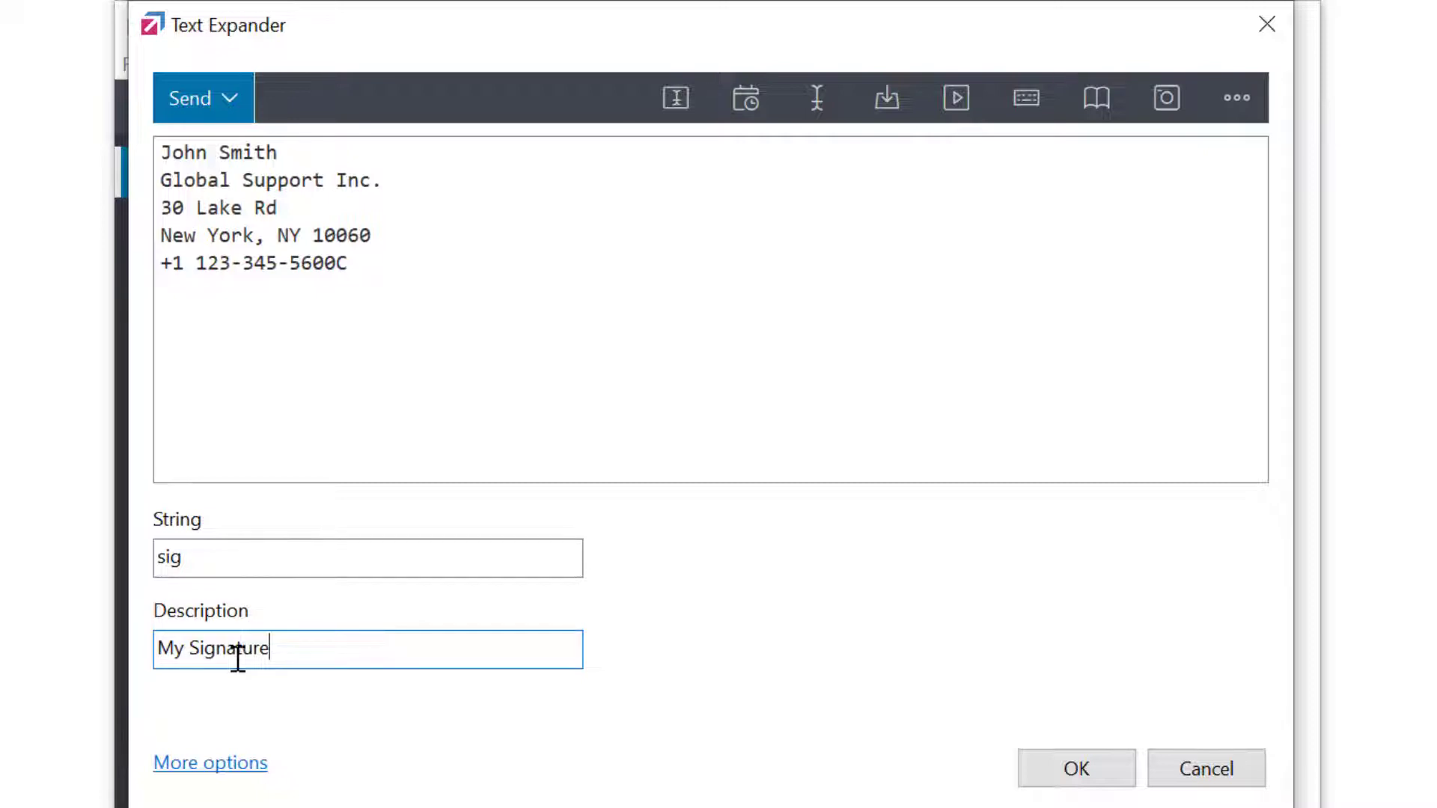
{"action": "left_click", "coordinate": [1076, 768]}
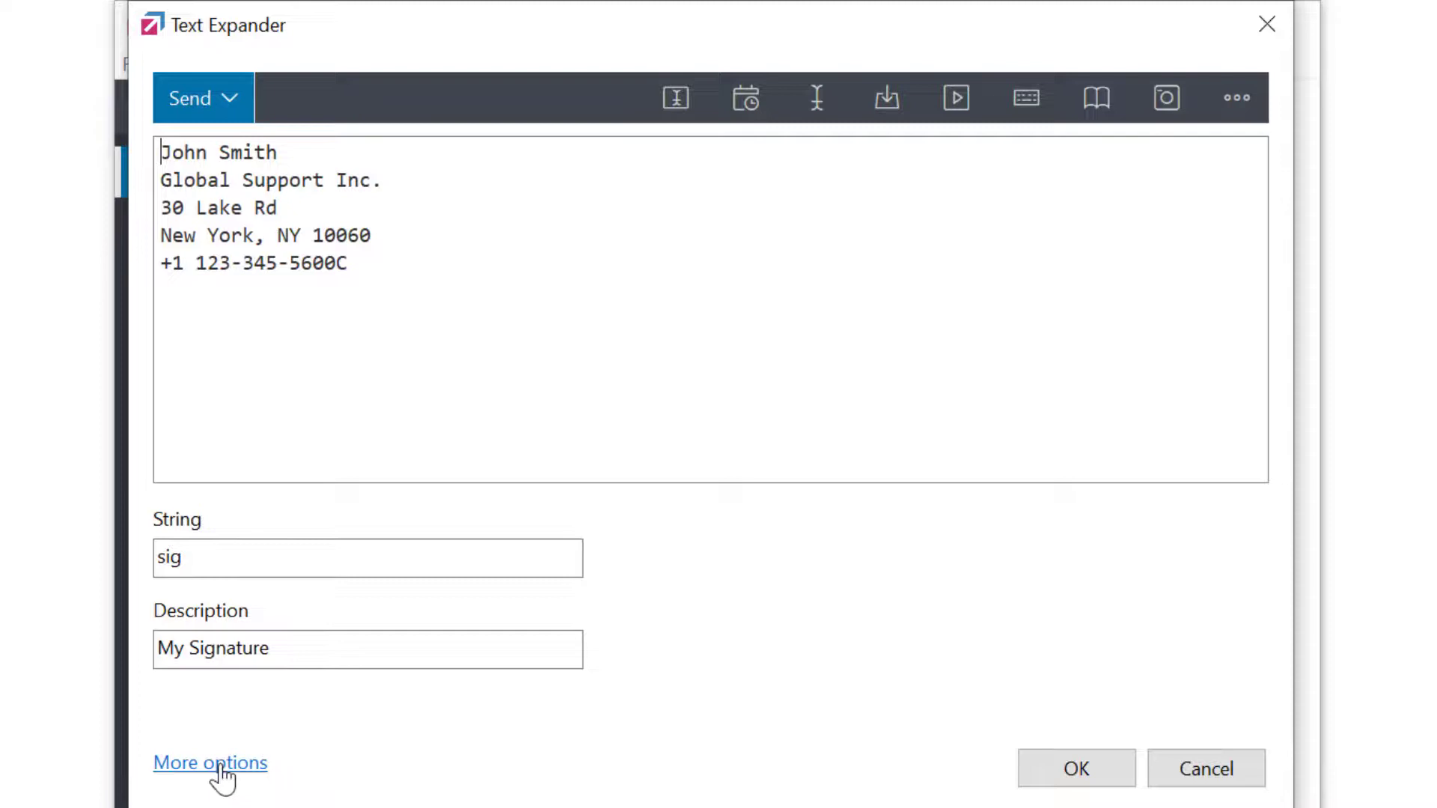
- Toggle Trigger immediately, Case sensitive and Manual confirmation on and off, then expand sig in a blank document
{"action": "left_click", "coordinate": [209, 762]}
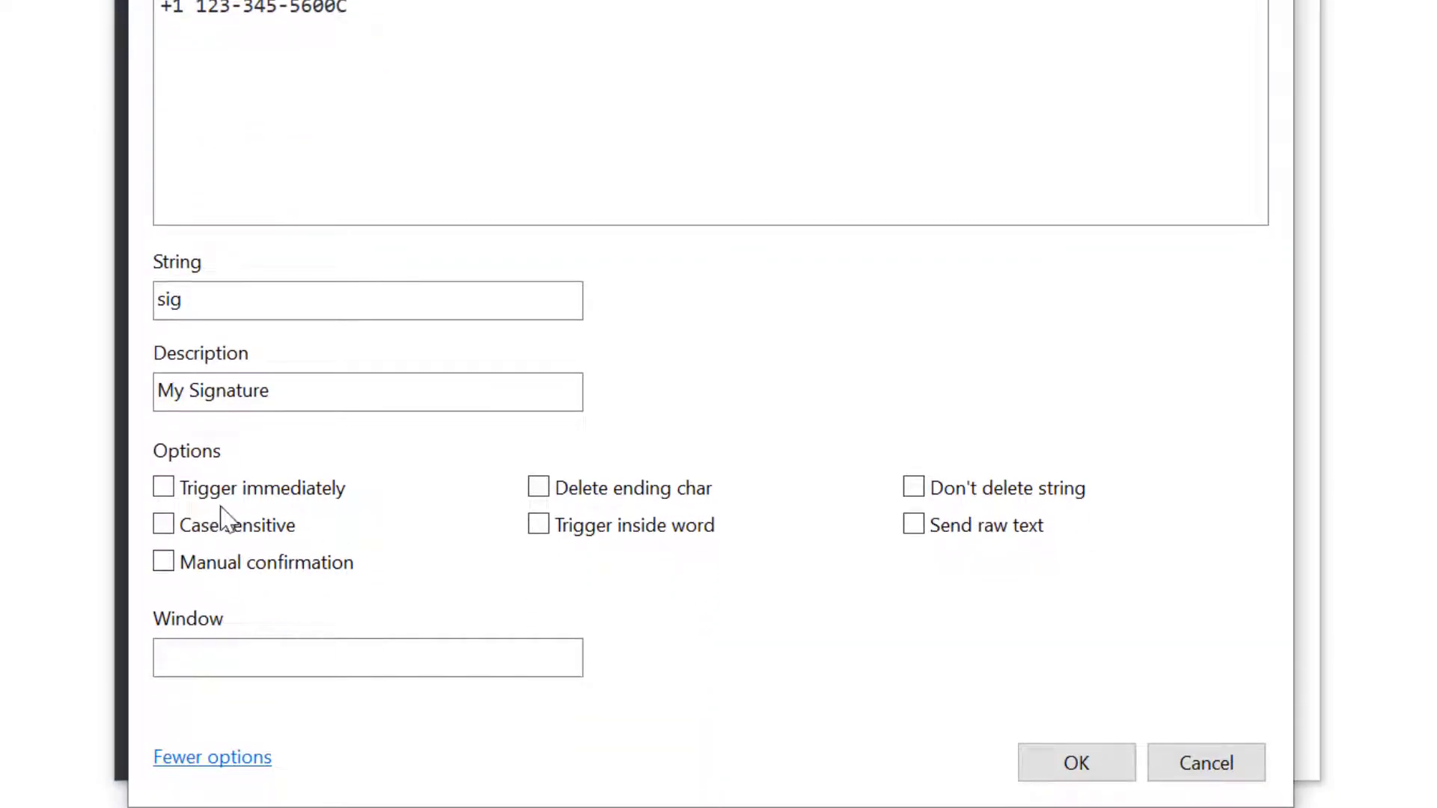
{"action": "left_click", "coordinate": [164, 486]}
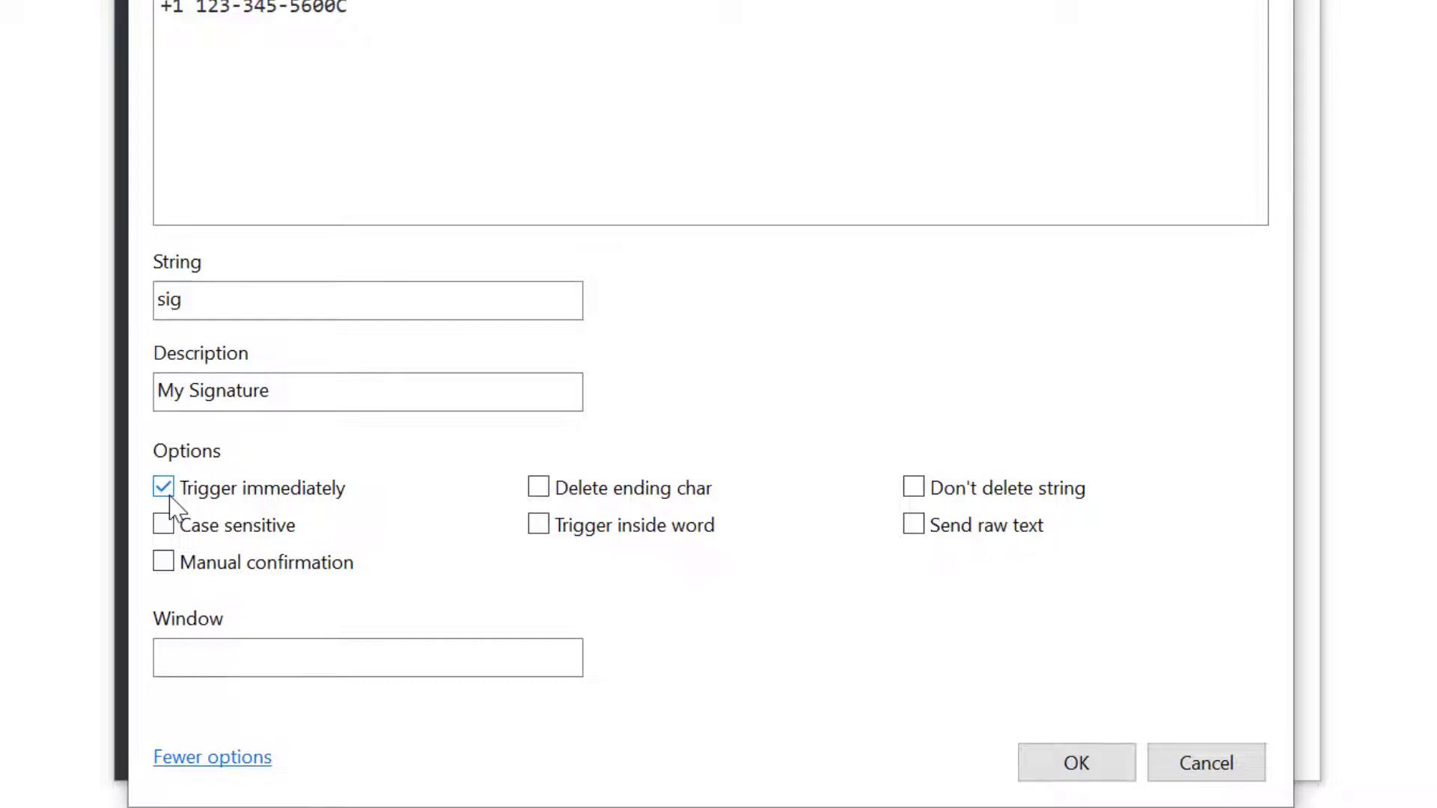
{"action": "left_click", "coordinate": [1075, 762]}
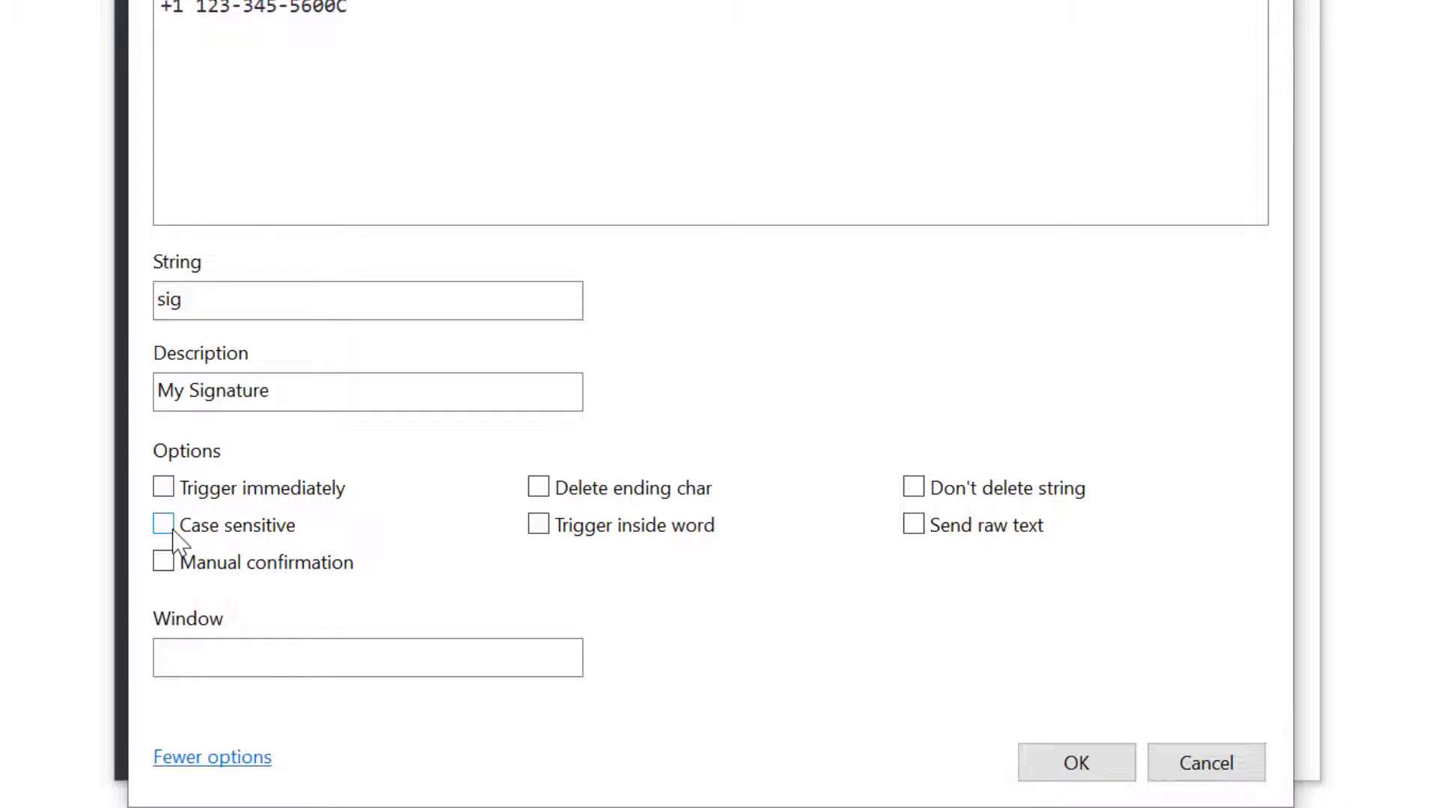
{"action": "left_click", "coordinate": [163, 524]}
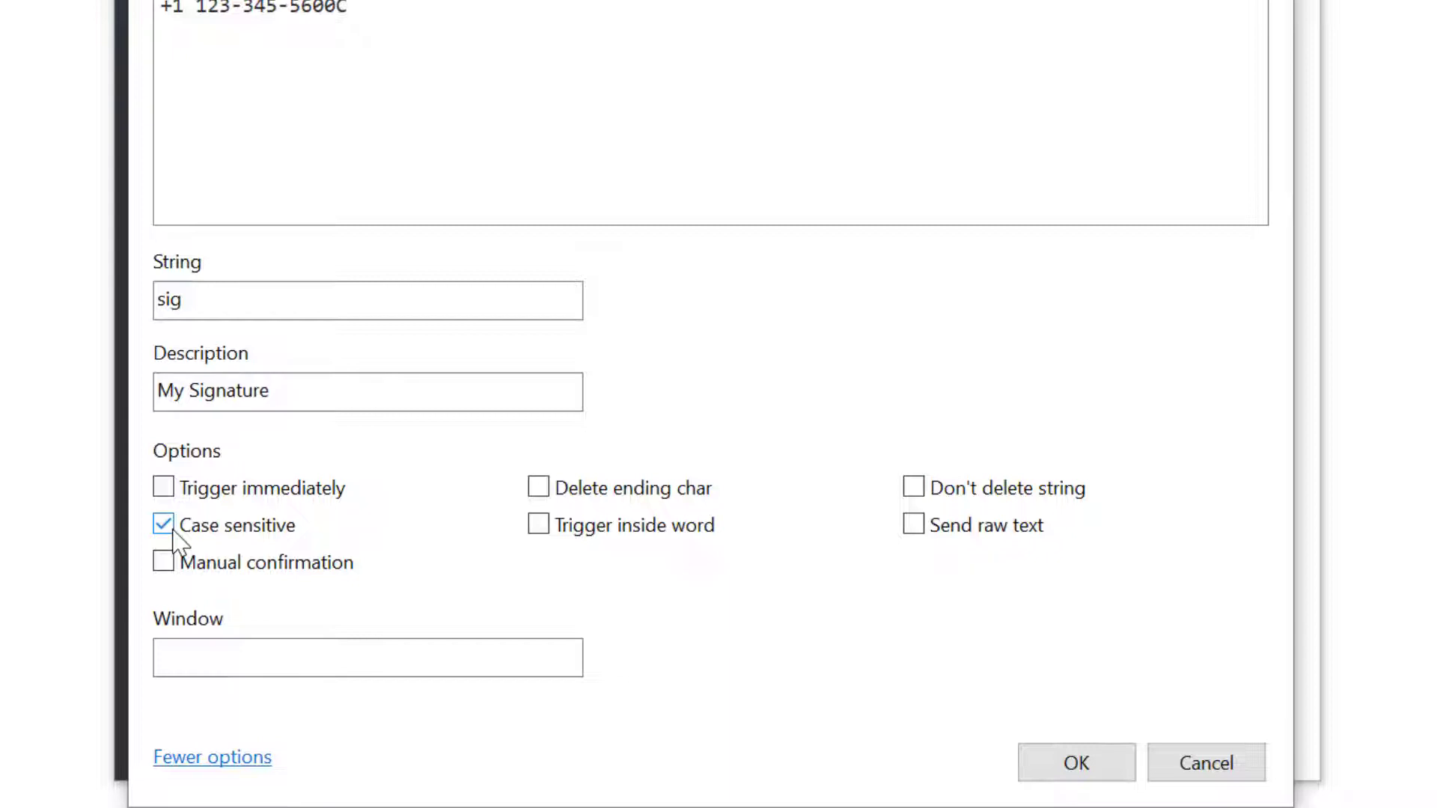
{"action": "left_click", "coordinate": [1075, 762]}
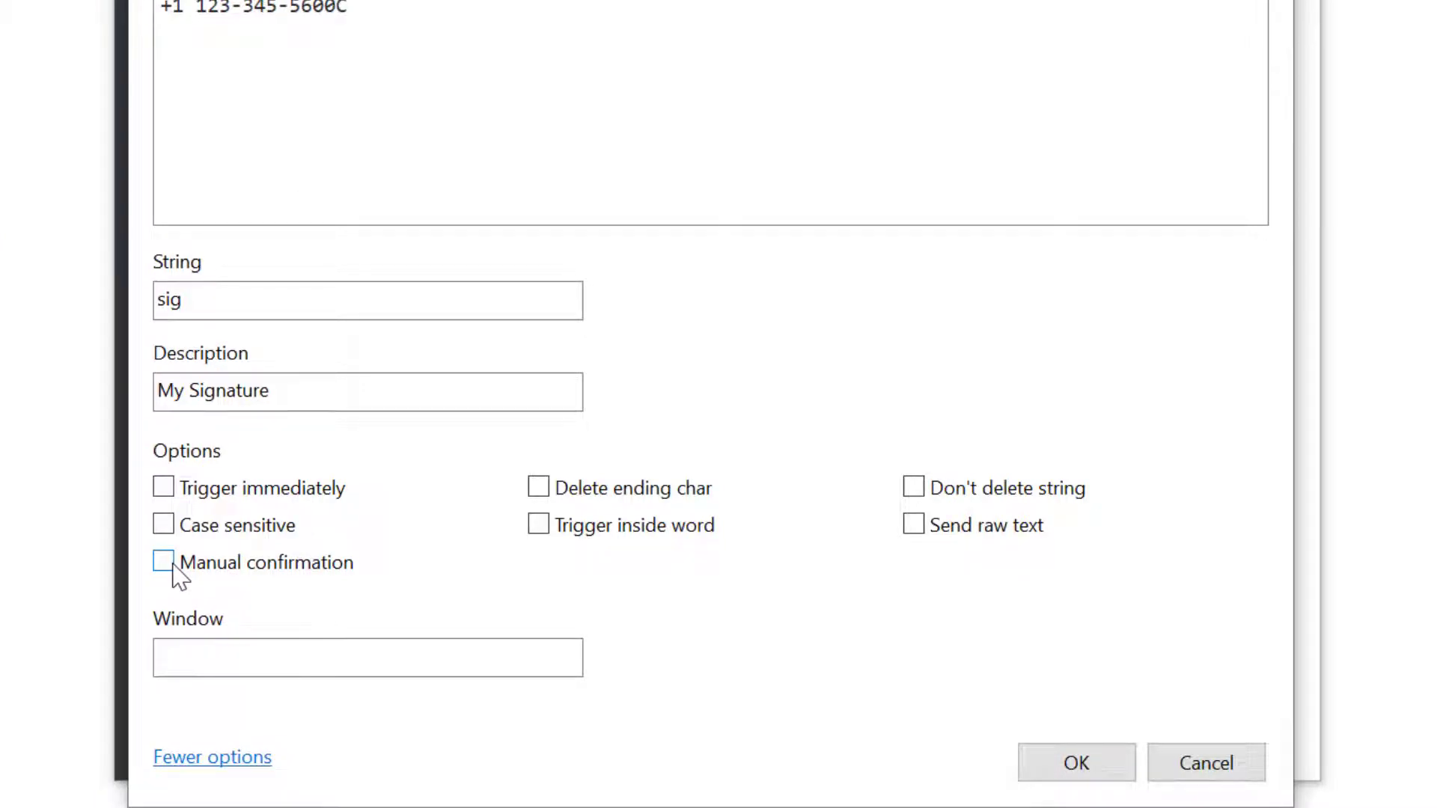
{"action": "left_click", "coordinate": [163, 561]}
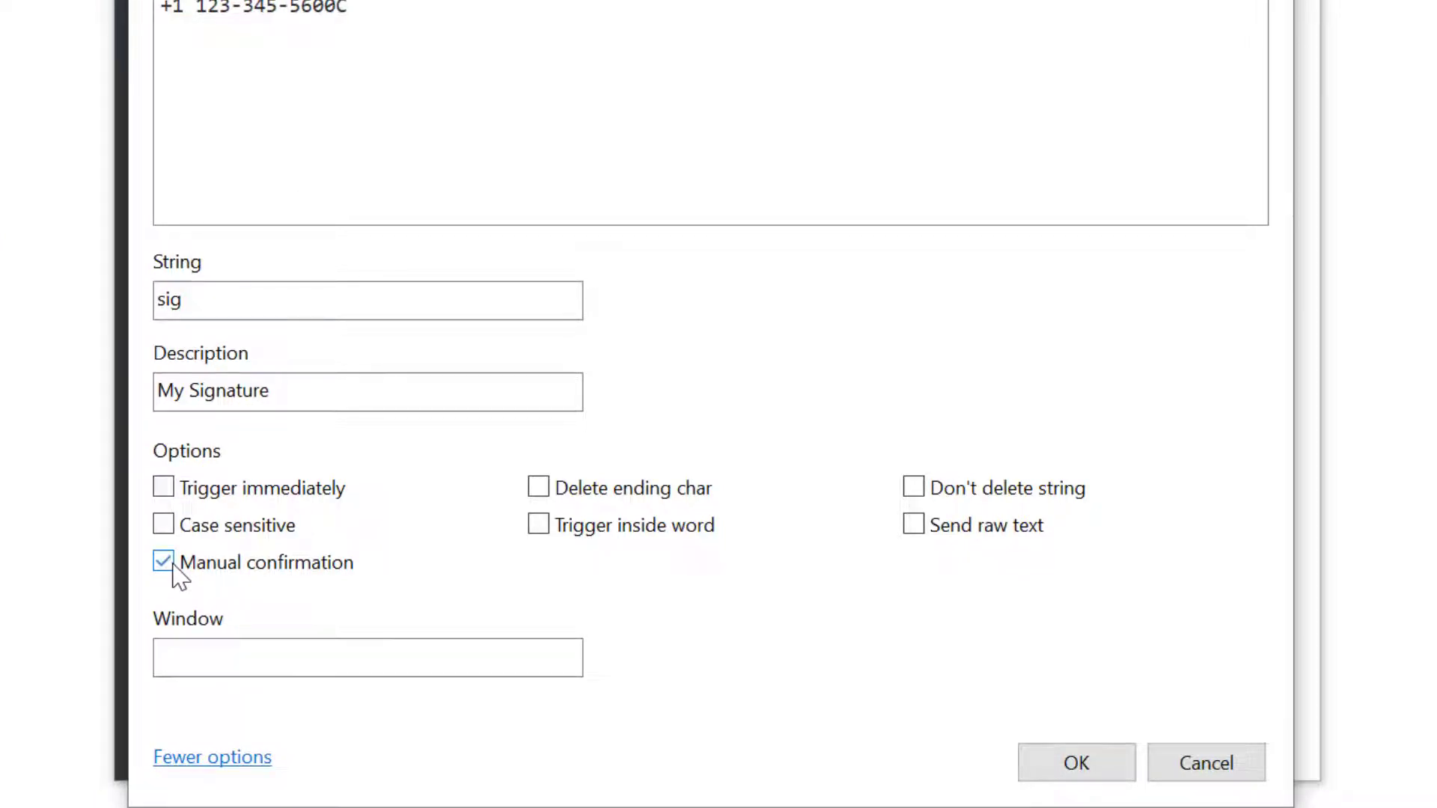
{"action": "left_click", "coordinate": [1075, 762]}
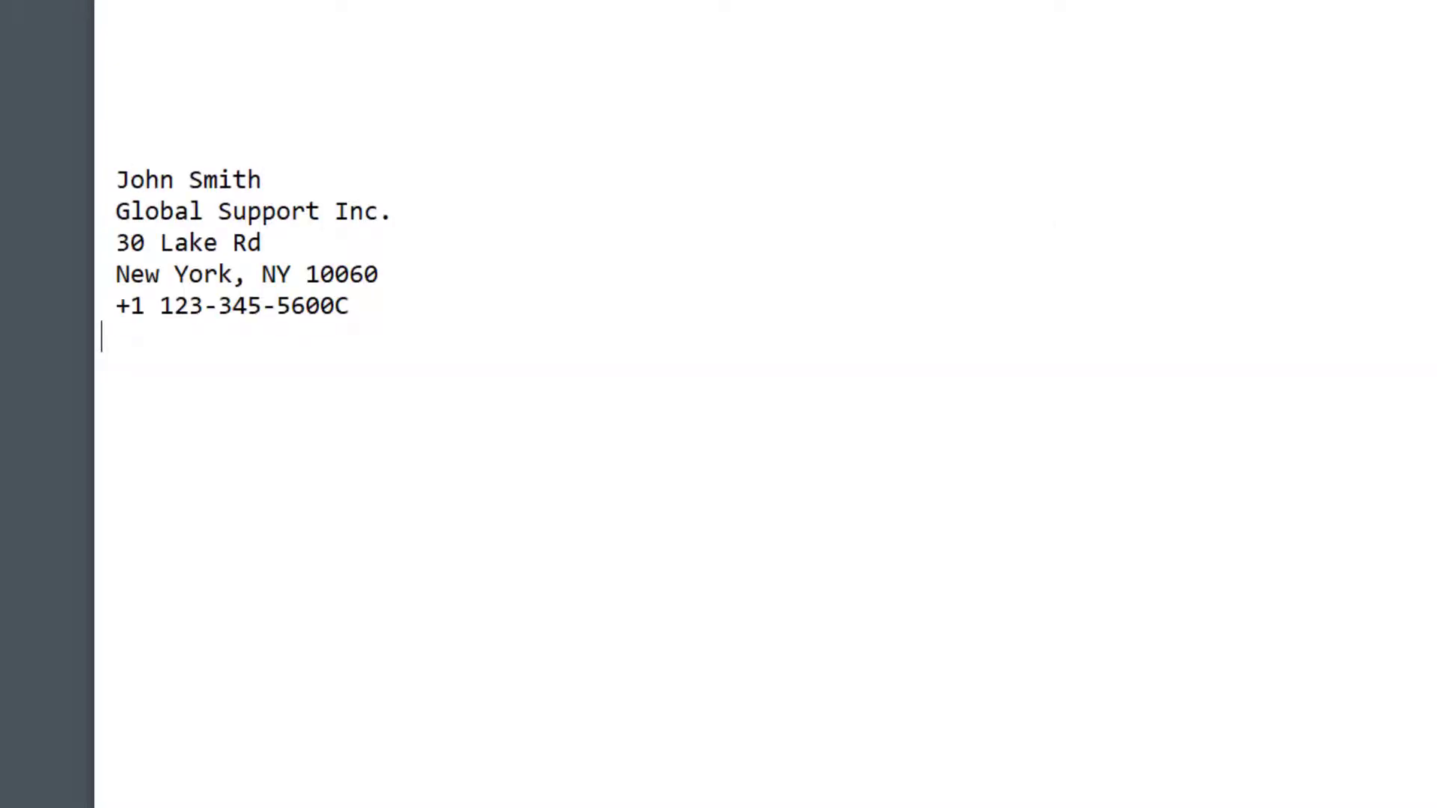
- Reopen the sig phrase and add the greeting, thanks line and sign-off above the signature
{"action": "left_click", "coordinate": [163, 562]}
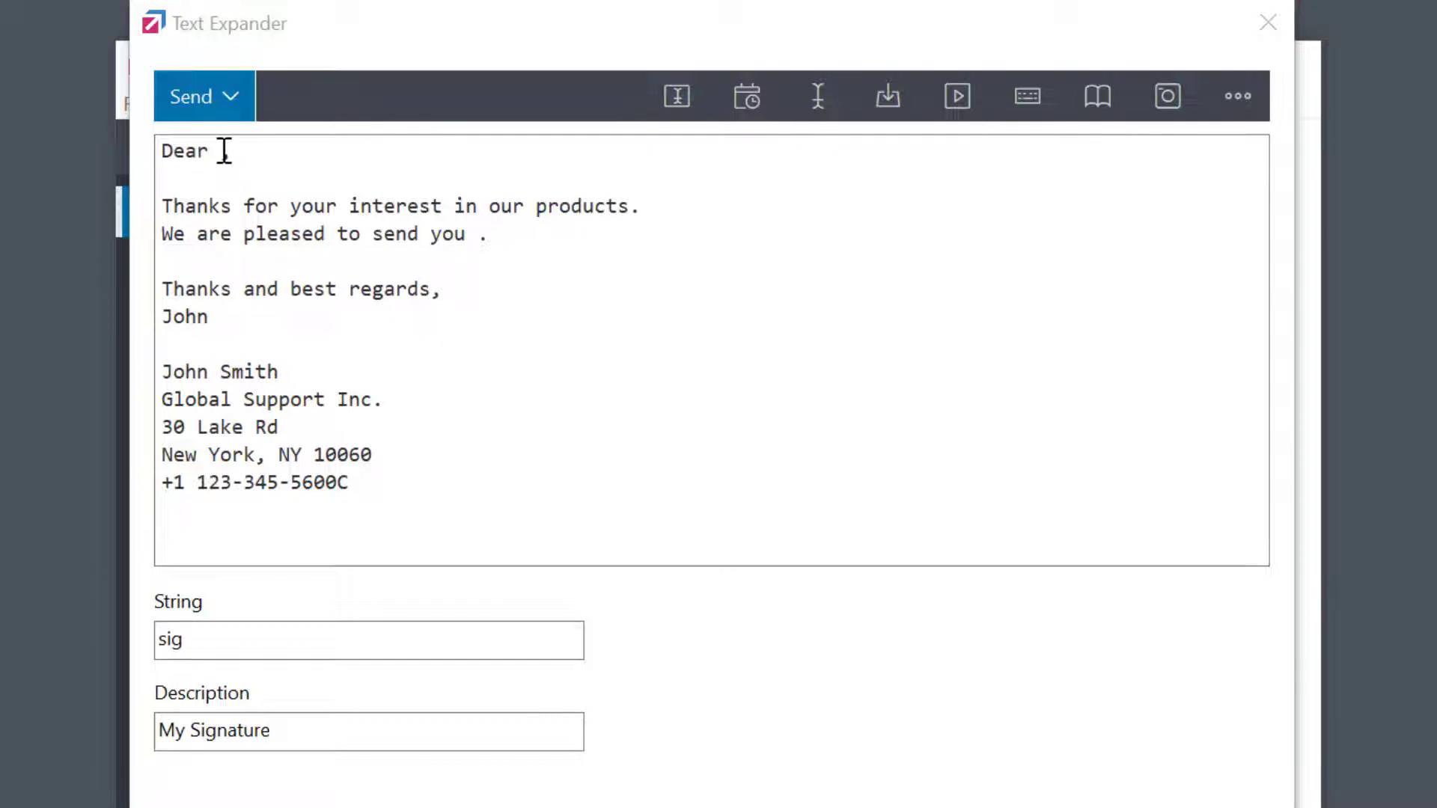
- Make the greeting 'Dear %INPUT_CustomerName%,' with a Manual Text Input named CustomerName
{"action": "type", "text": ","}
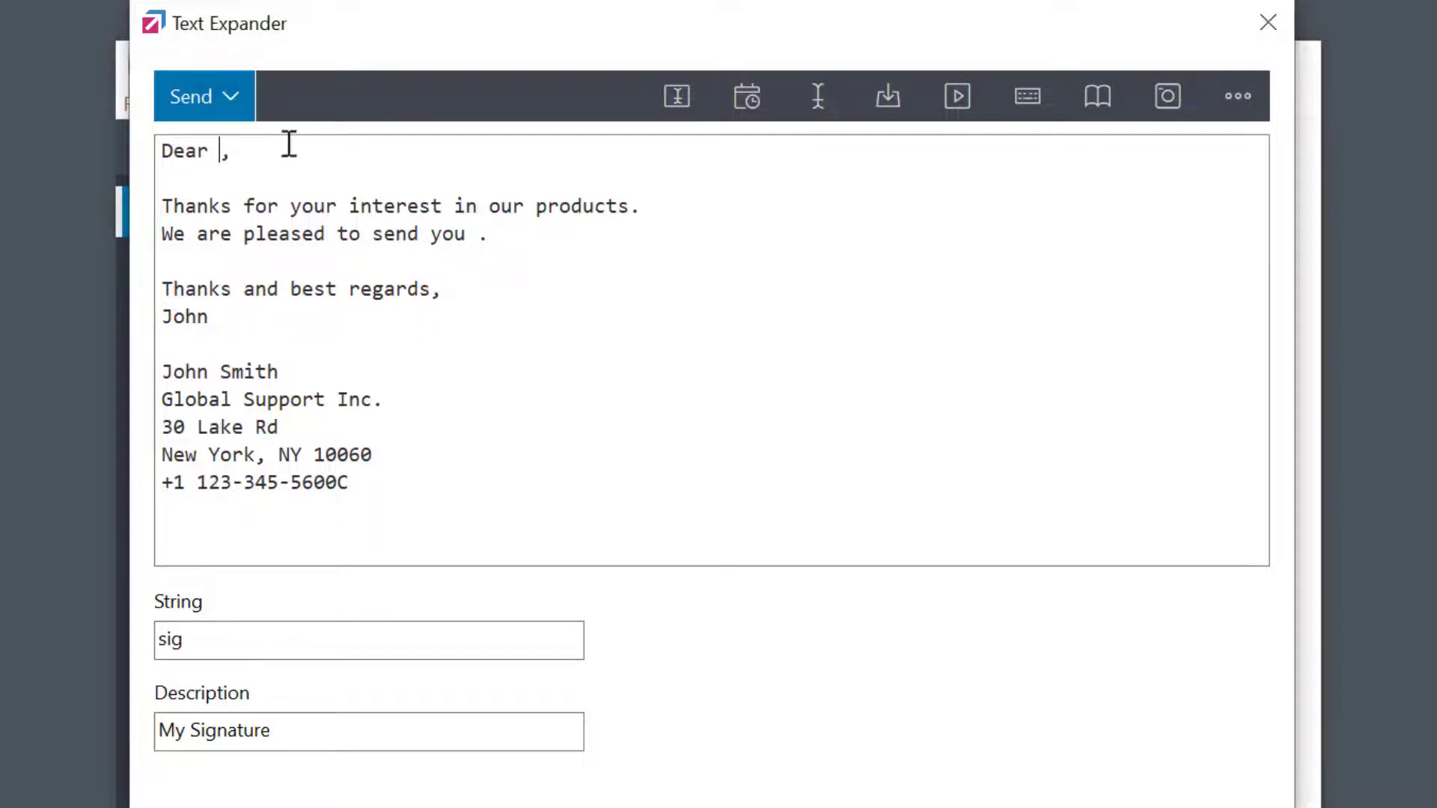
{"action": "mouse_move", "coordinate": [677, 96]}
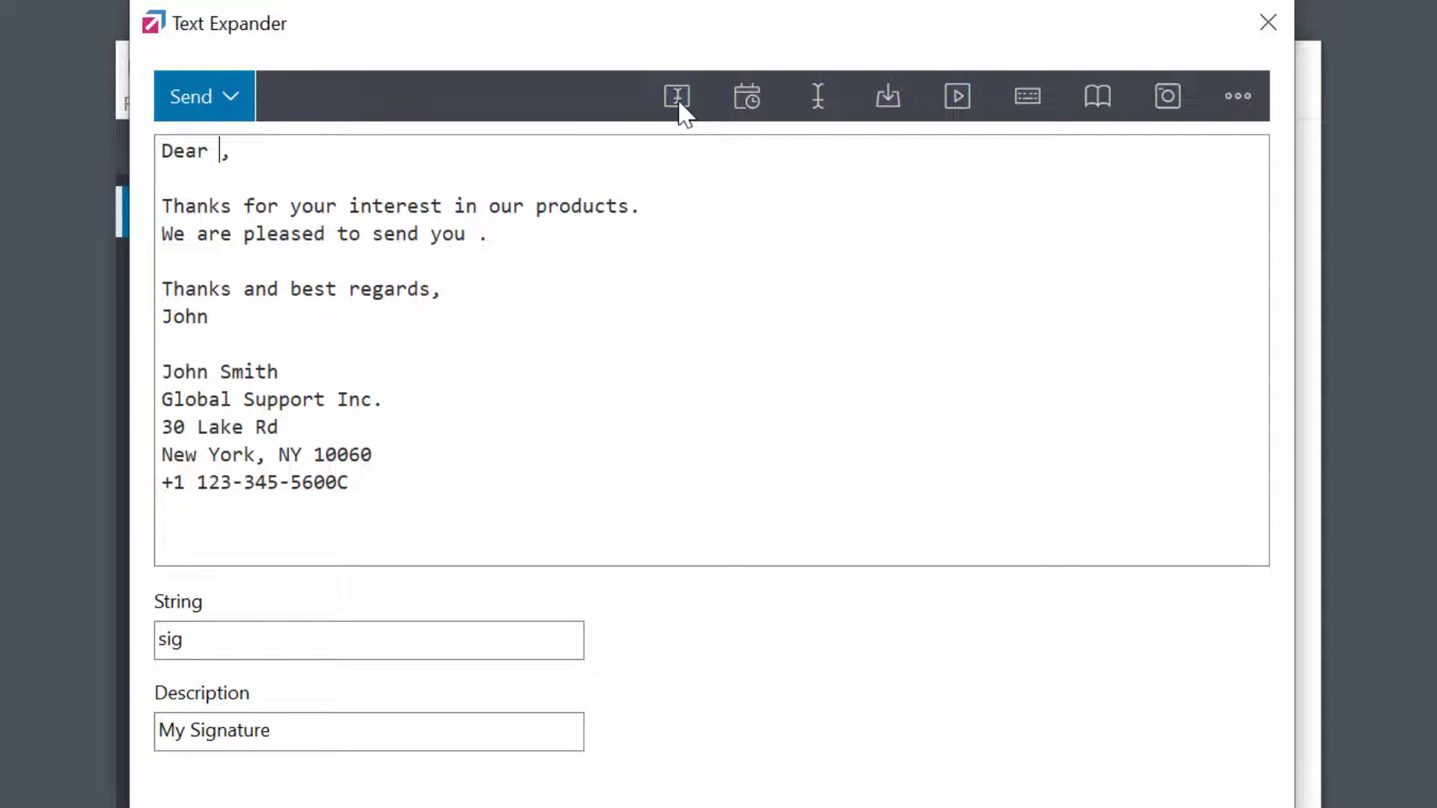
{"action": "mouse_move", "coordinate": [676, 96]}
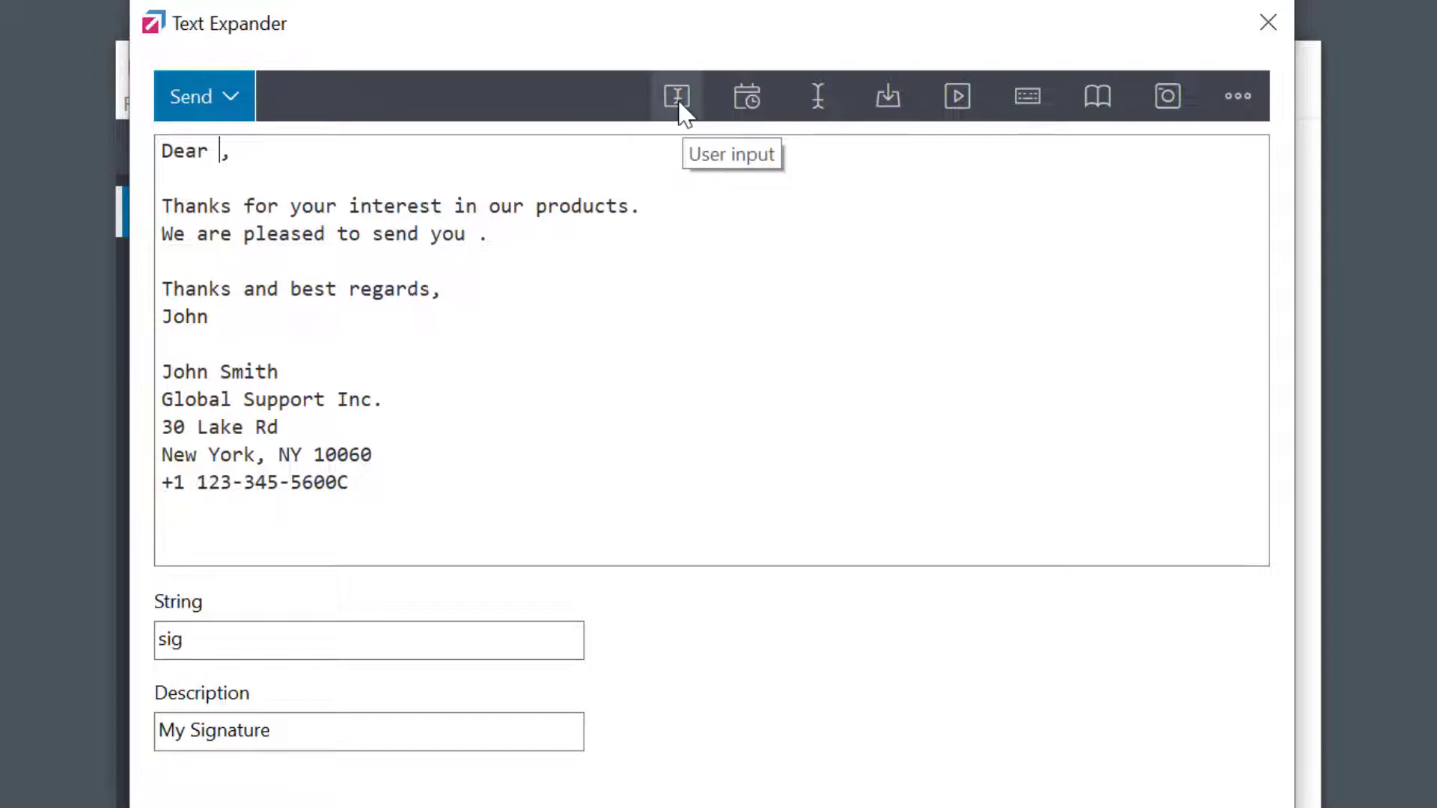
{"action": "left_click", "coordinate": [675, 96]}
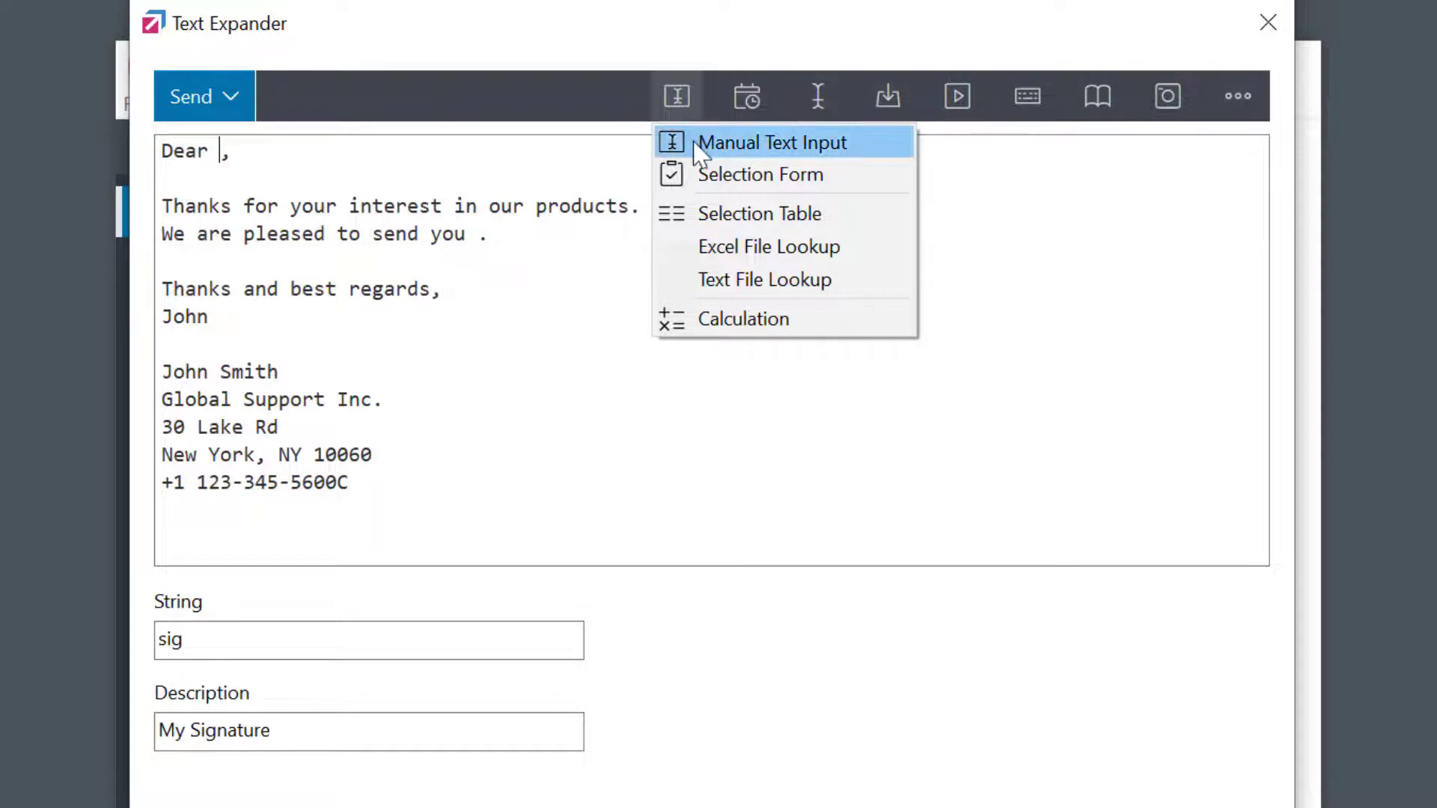
{"action": "left_click", "coordinate": [773, 143]}
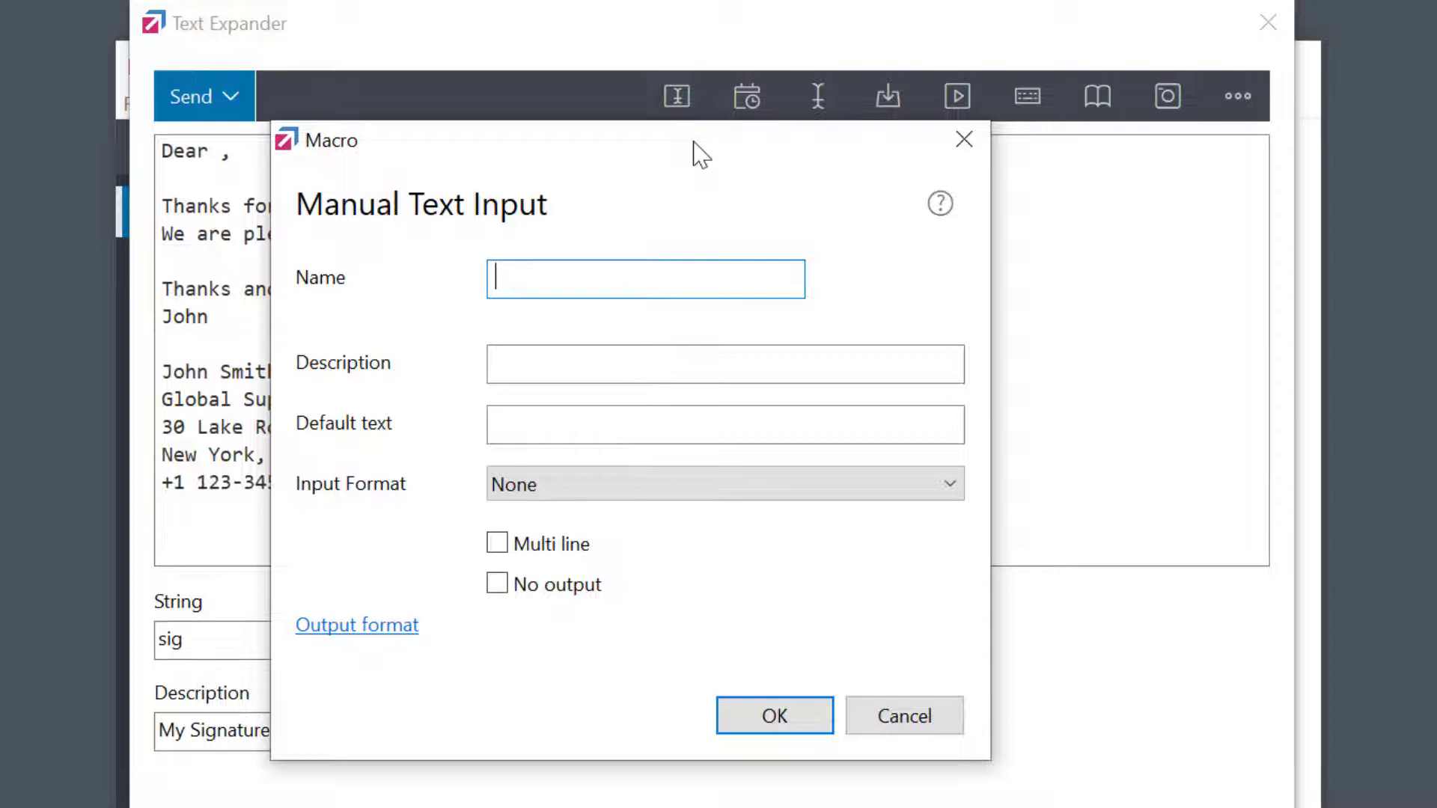
{"action": "type", "text": "CustomerName"}
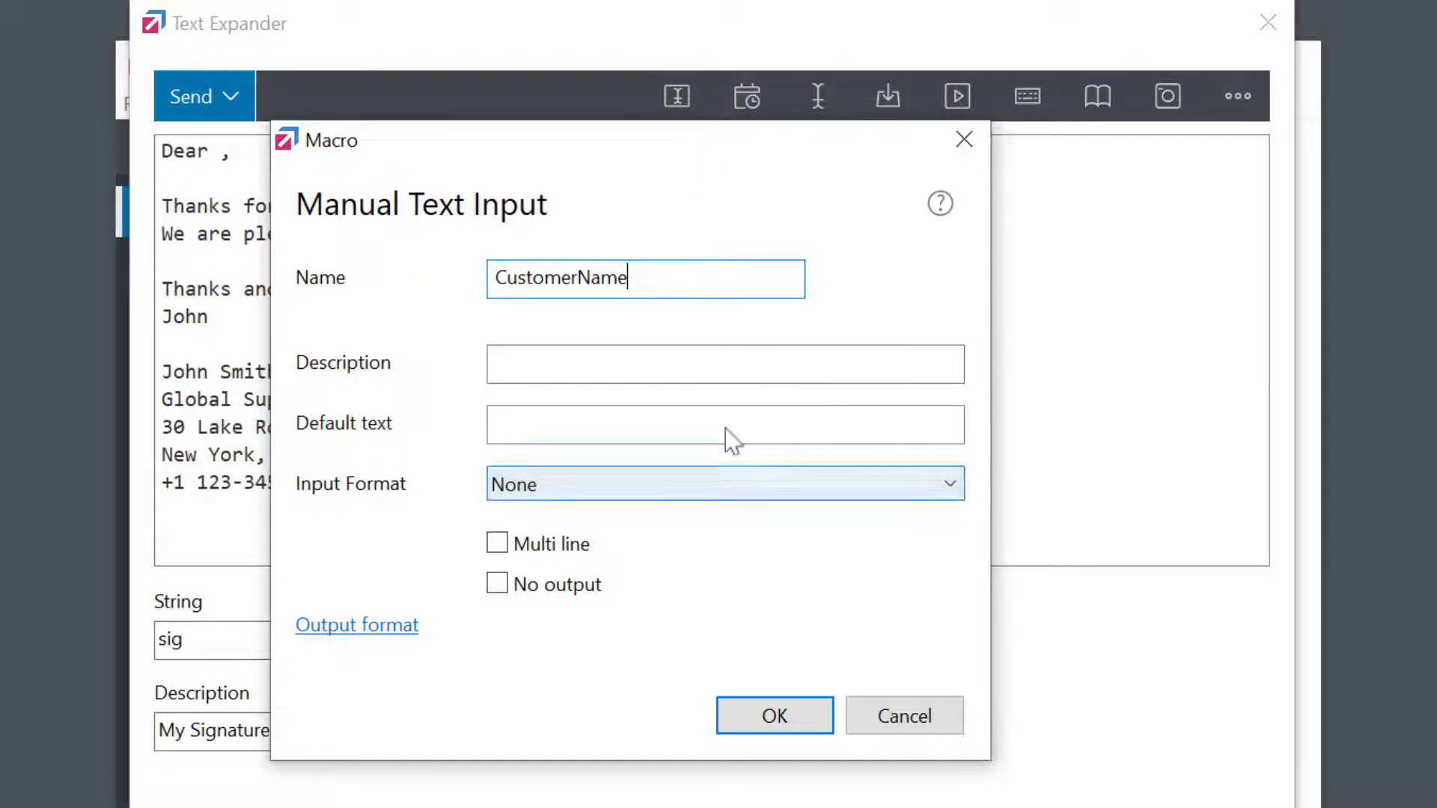
{"action": "left_click", "coordinate": [772, 716]}
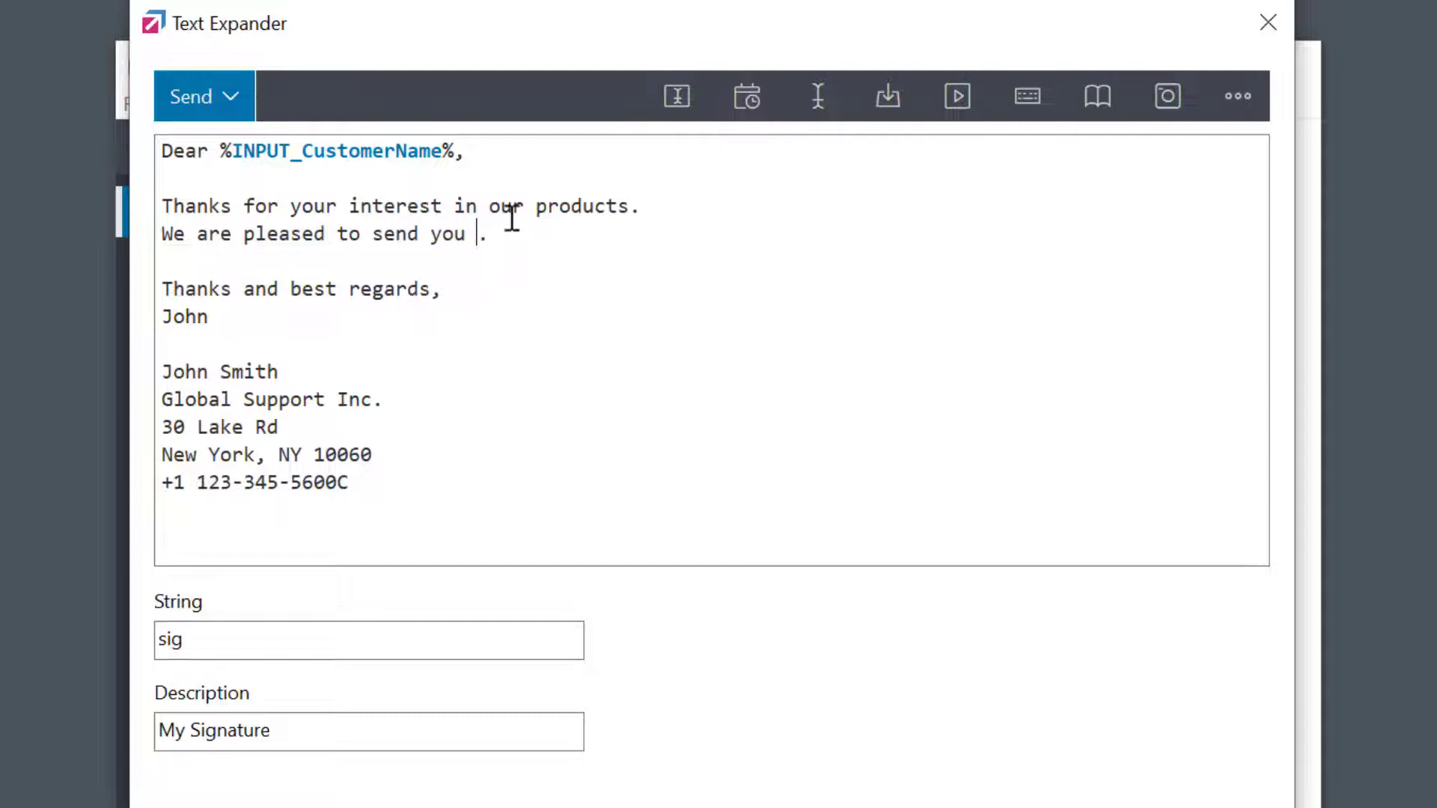
- Insert a Selection Form named Attachment with three attachment choices into the 'send you' line
{"action": "left_click", "coordinate": [676, 96]}
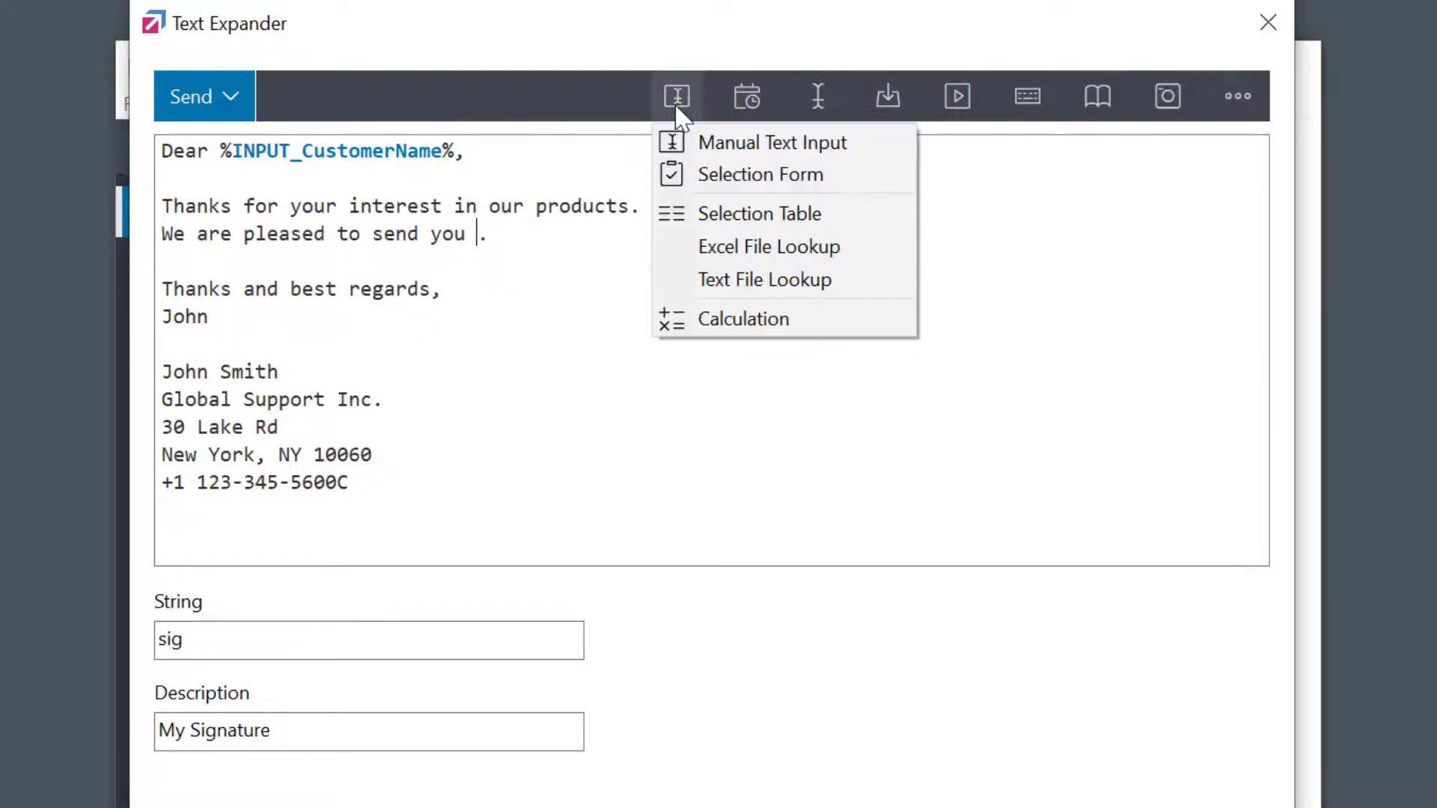
{"action": "mouse_move", "coordinate": [759, 174]}
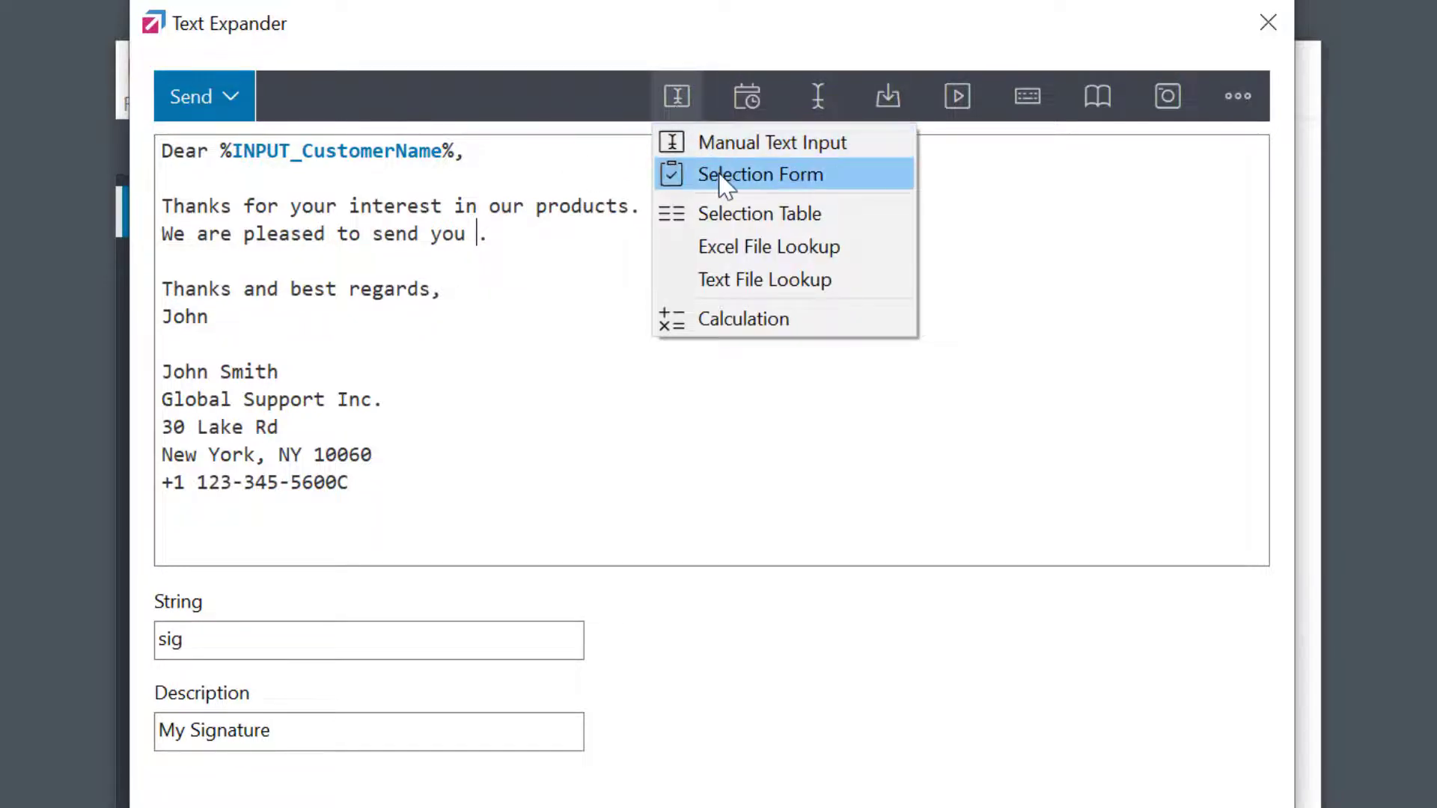
{"action": "left_click", "coordinate": [760, 174]}
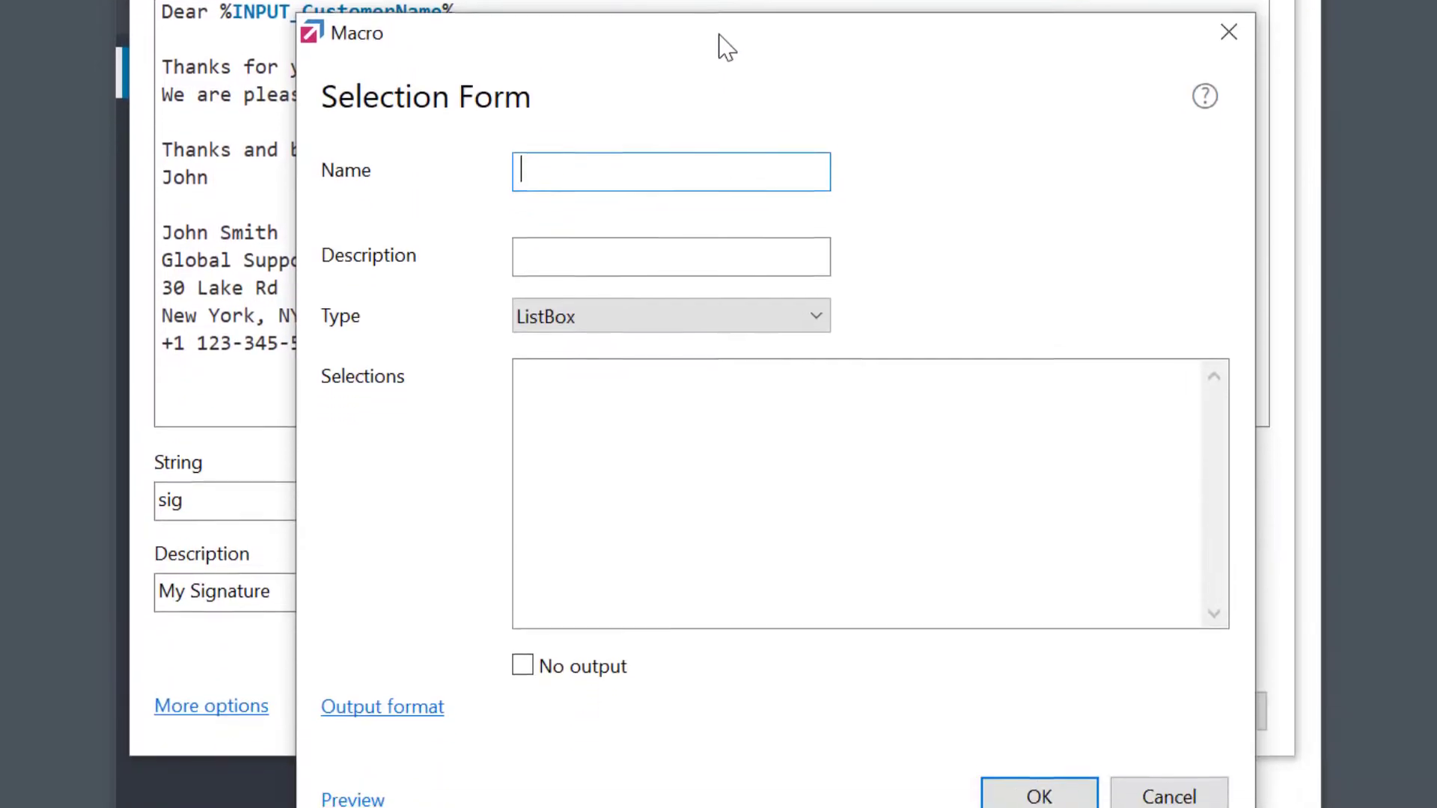
{"action": "type", "text": "Attachment"}
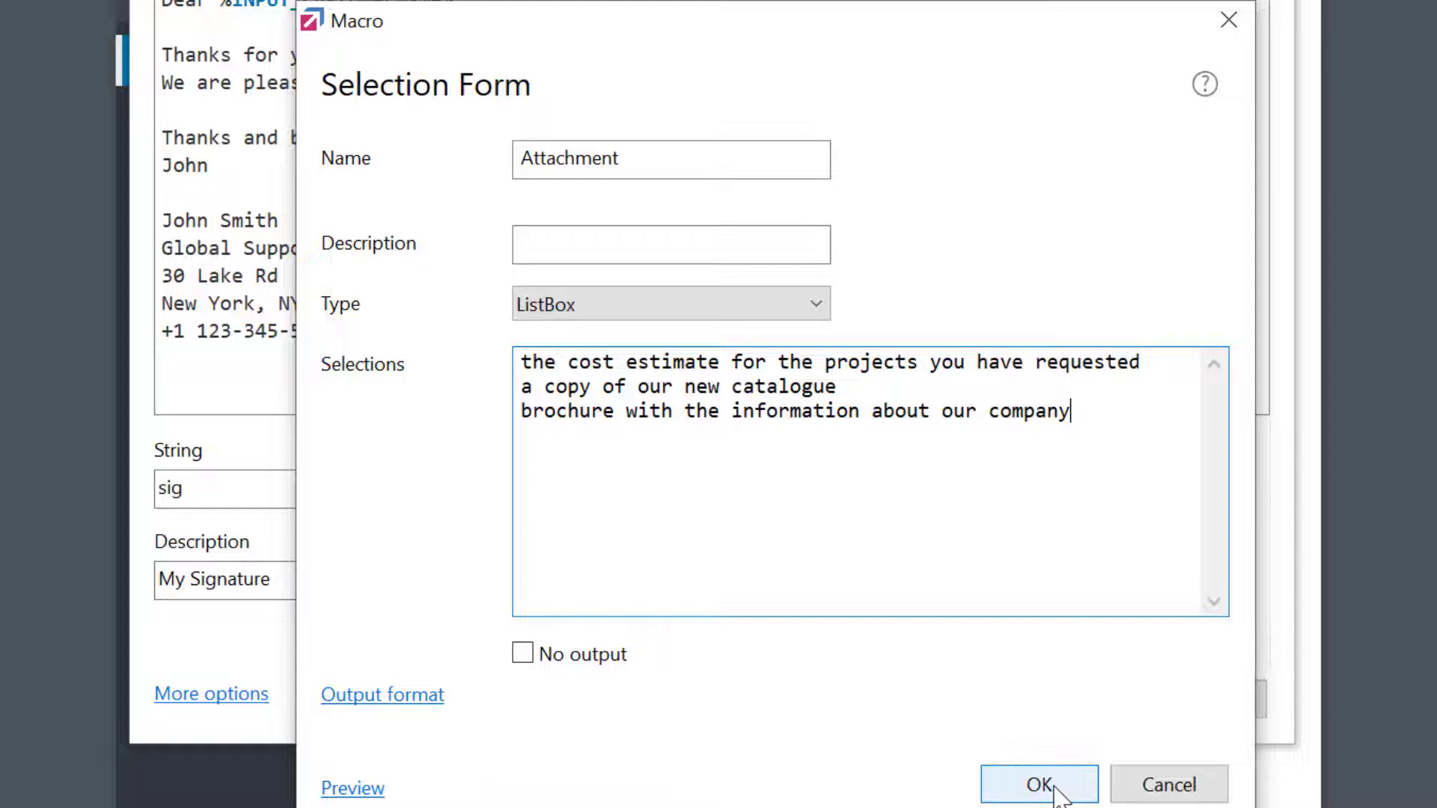
{"action": "left_click", "coordinate": [1039, 785]}
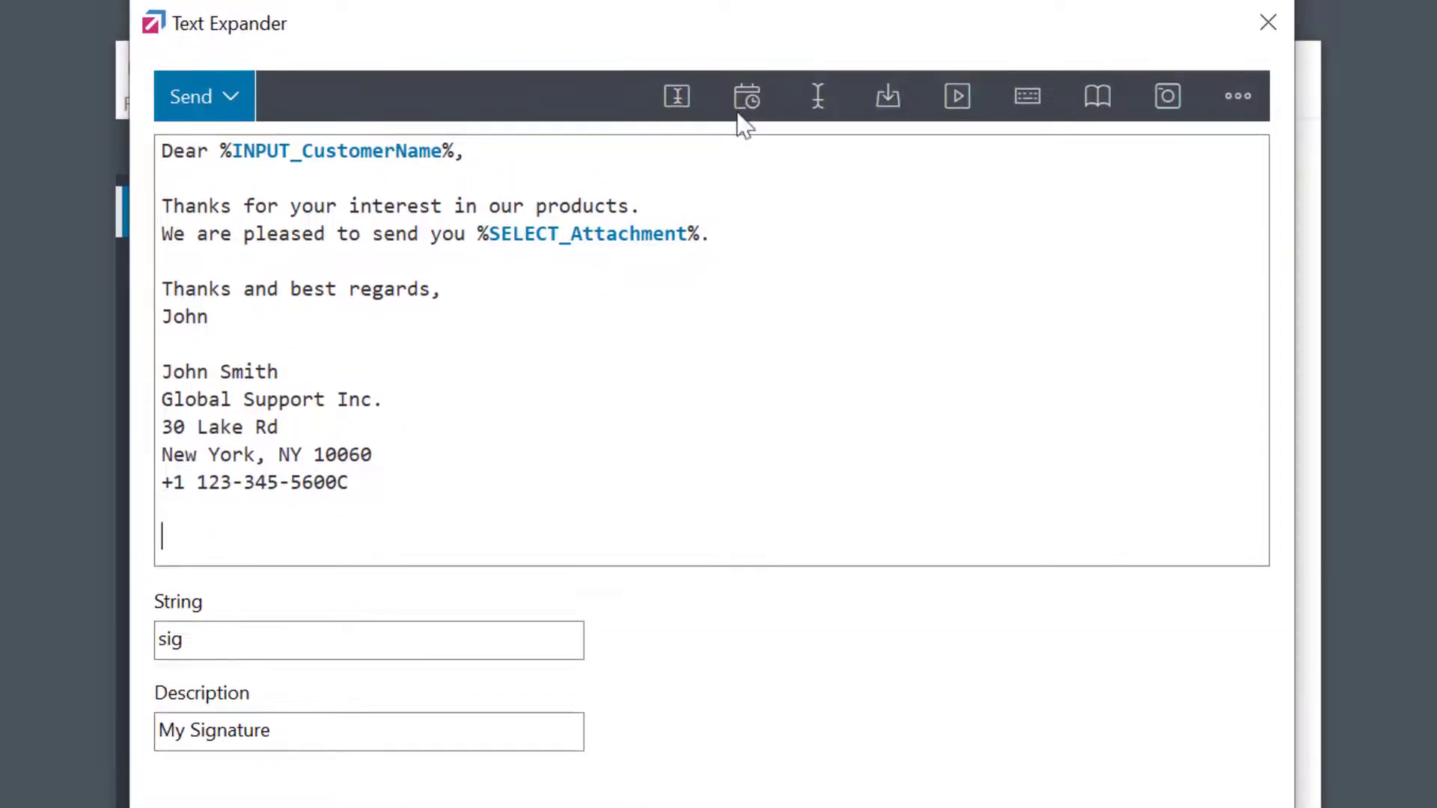
- Insert the long weekday date macro below the signature and trigger the phrase with sig
{"action": "left_click", "coordinate": [747, 96]}
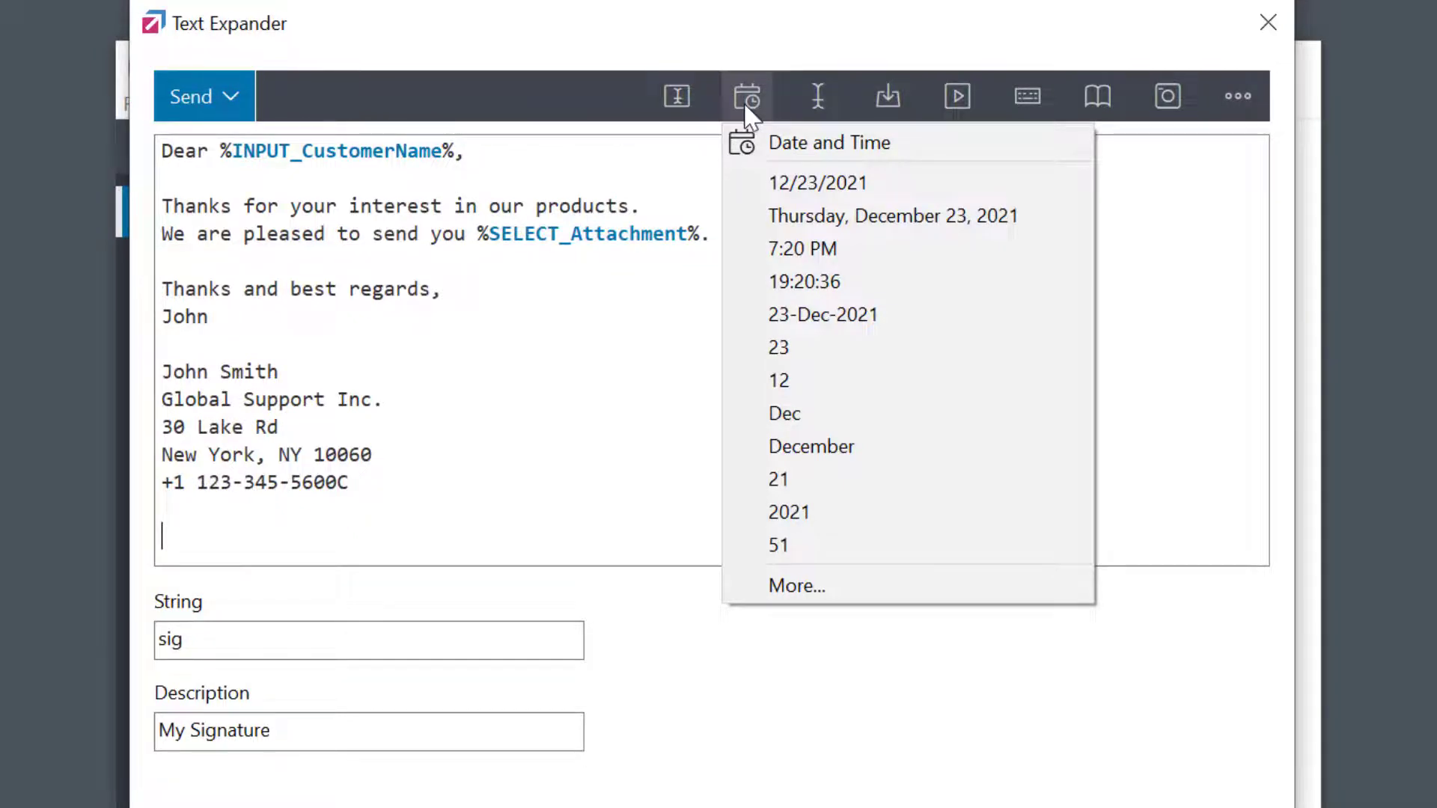
{"action": "mouse_move", "coordinate": [794, 207]}
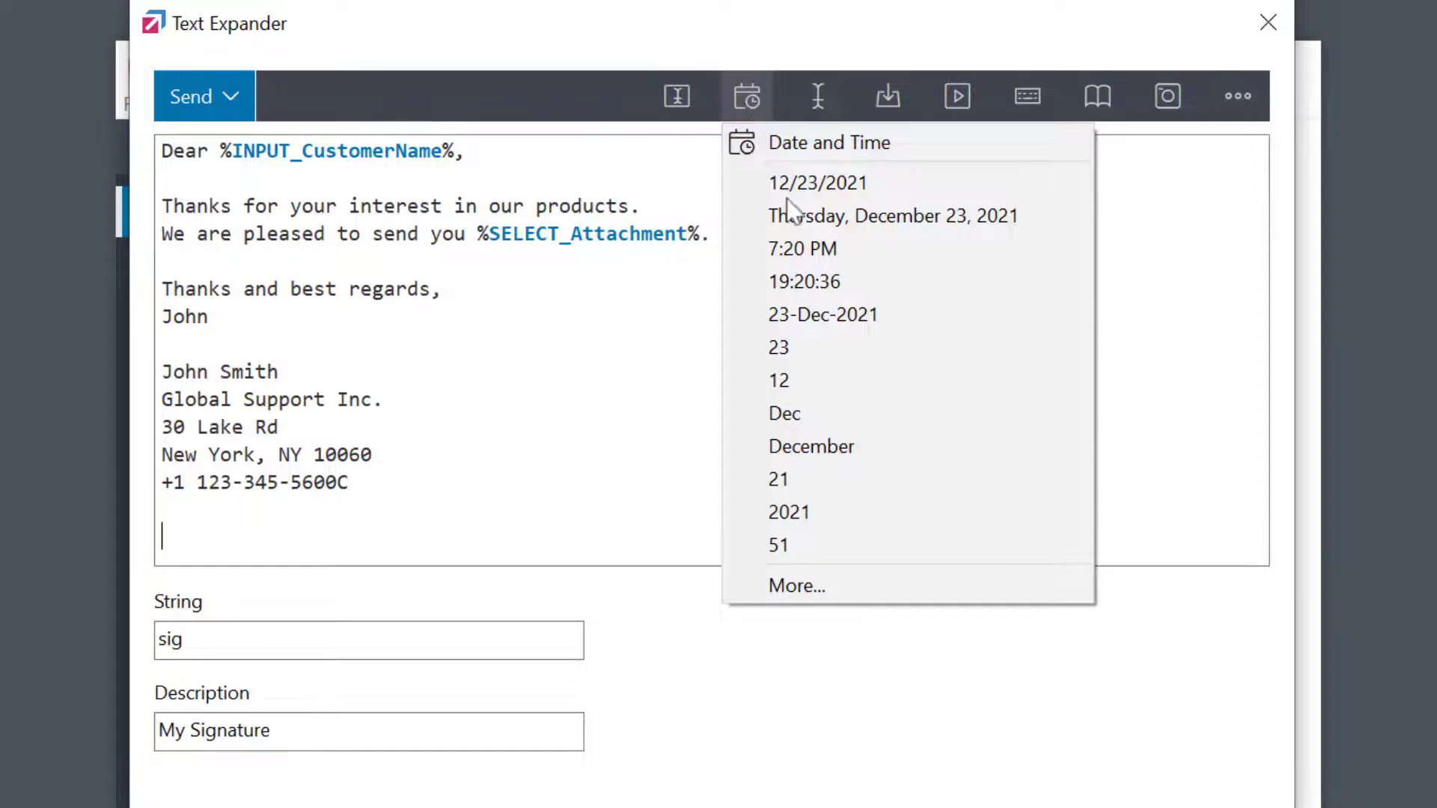
{"action": "left_click", "coordinate": [892, 216]}
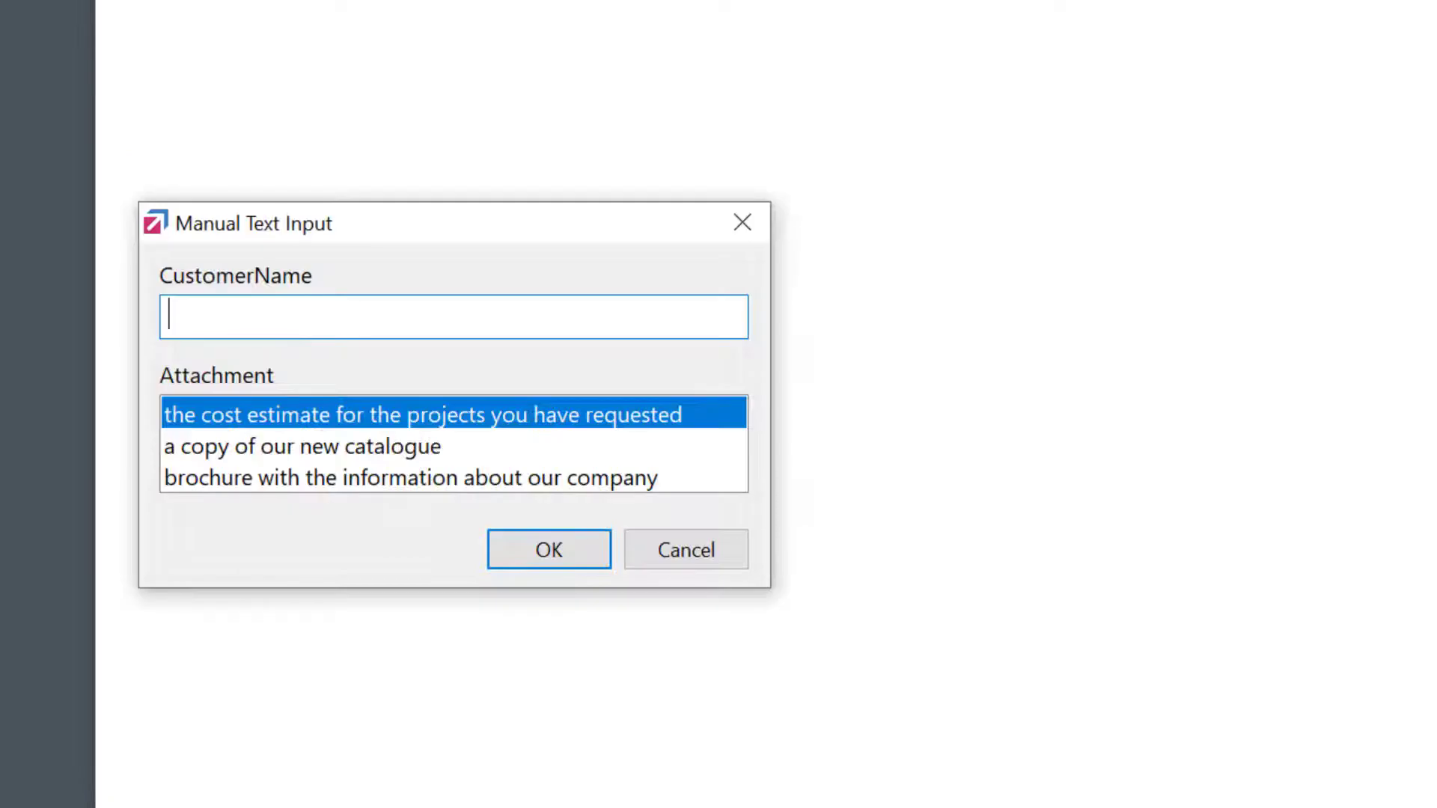
- Answer Jennifer and 'a copy of our new catalogue', expand the letter, and reopen the xthanks entry
{"action": "type", "text": "Jennif"}
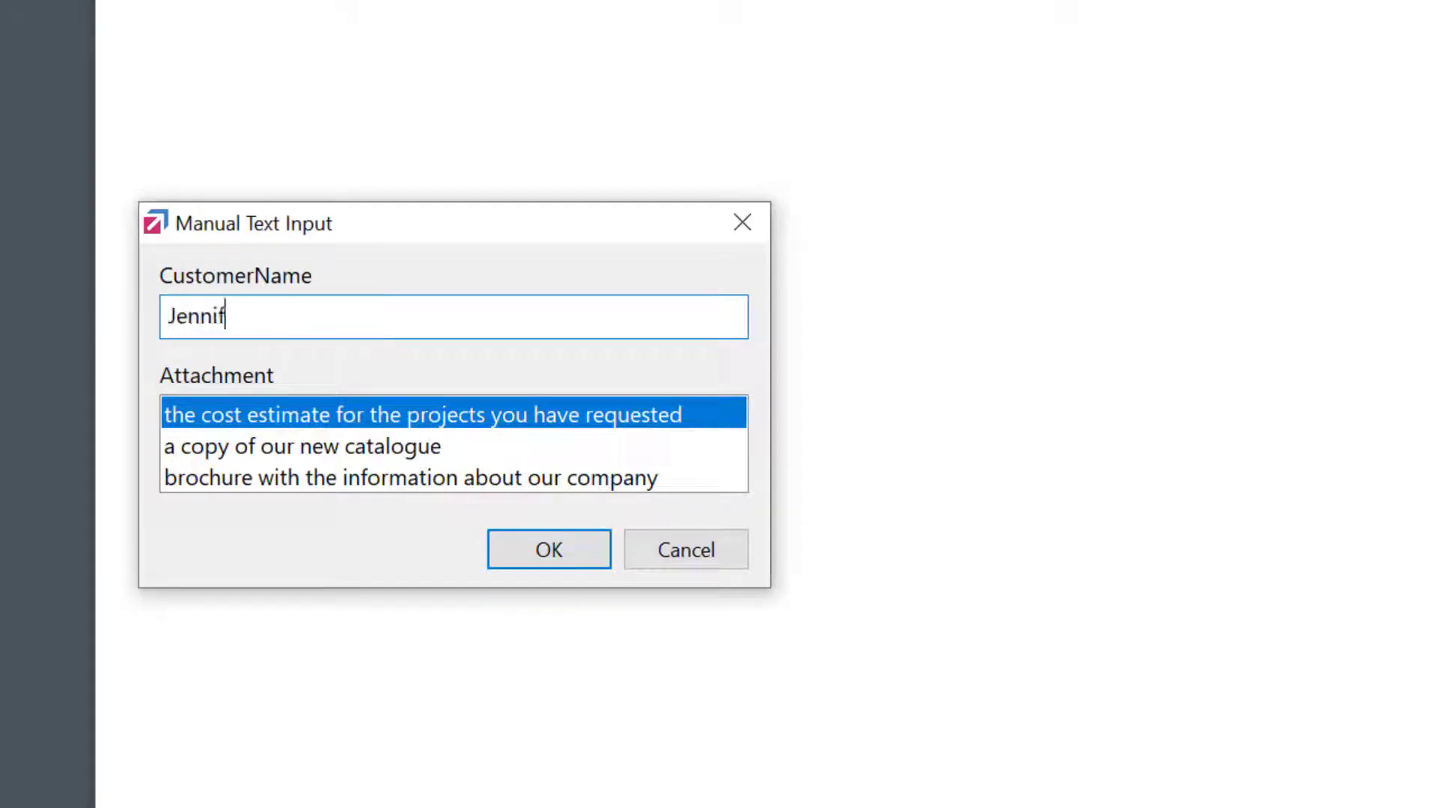
{"action": "type", "text": "er"}
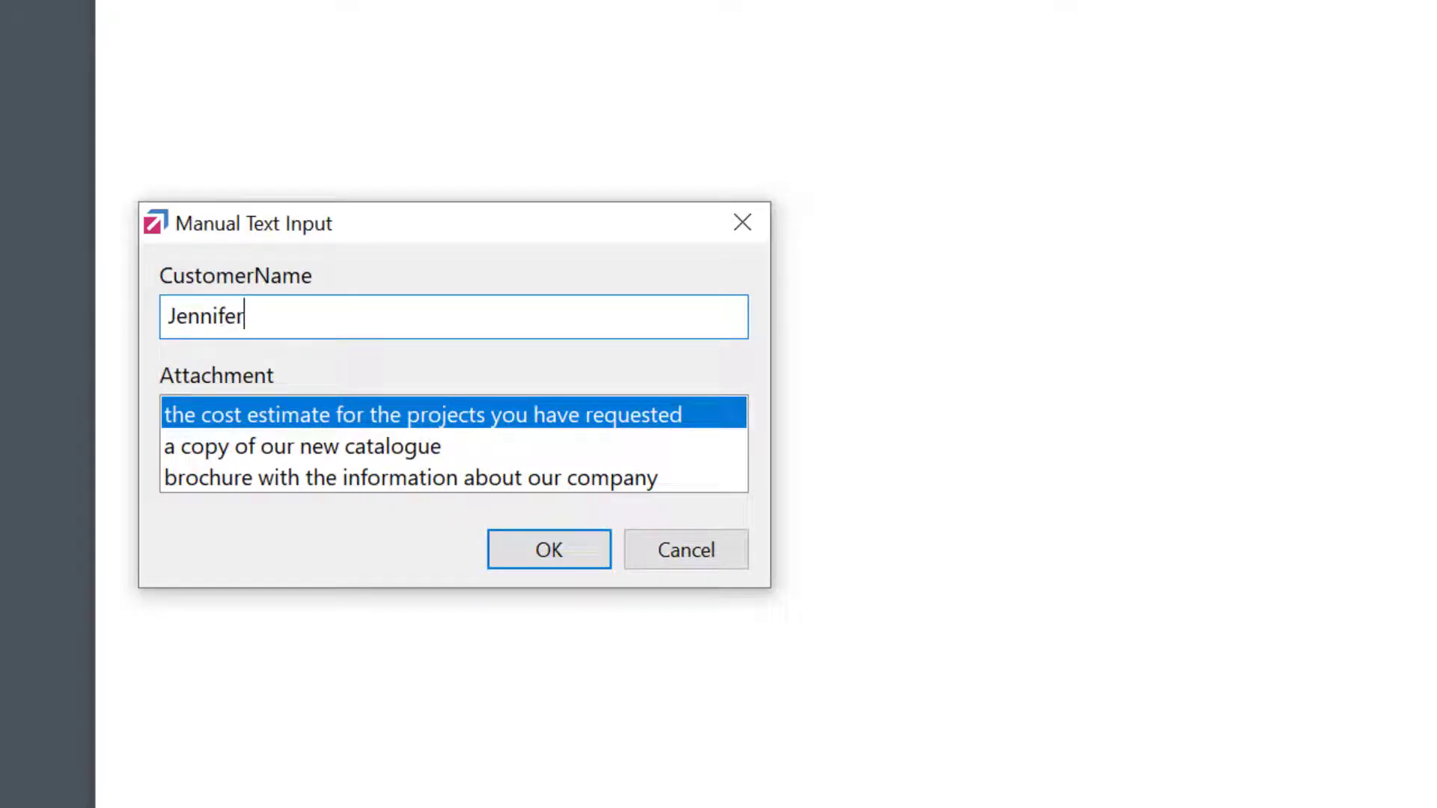
{"action": "left_click", "coordinate": [299, 446]}
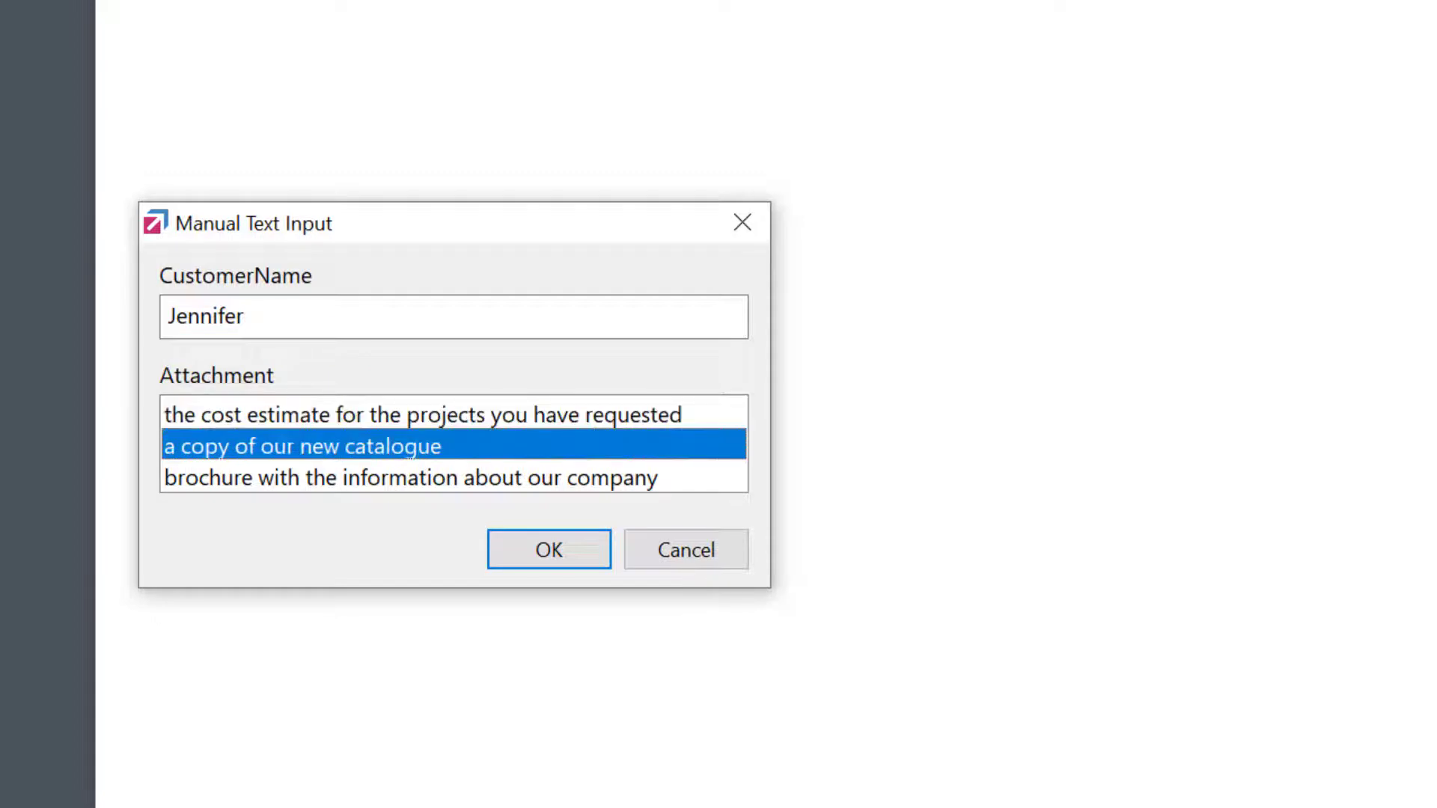
{"action": "left_click", "coordinate": [548, 549]}
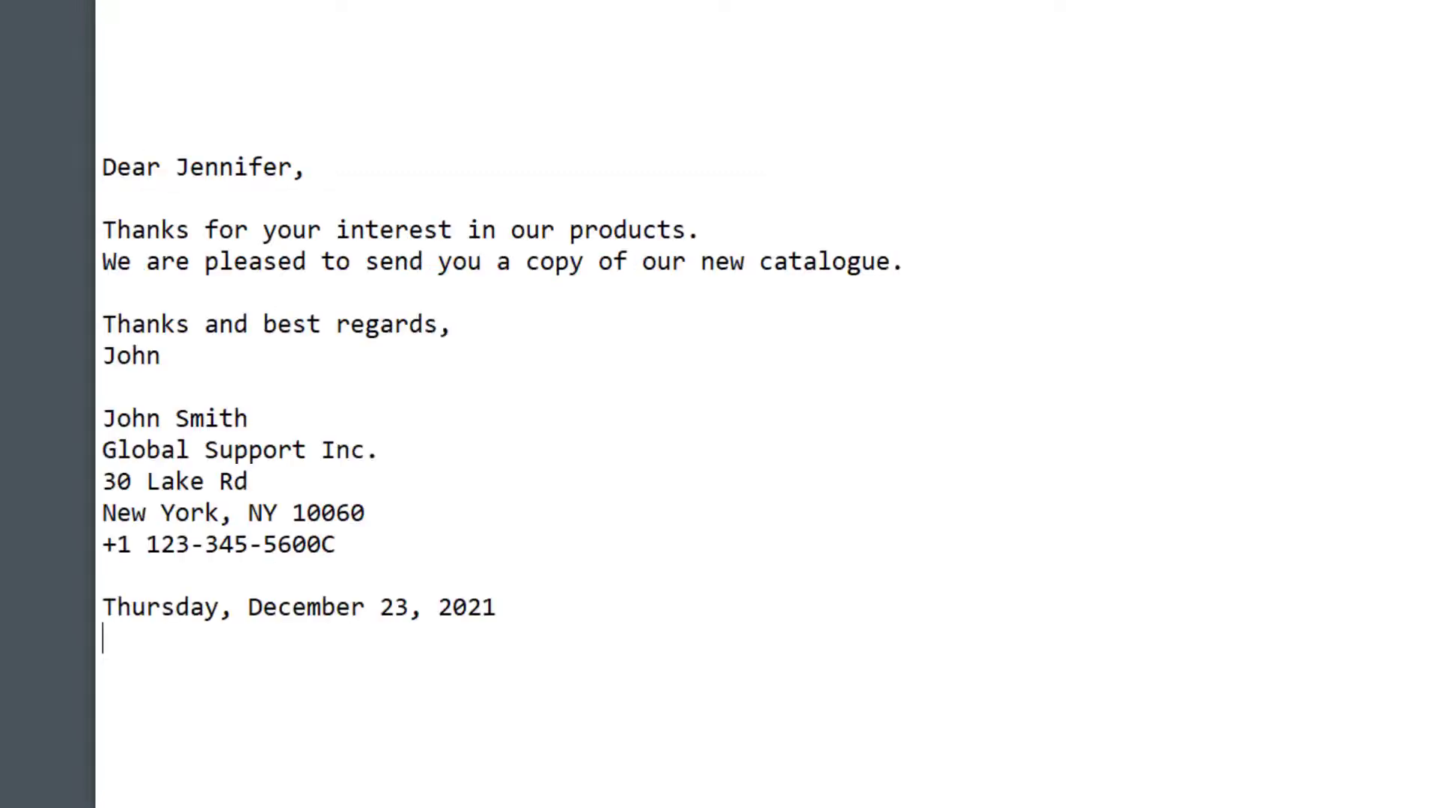
{"action": "double_click", "coordinate": [235, 166]}
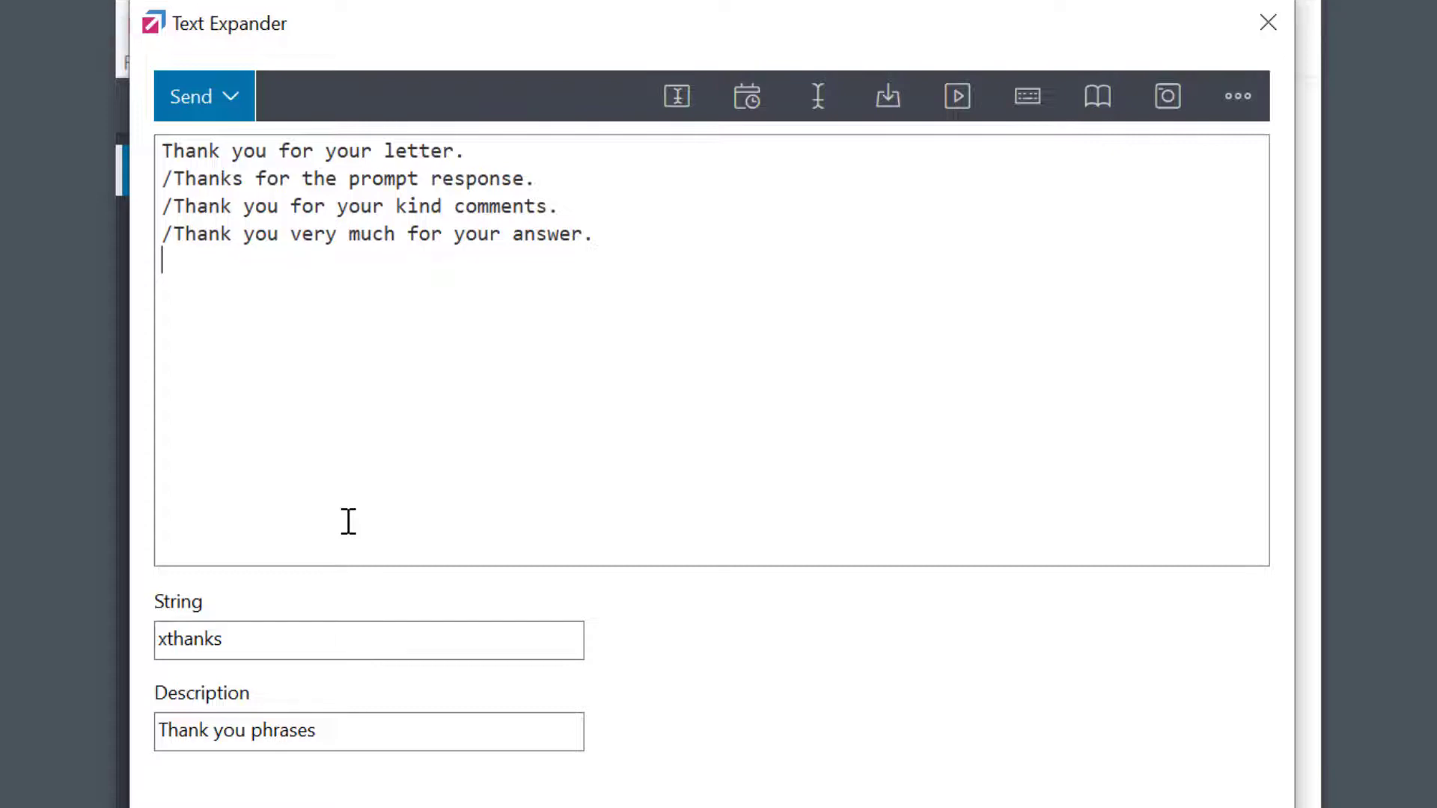
- Add '/ Thank you for your e-mail.' as another random alternative in xthanks
{"action": "type", "text": "/"}
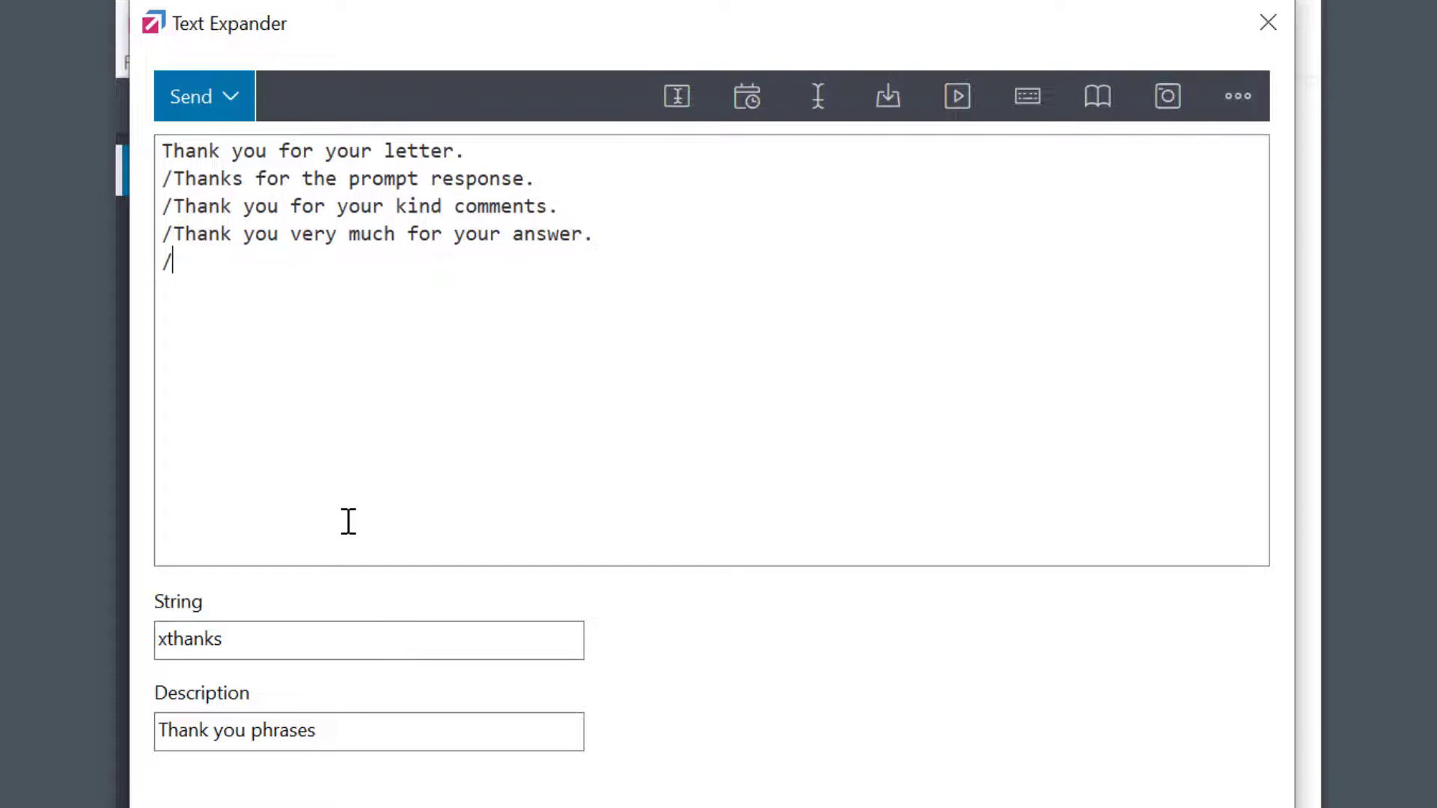
{"action": "type", "text": "Thank you for your"}
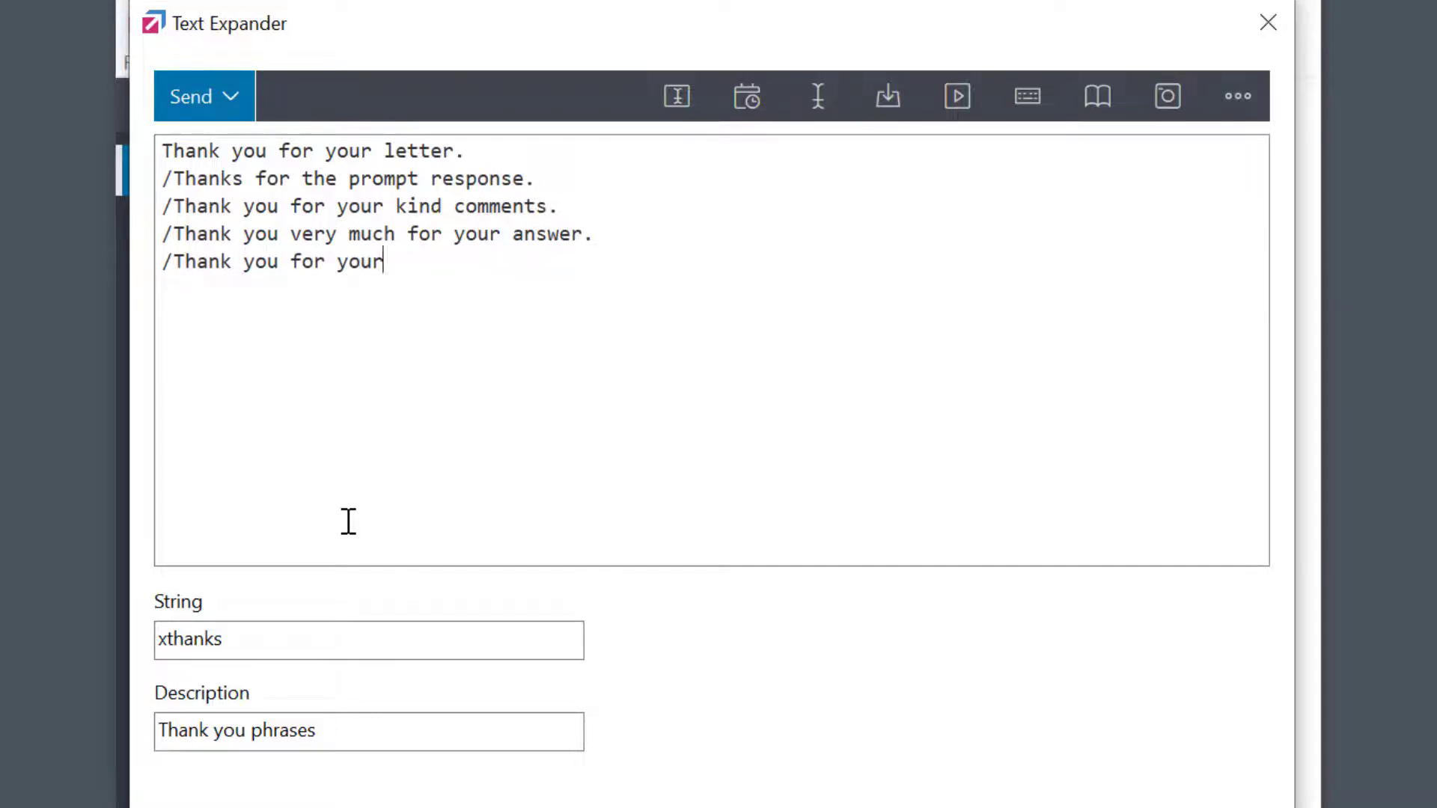
{"action": "type", "text": "e-mail."}
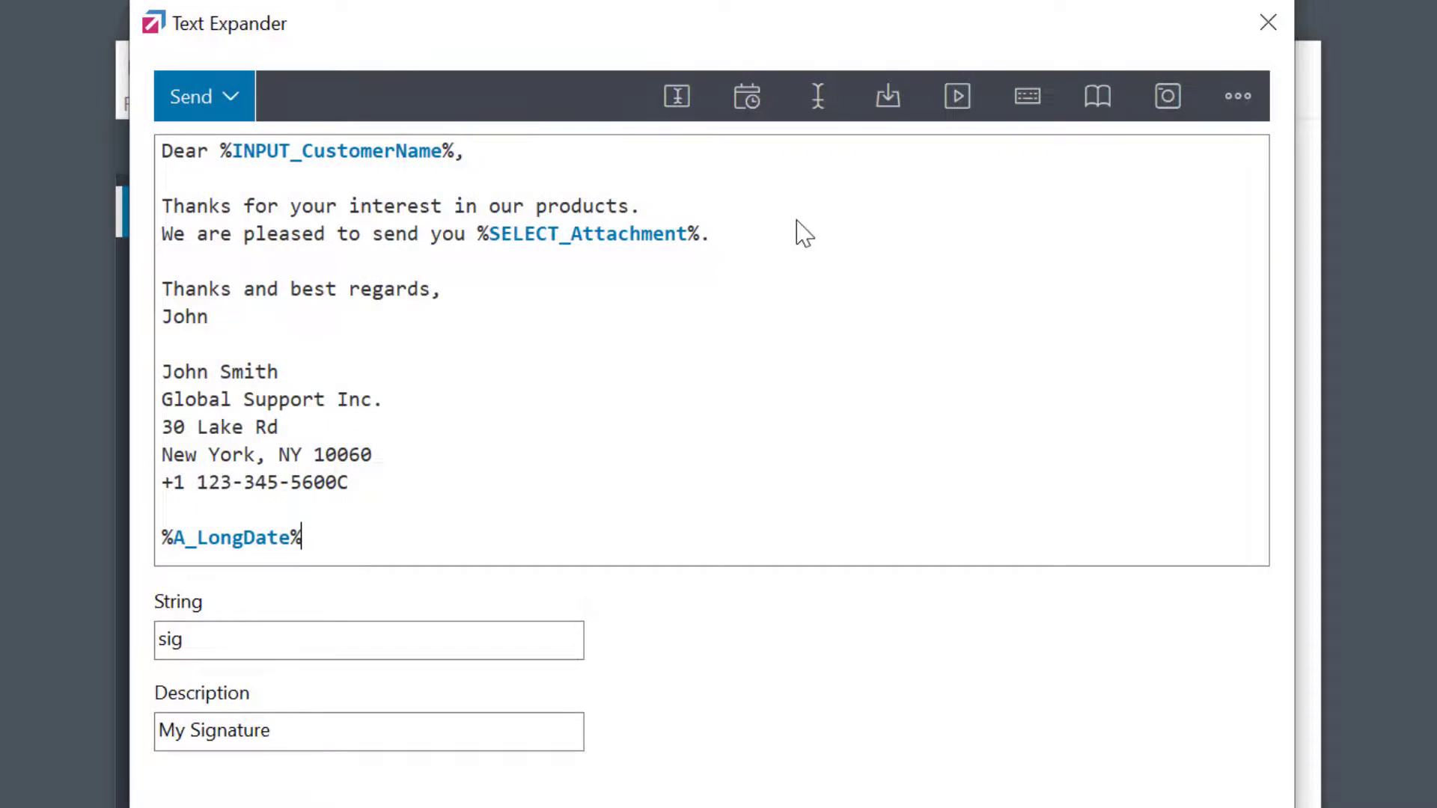
{"action": "mouse_move", "coordinate": [817, 96]}
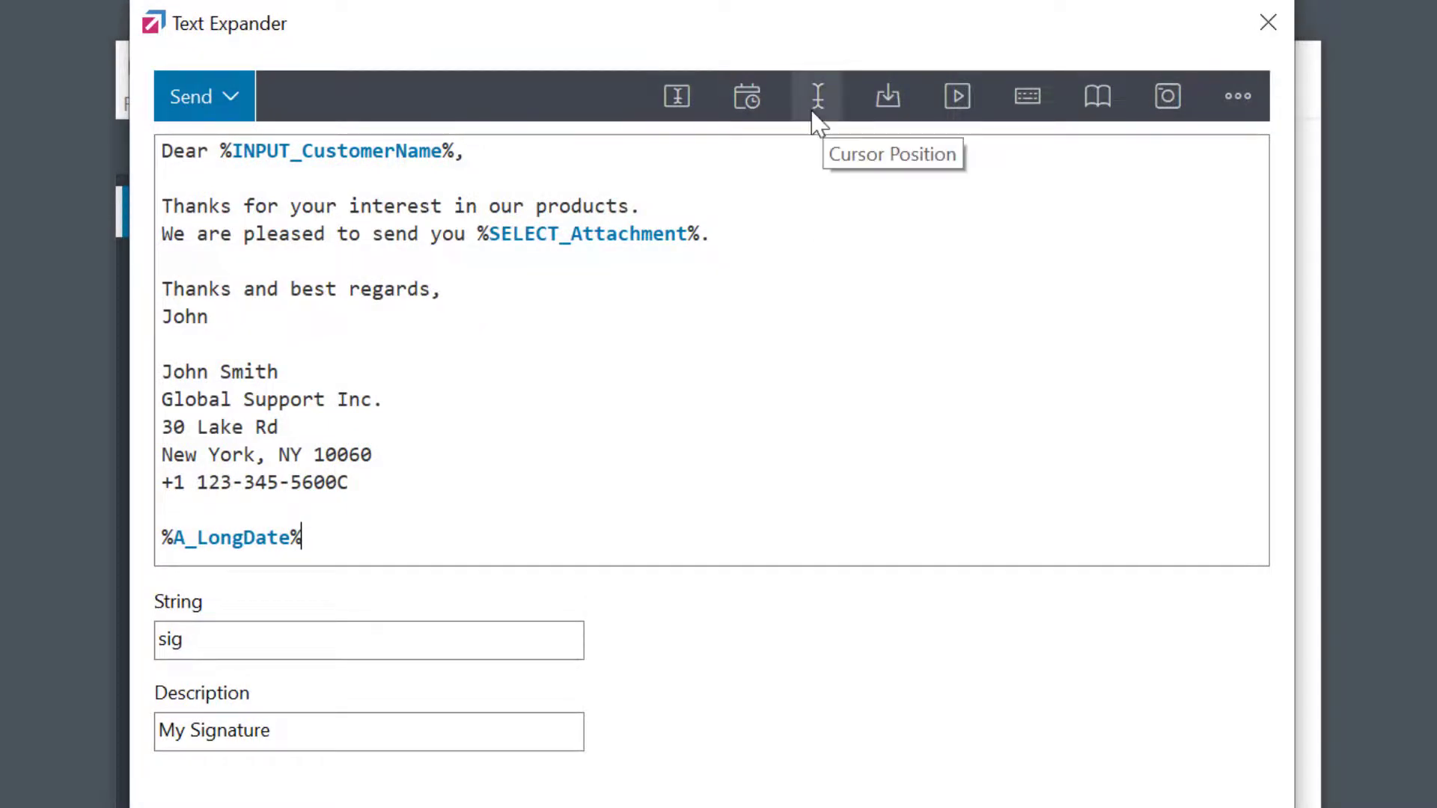
{"action": "left_click", "coordinate": [818, 96]}
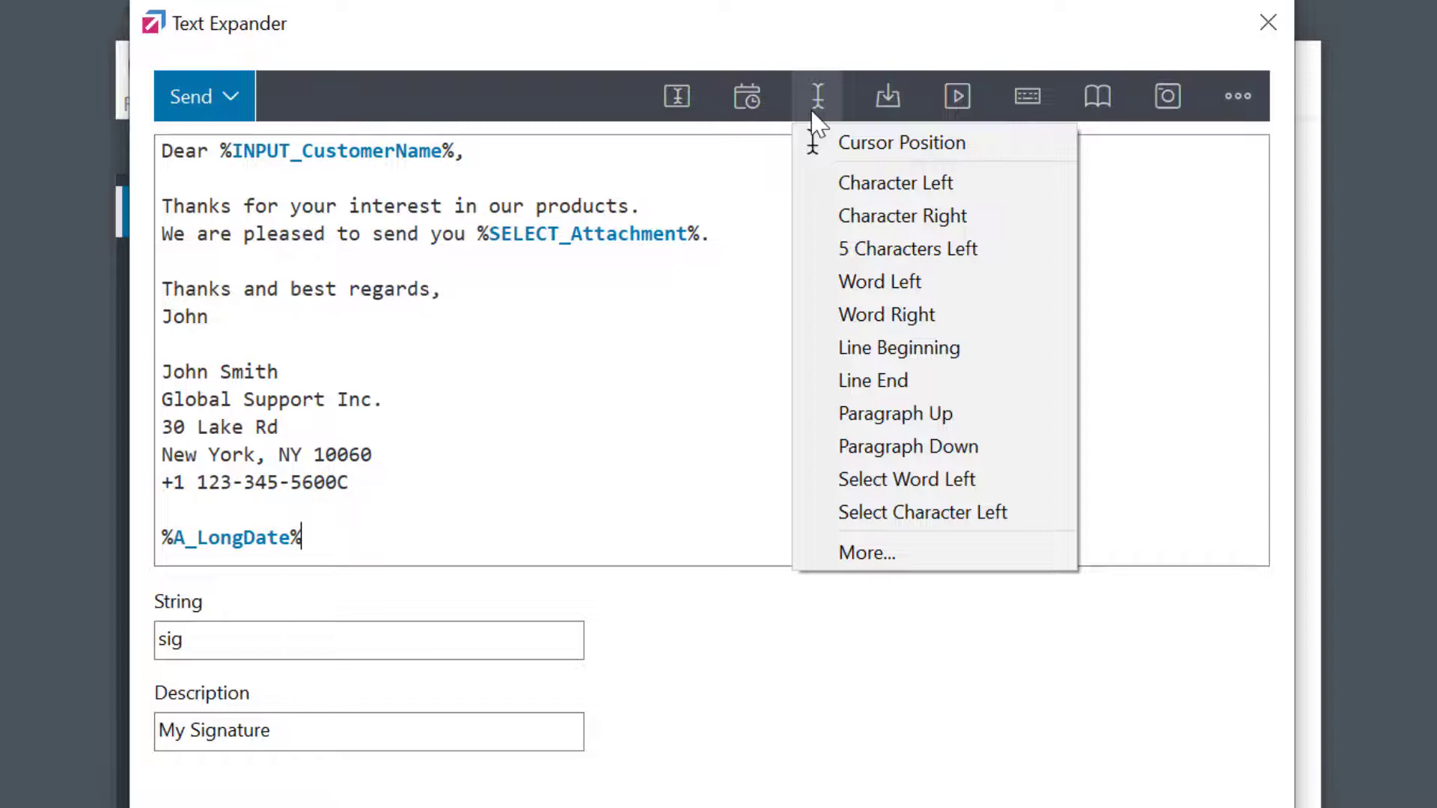
{"action": "left_click", "coordinate": [886, 95]}
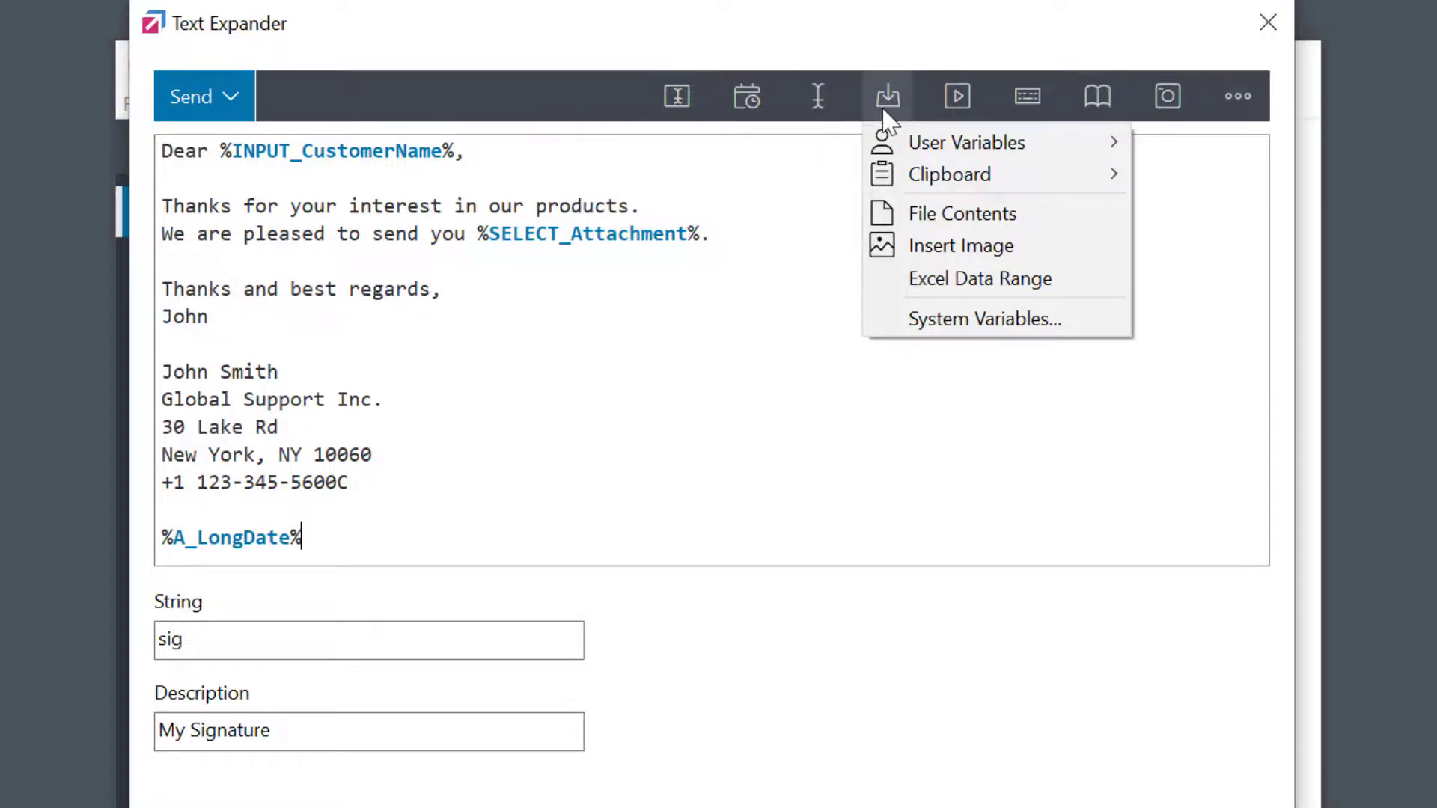
{"action": "left_click", "coordinate": [956, 95]}
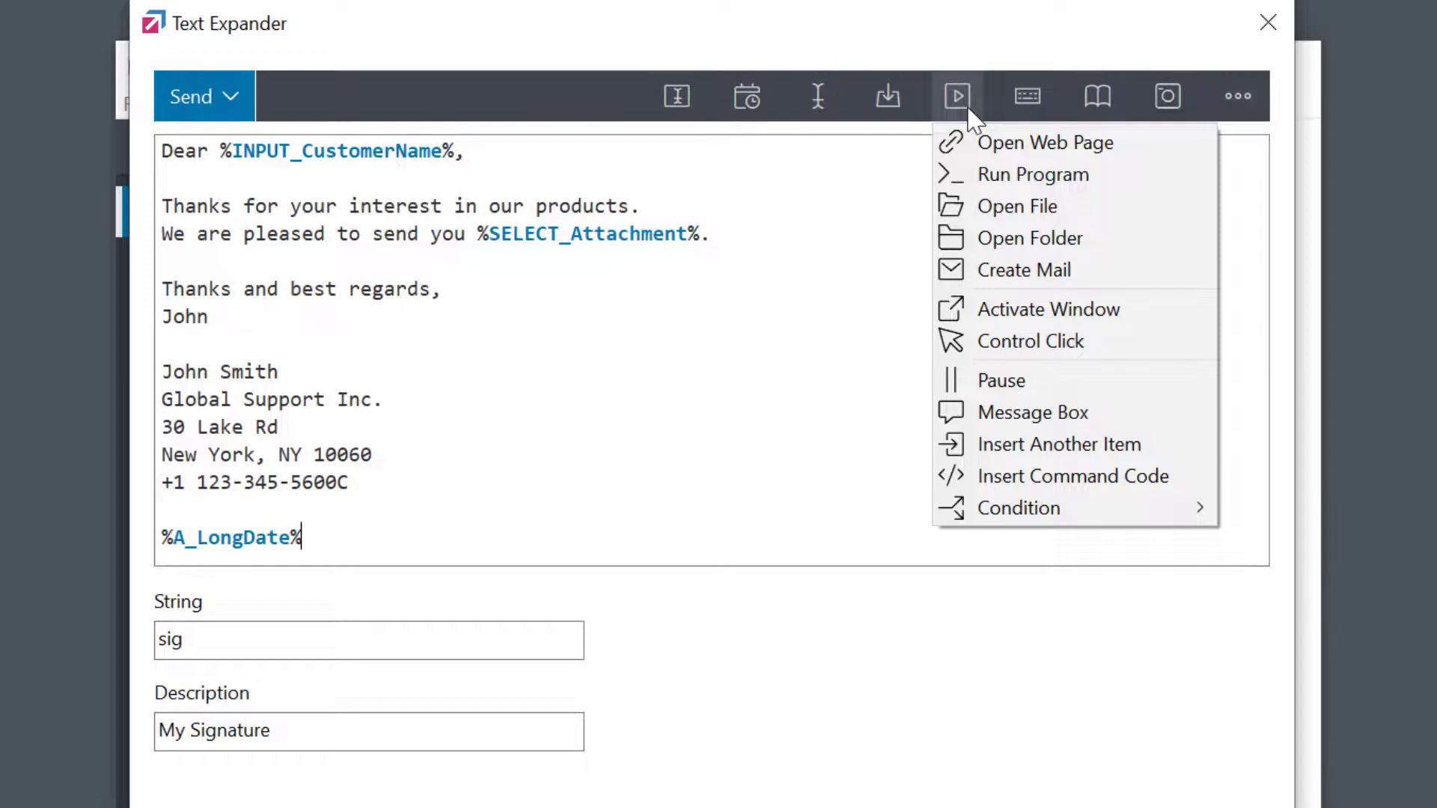
{"action": "left_click", "coordinate": [1027, 95]}
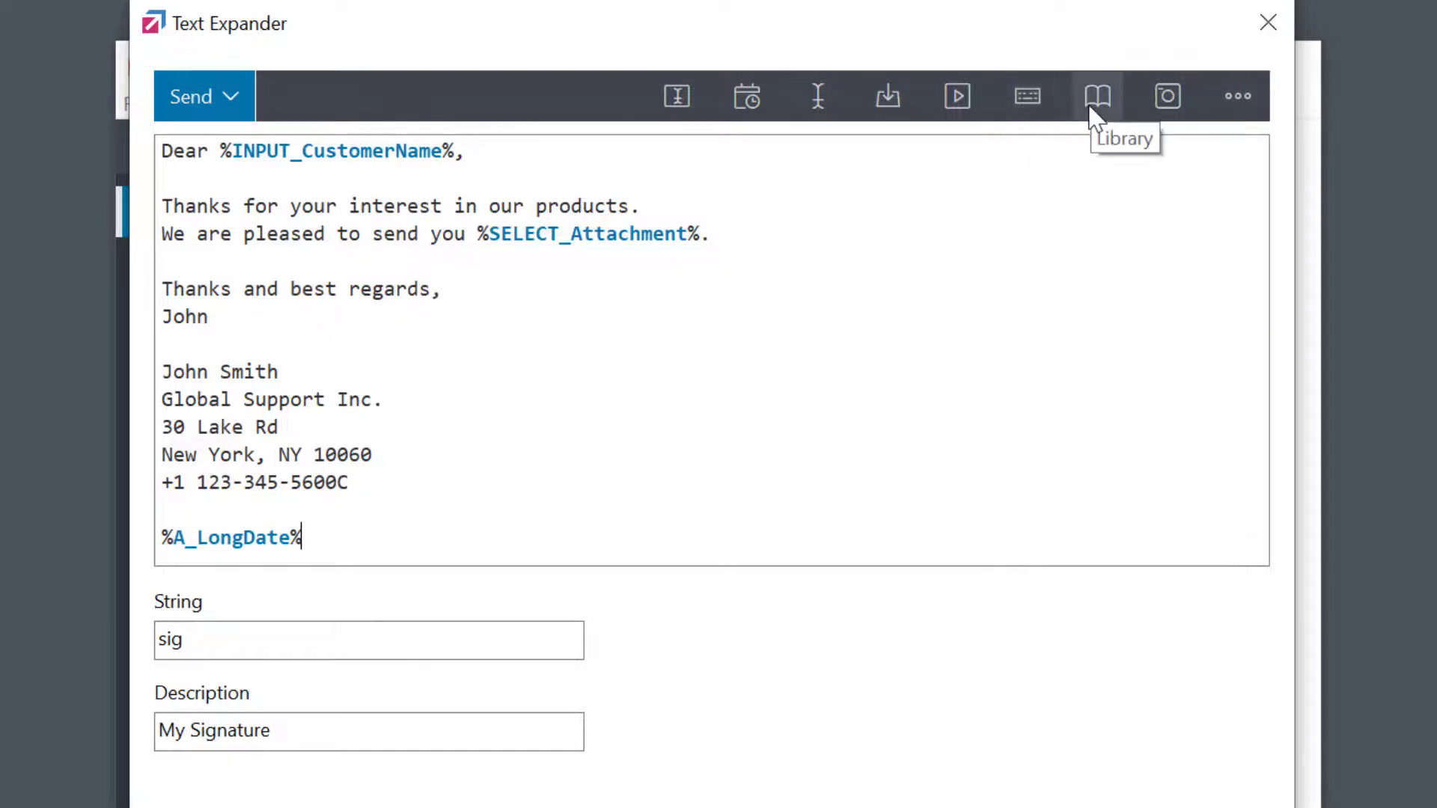
{"action": "mouse_move", "coordinate": [1167, 96]}
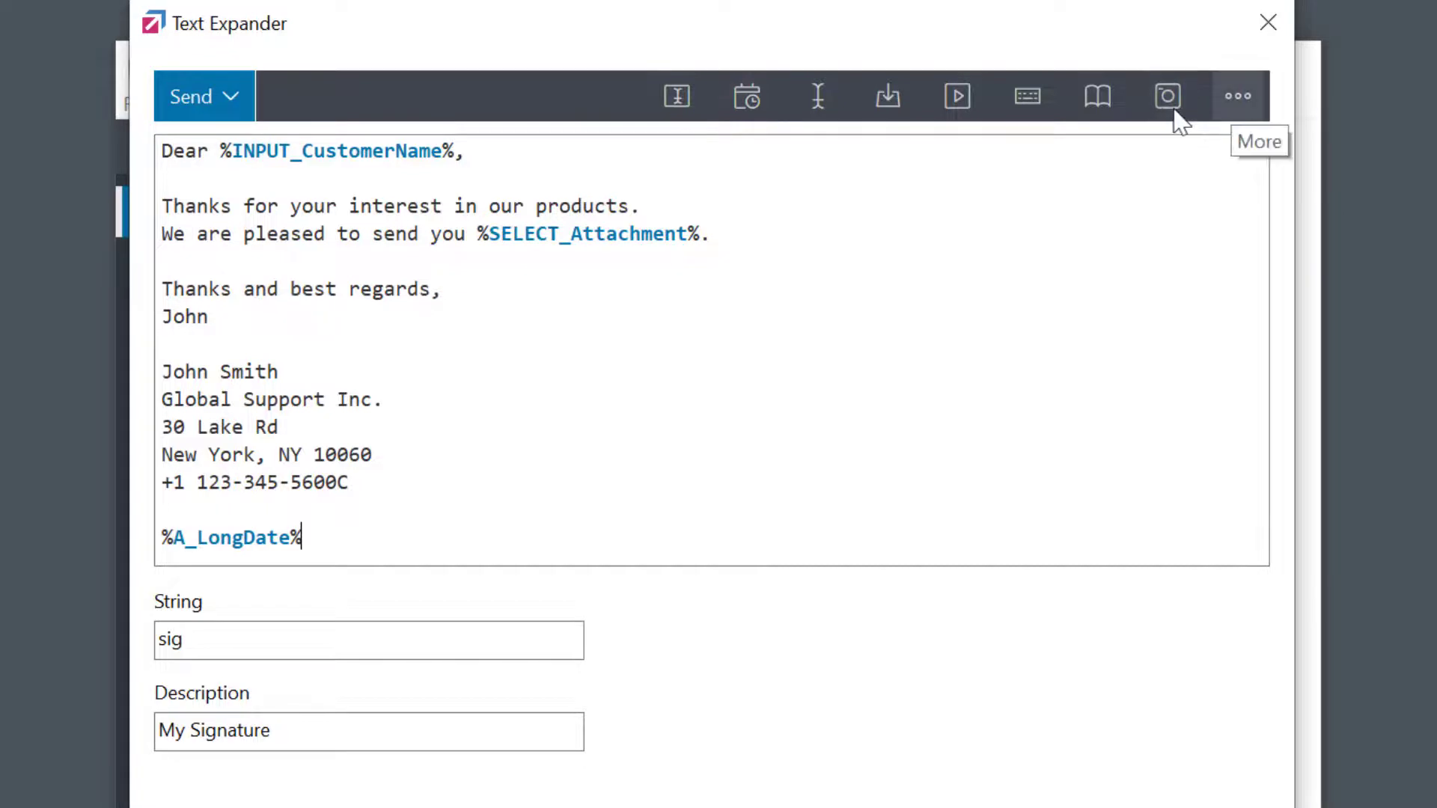
- Switch the sig phrase to Rich Text formatting and back to No formatting via the '...' options
{"action": "left_click", "coordinate": [1238, 96]}
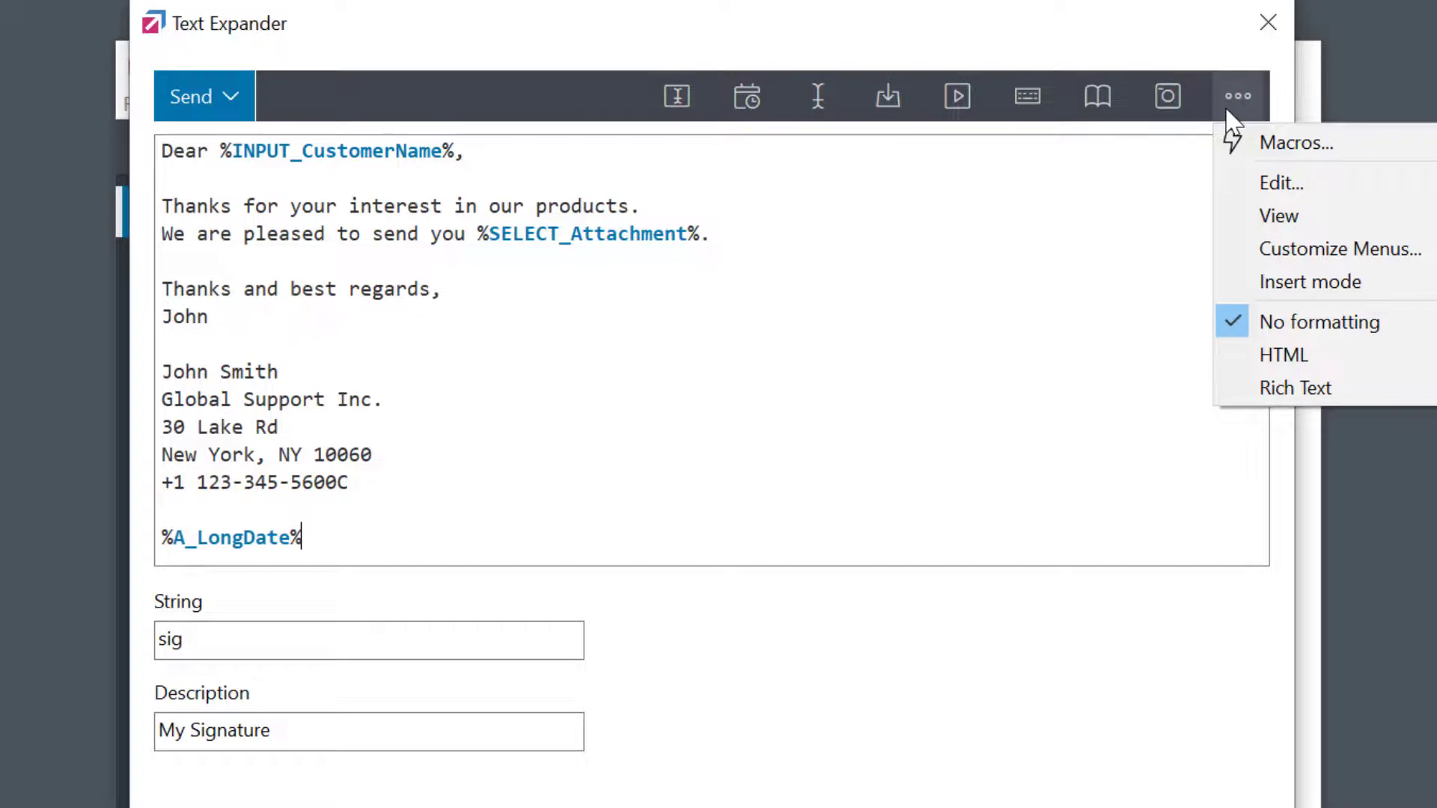
{"action": "mouse_move", "coordinate": [1295, 142]}
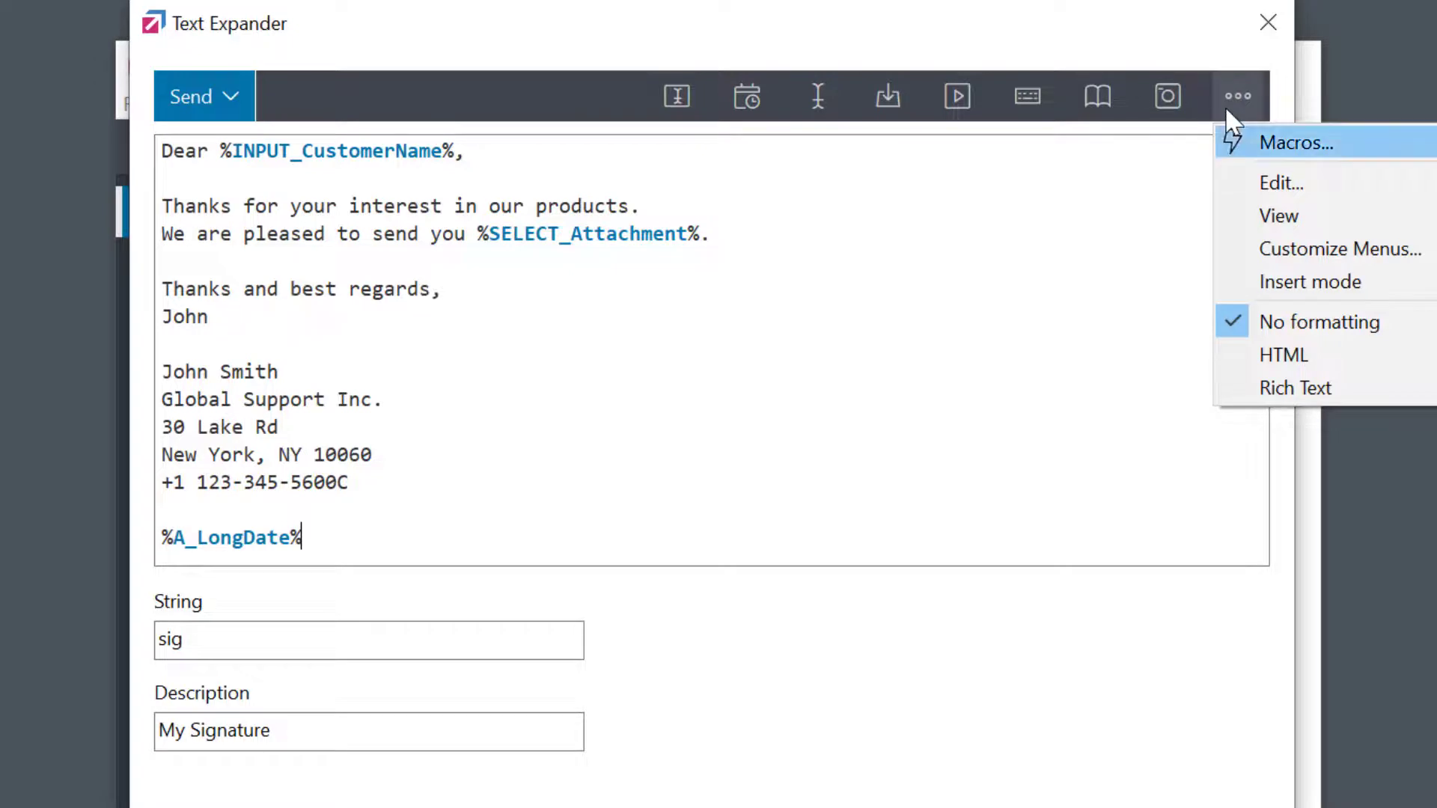
{"action": "left_click", "coordinate": [1296, 388]}
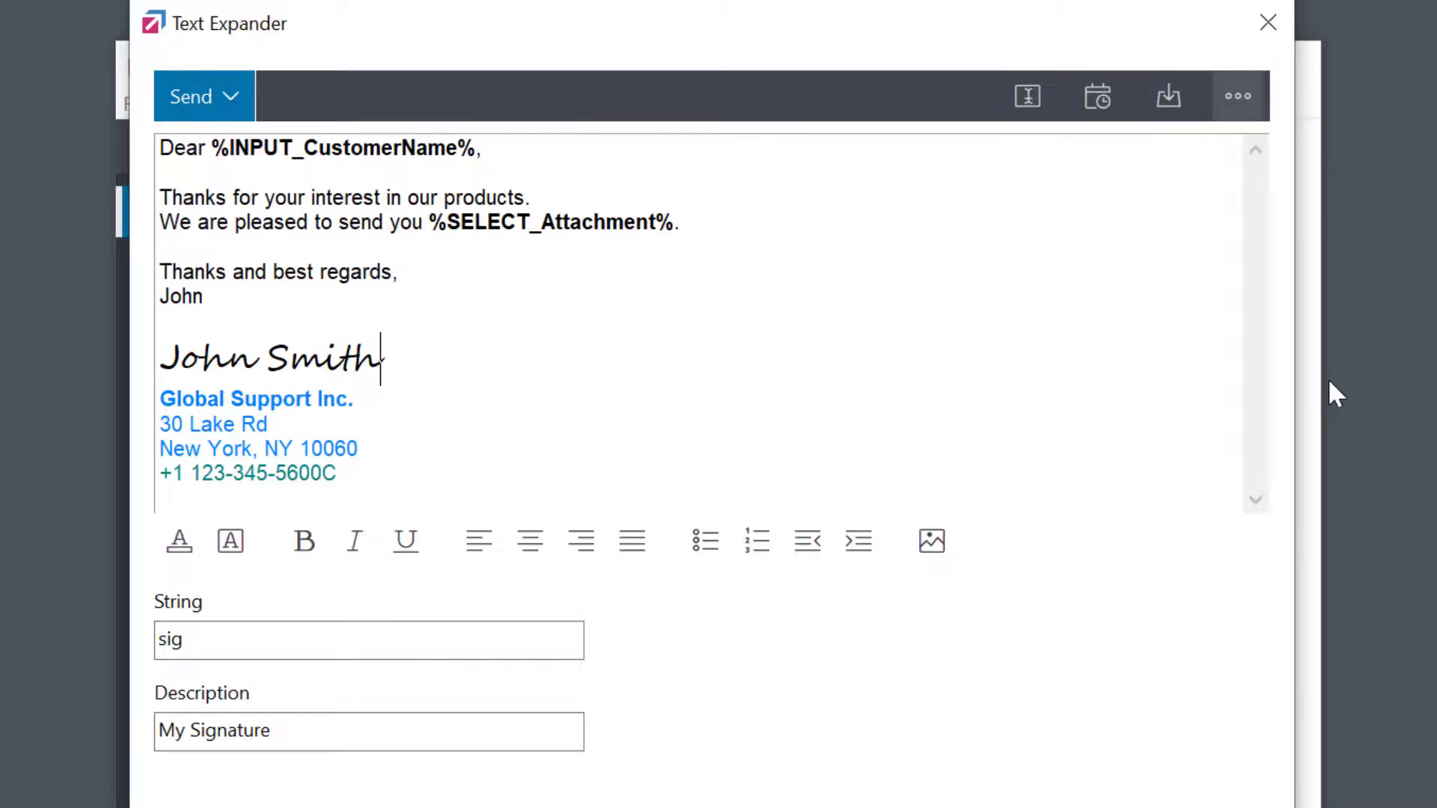
{"action": "left_click", "coordinate": [1238, 96]}
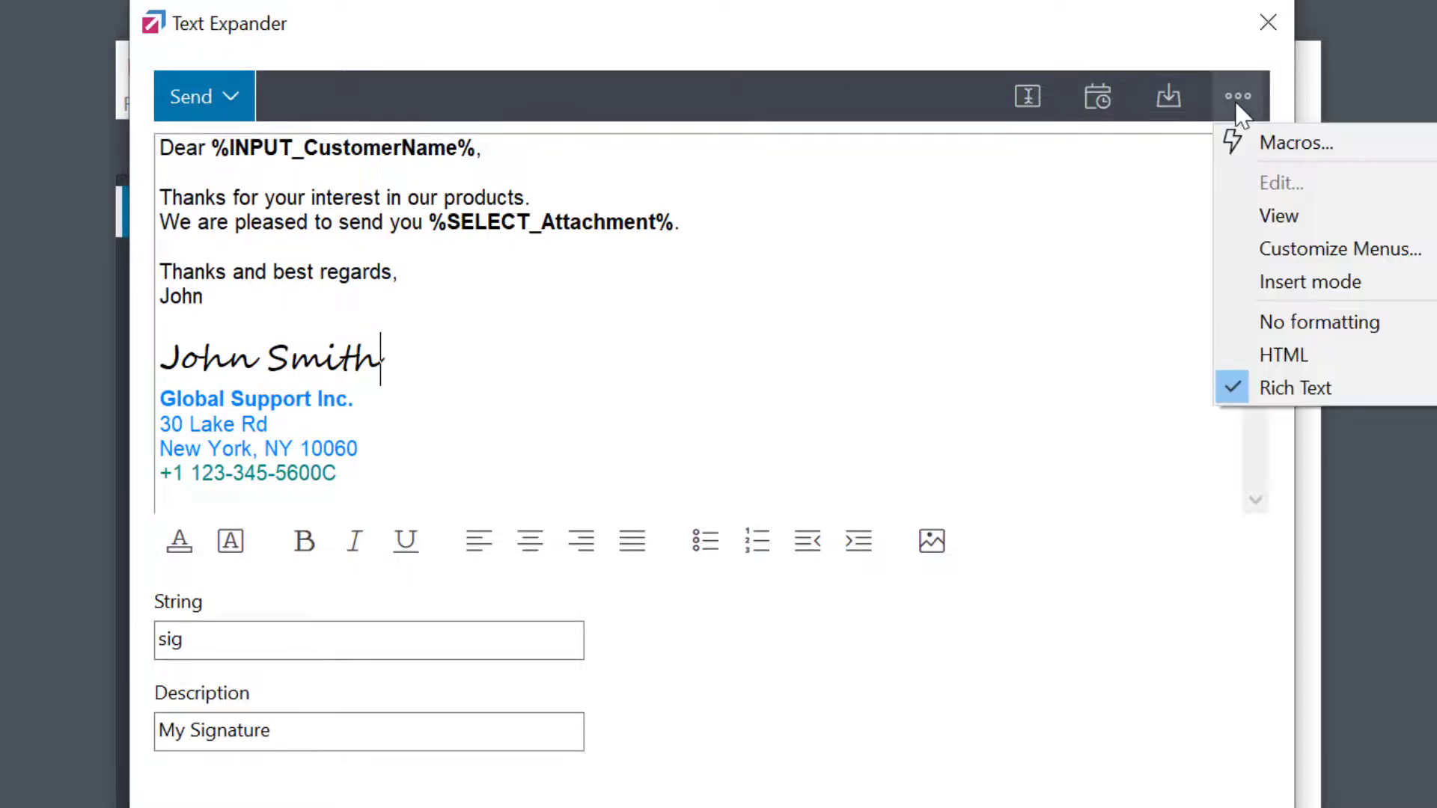
{"action": "mouse_move", "coordinate": [1320, 322]}
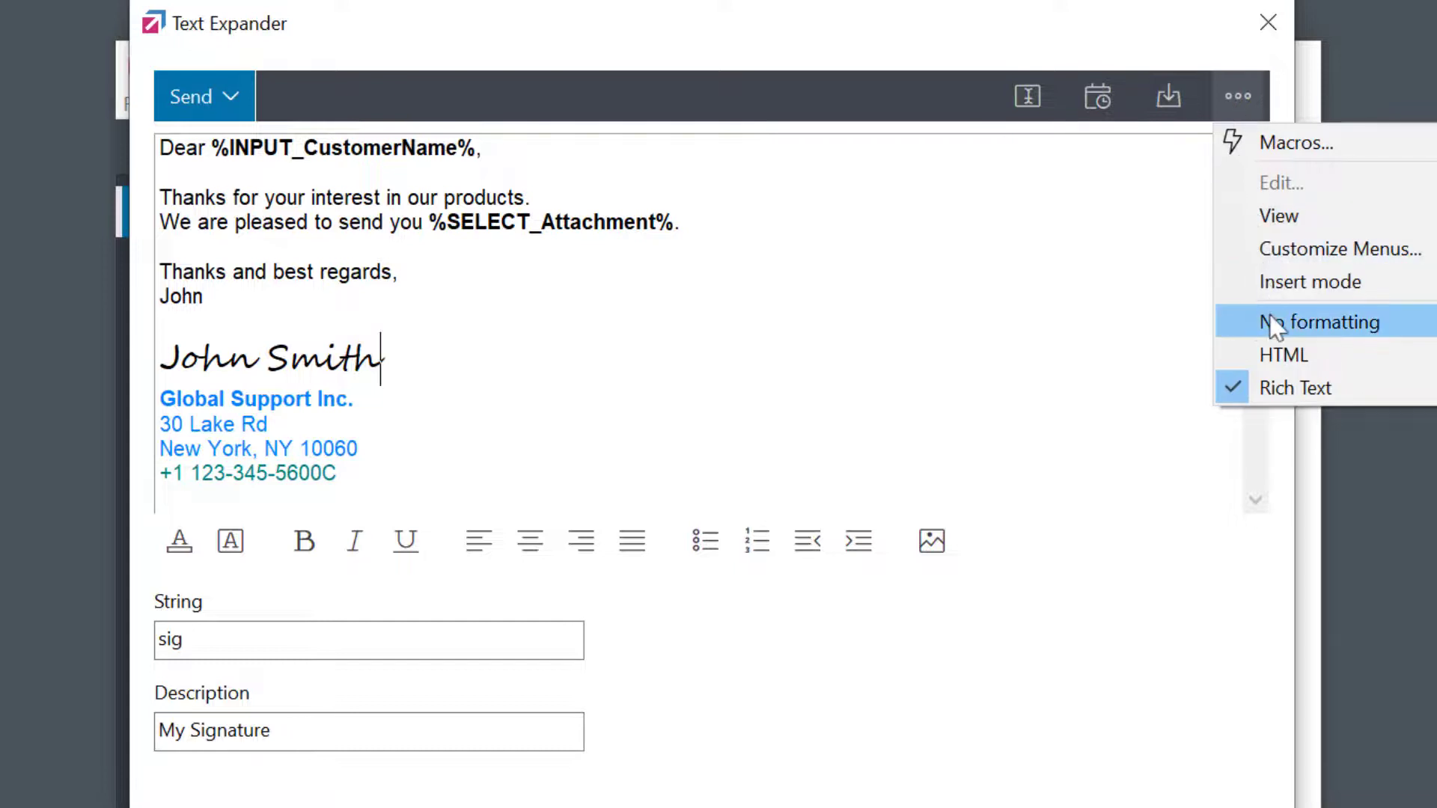
{"action": "left_click", "coordinate": [1320, 322]}
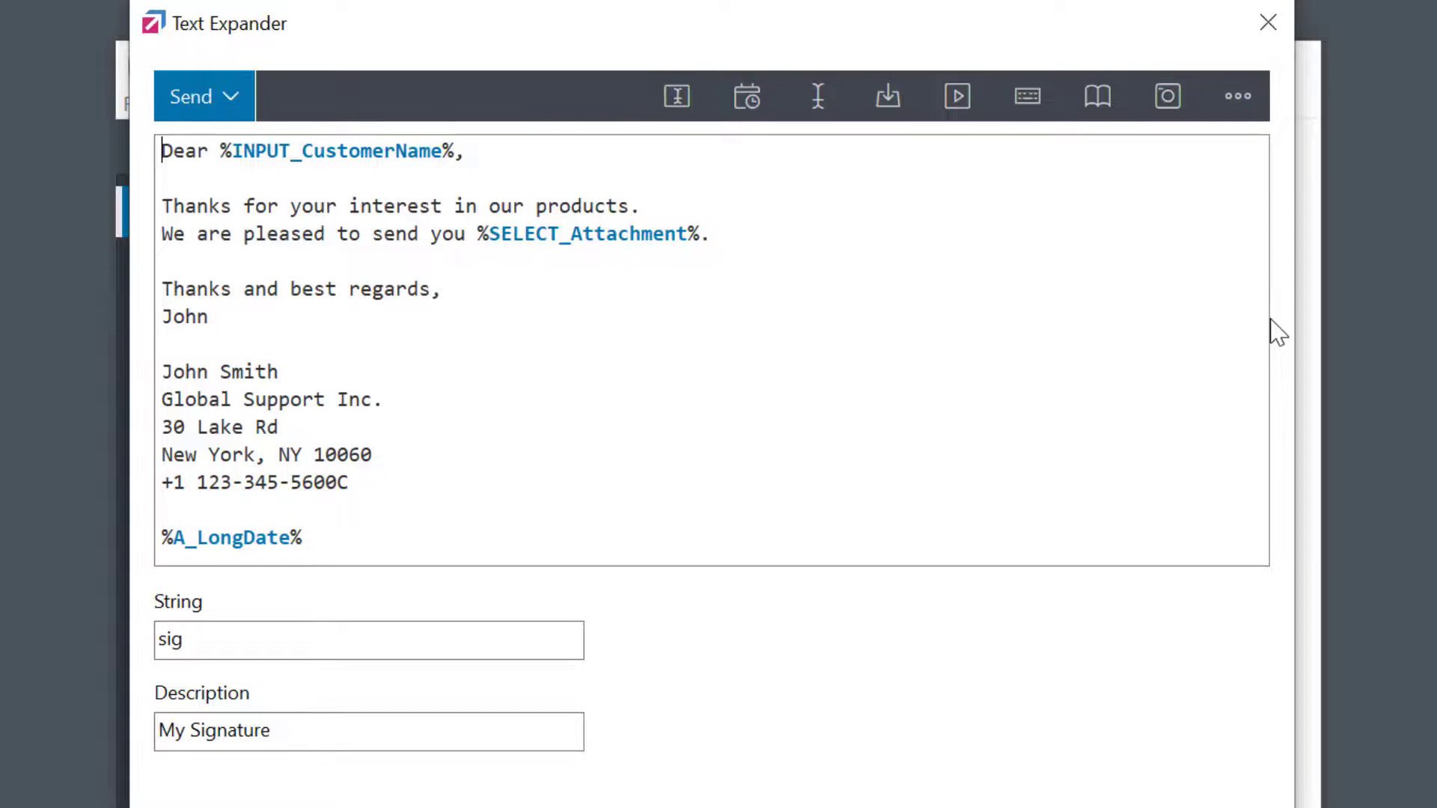
{"action": "mouse_move", "coordinate": [1272, 321]}
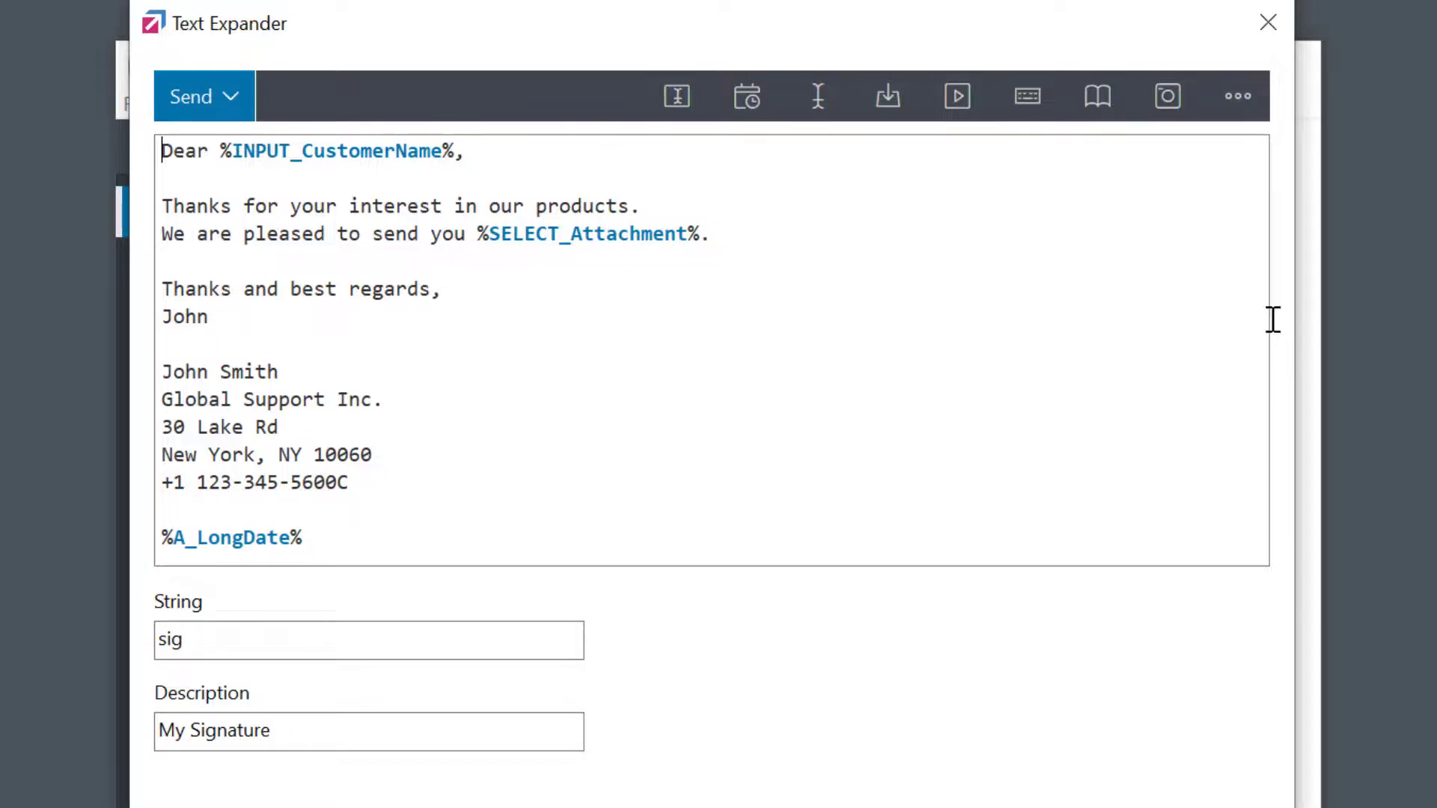
{"action": "left_click", "coordinate": [1238, 96]}
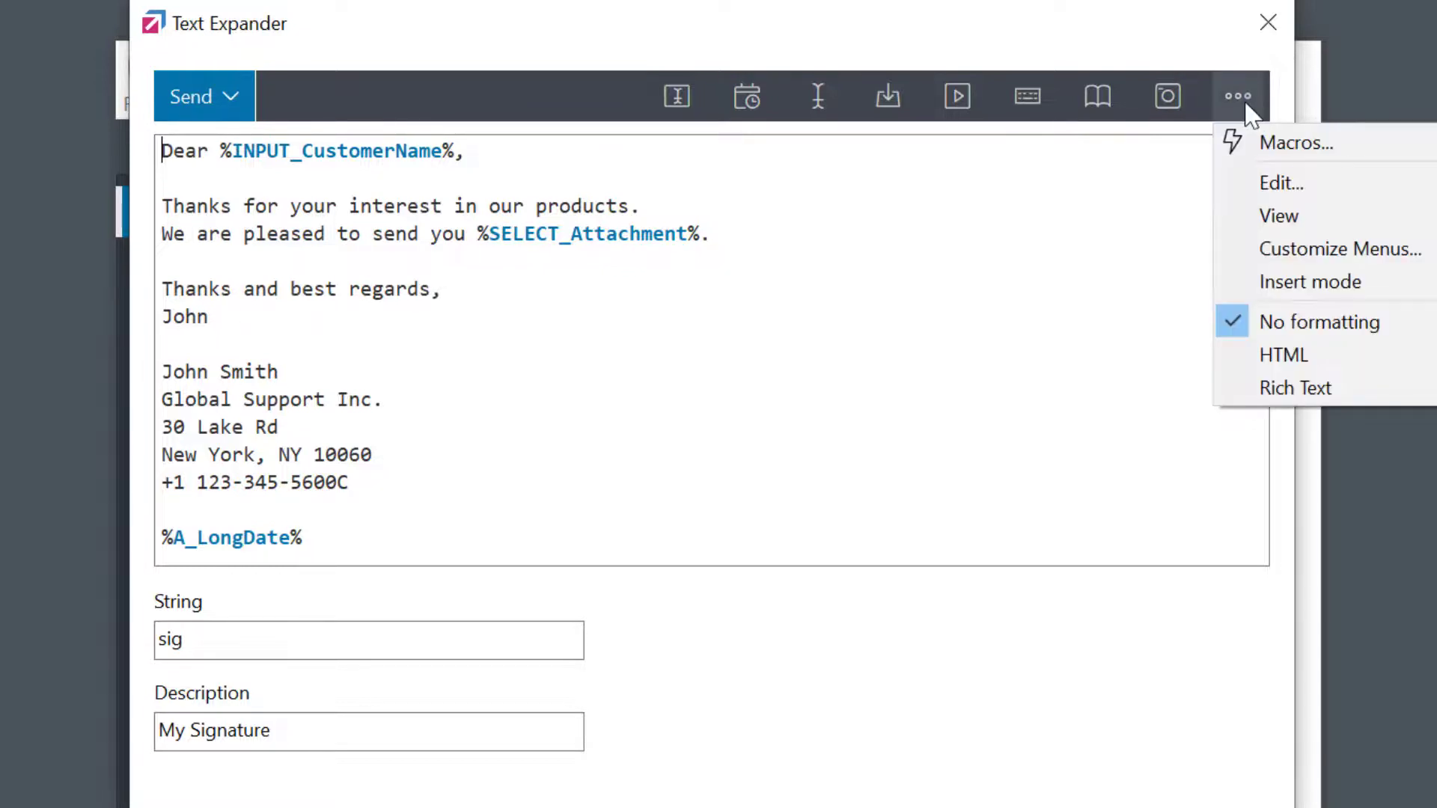
{"action": "left_click", "coordinate": [1339, 249]}
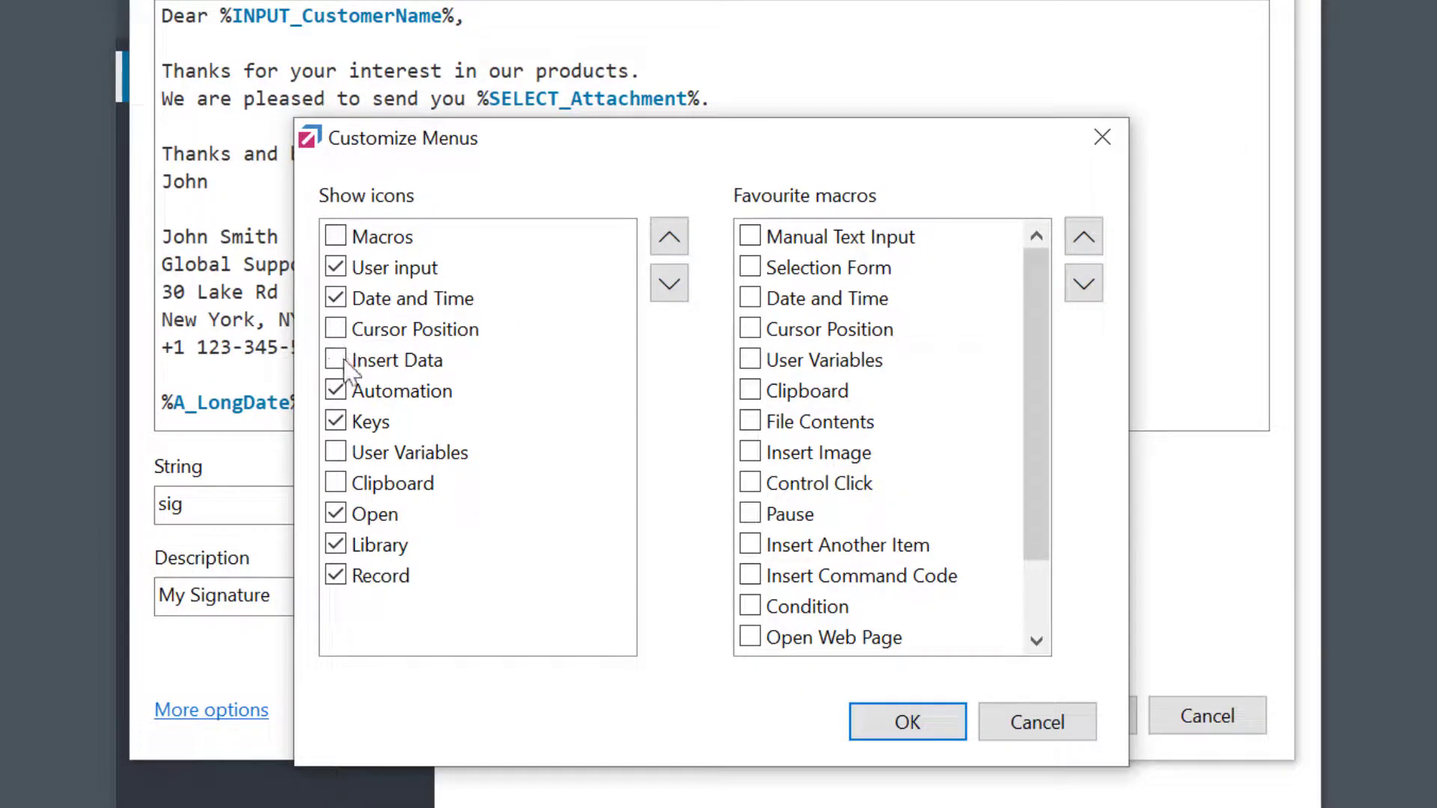
{"action": "left_click", "coordinate": [335, 391]}
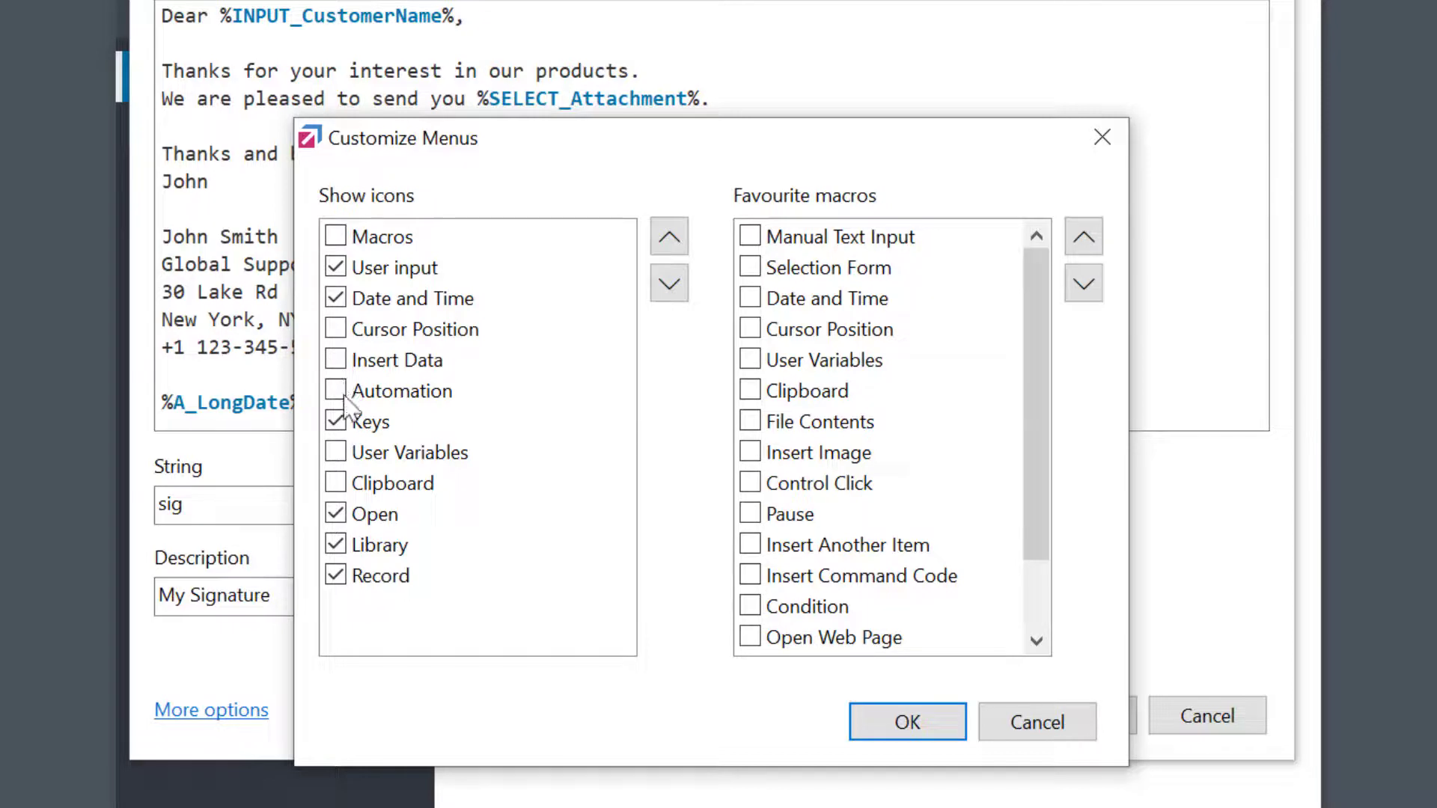
{"action": "left_click", "coordinate": [335, 423]}
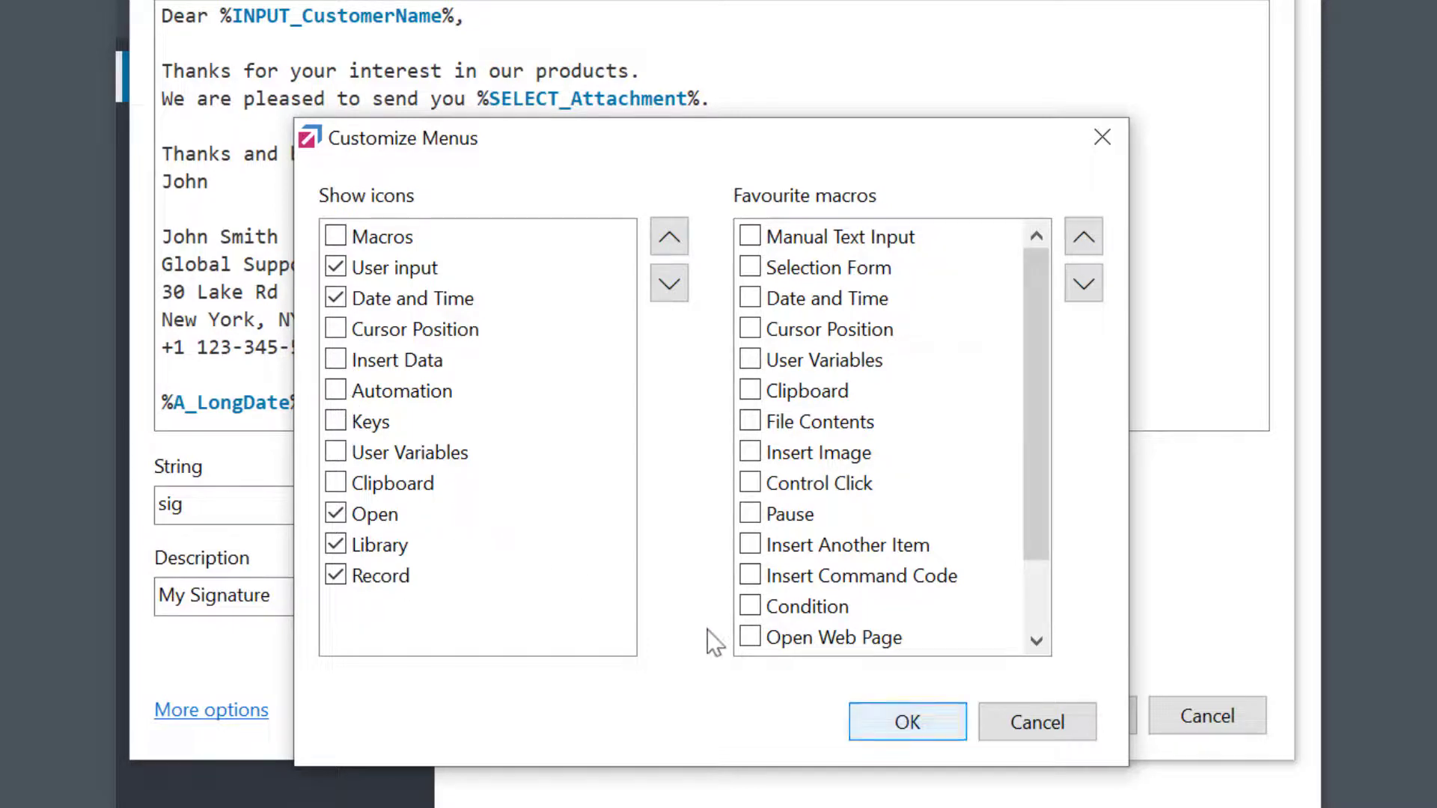
{"action": "left_click", "coordinate": [907, 722]}
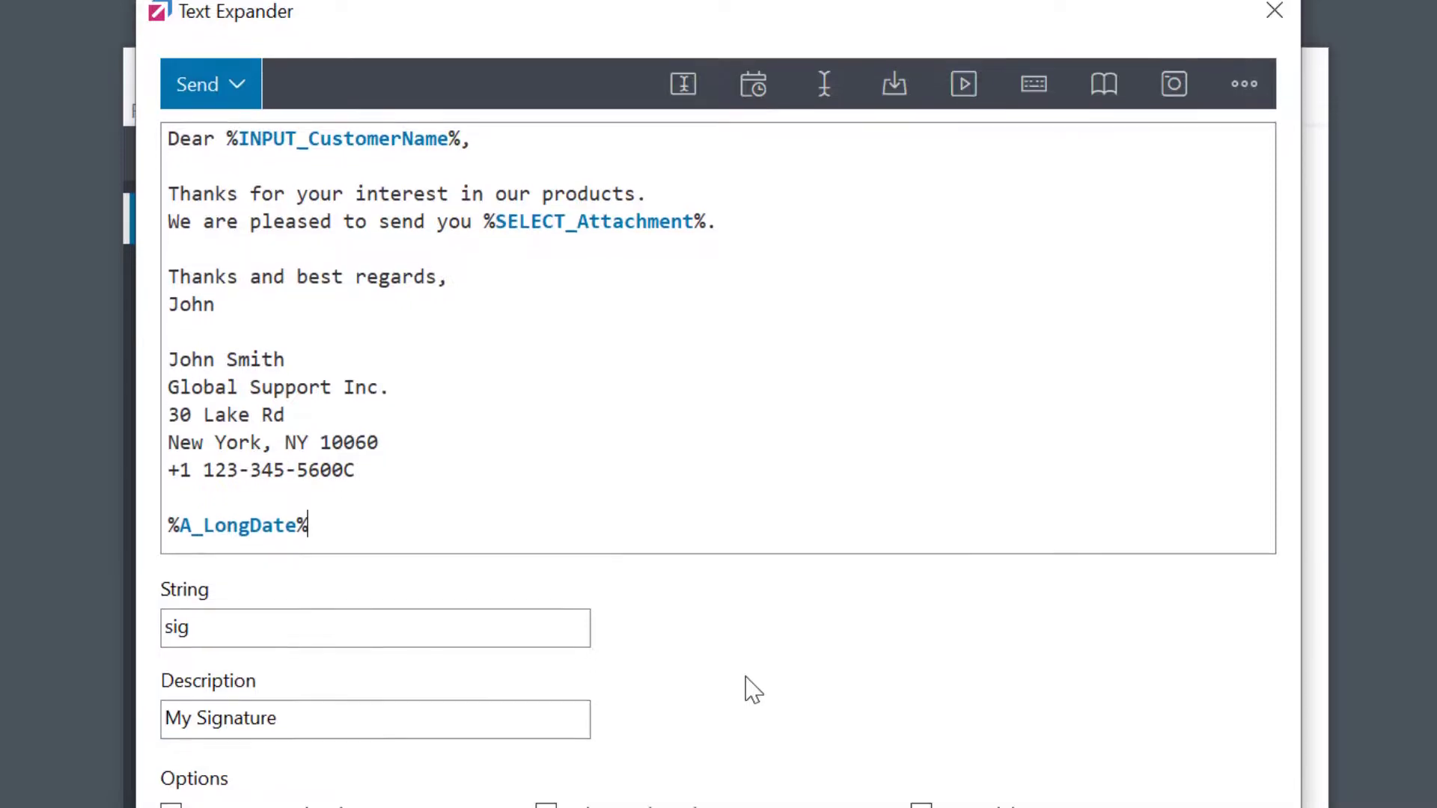
- Begin a window restriction for the sig phrase, entering Notepad in the Window field
{"action": "scroll", "scroll_direction": "down", "scroll_amount": 3}
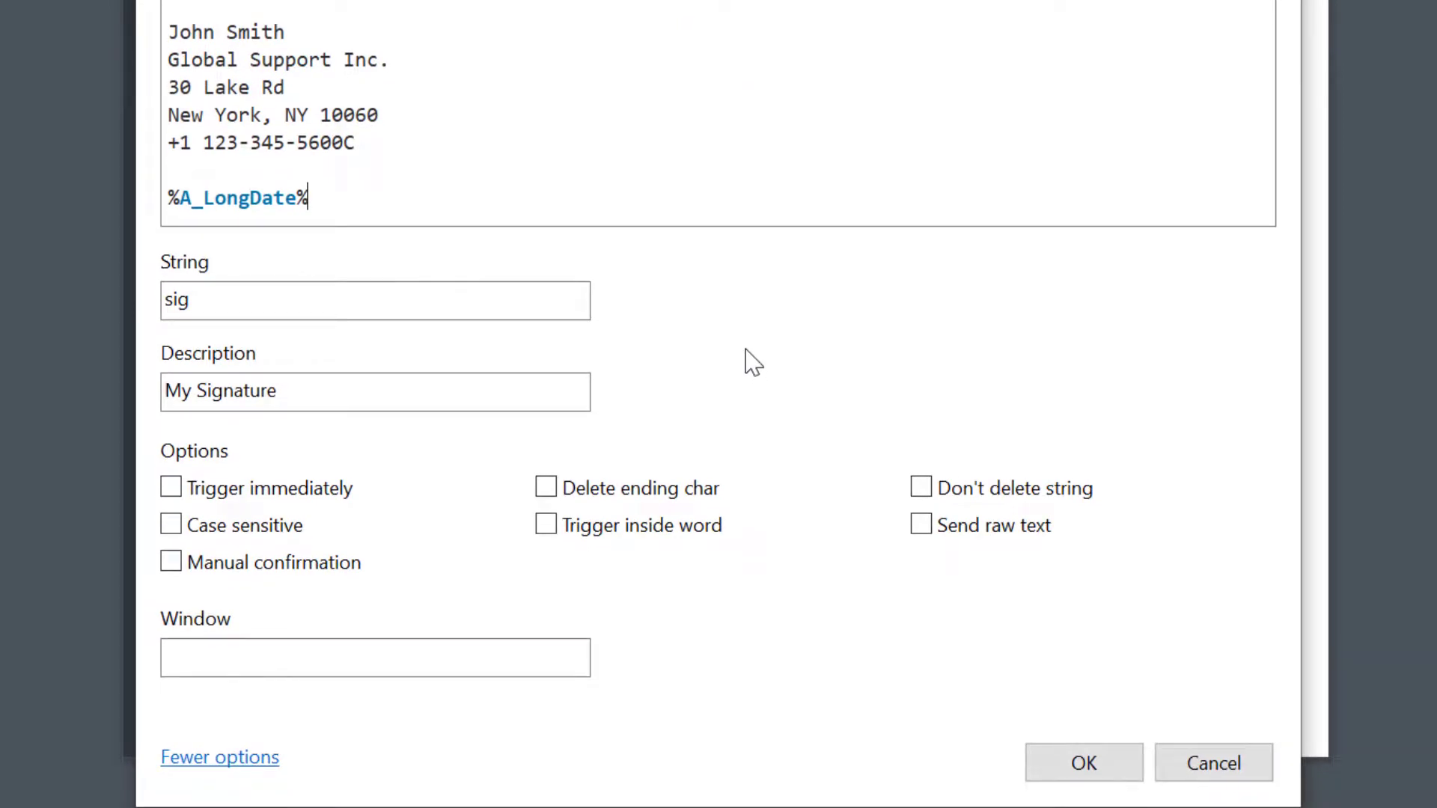
{"action": "left_click", "coordinate": [375, 657]}
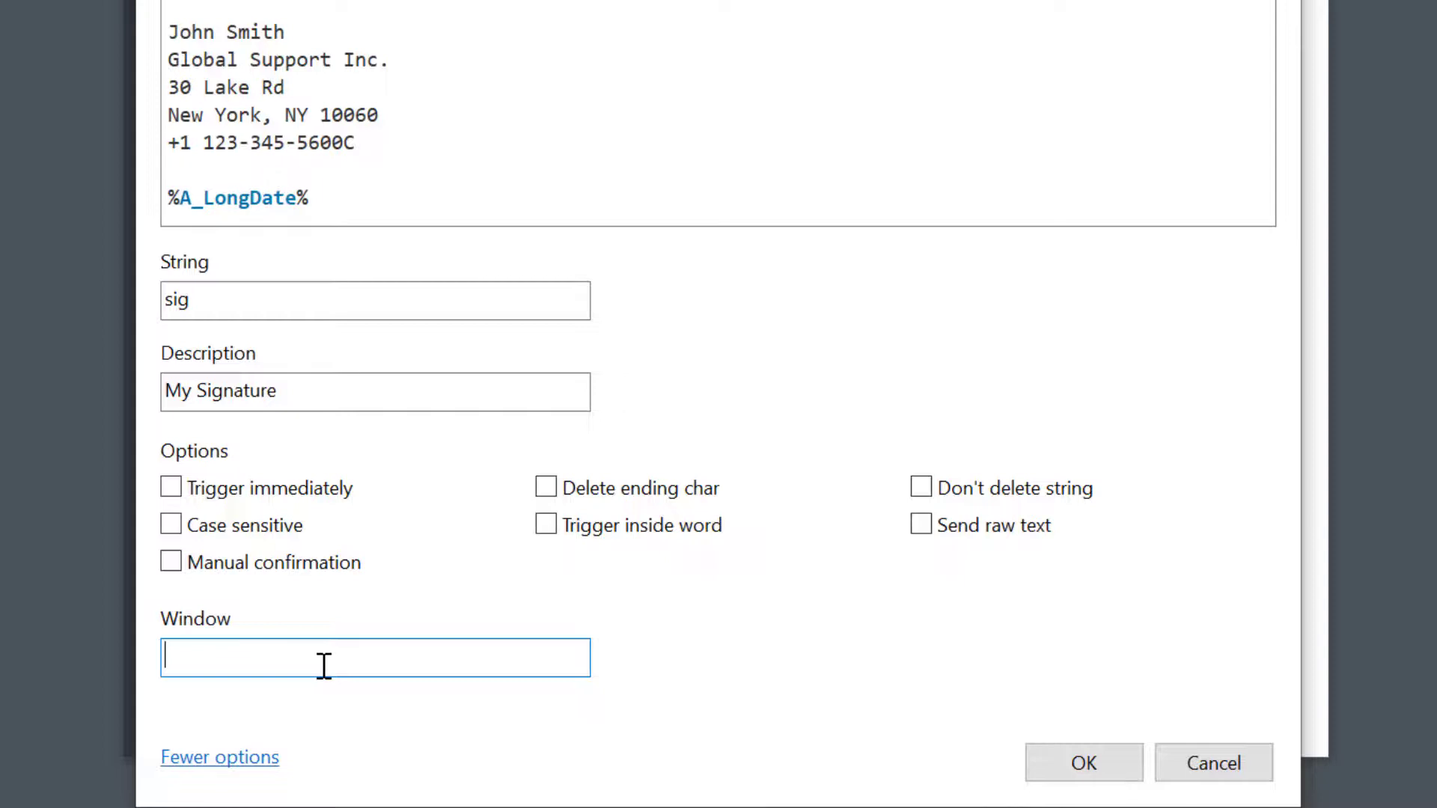
{"action": "type", "text": "Notepad"}
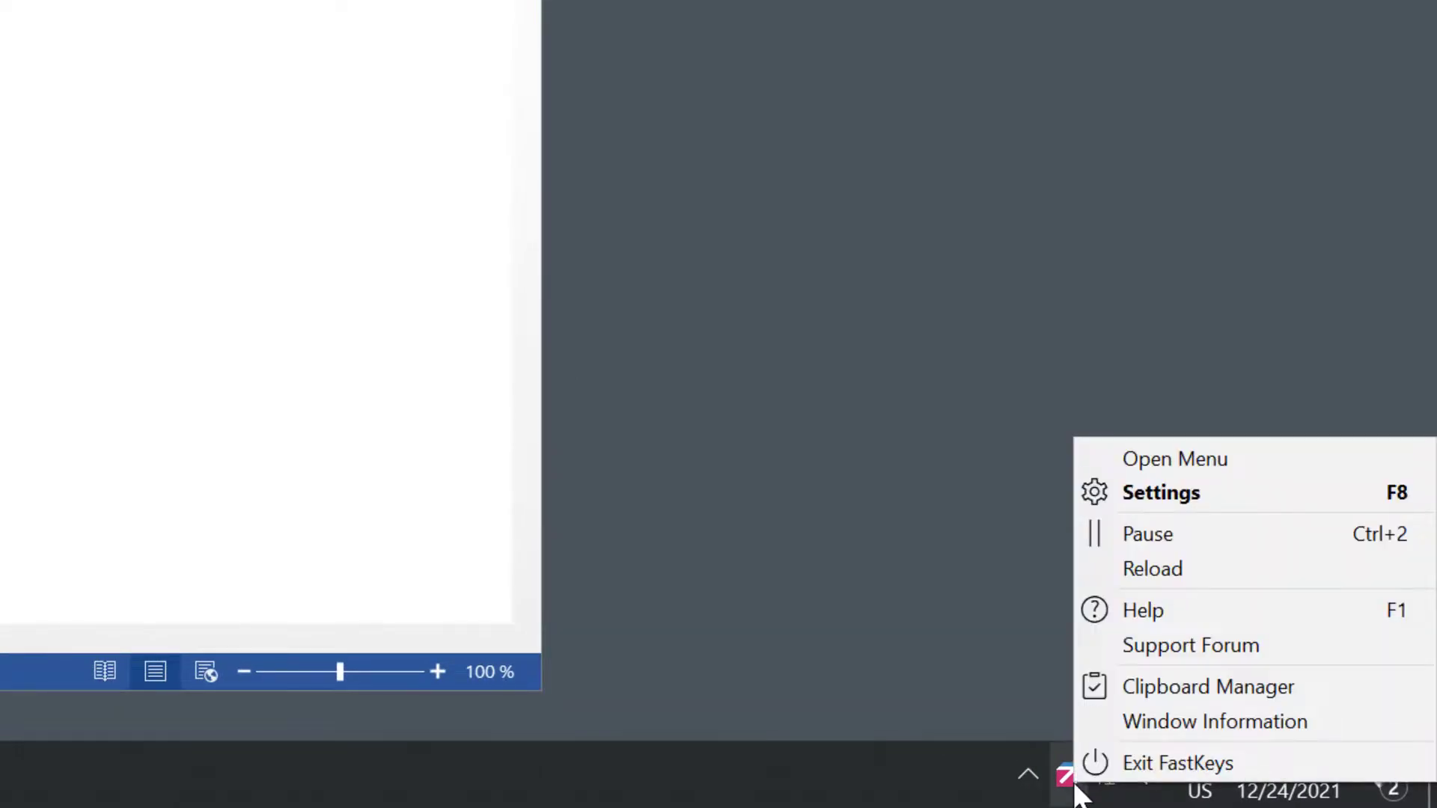
- Use Window Information to grab Word's class value, ahk_class OpusApp
{"action": "left_click", "coordinate": [1214, 721]}
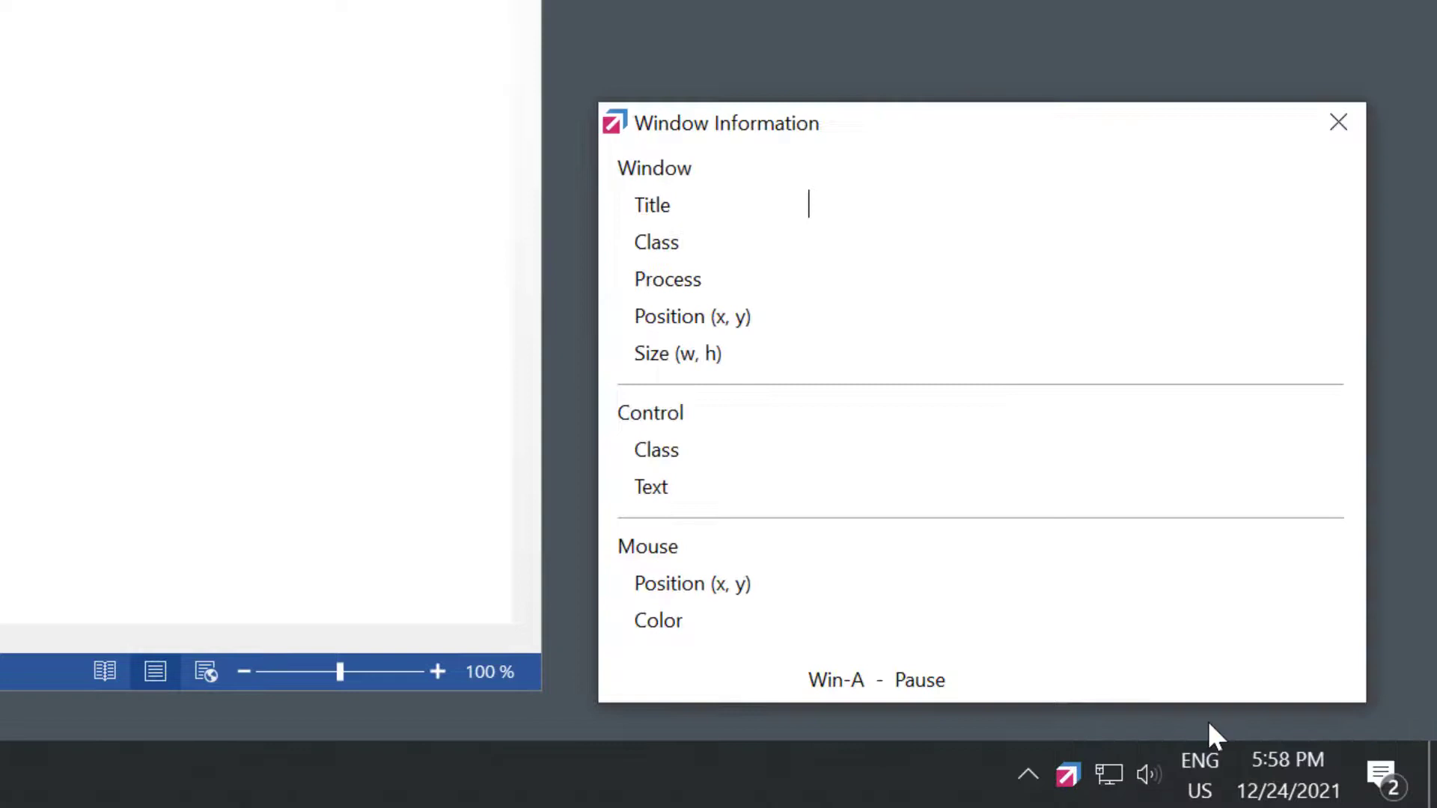
{"action": "mouse_move", "coordinate": [997, 620]}
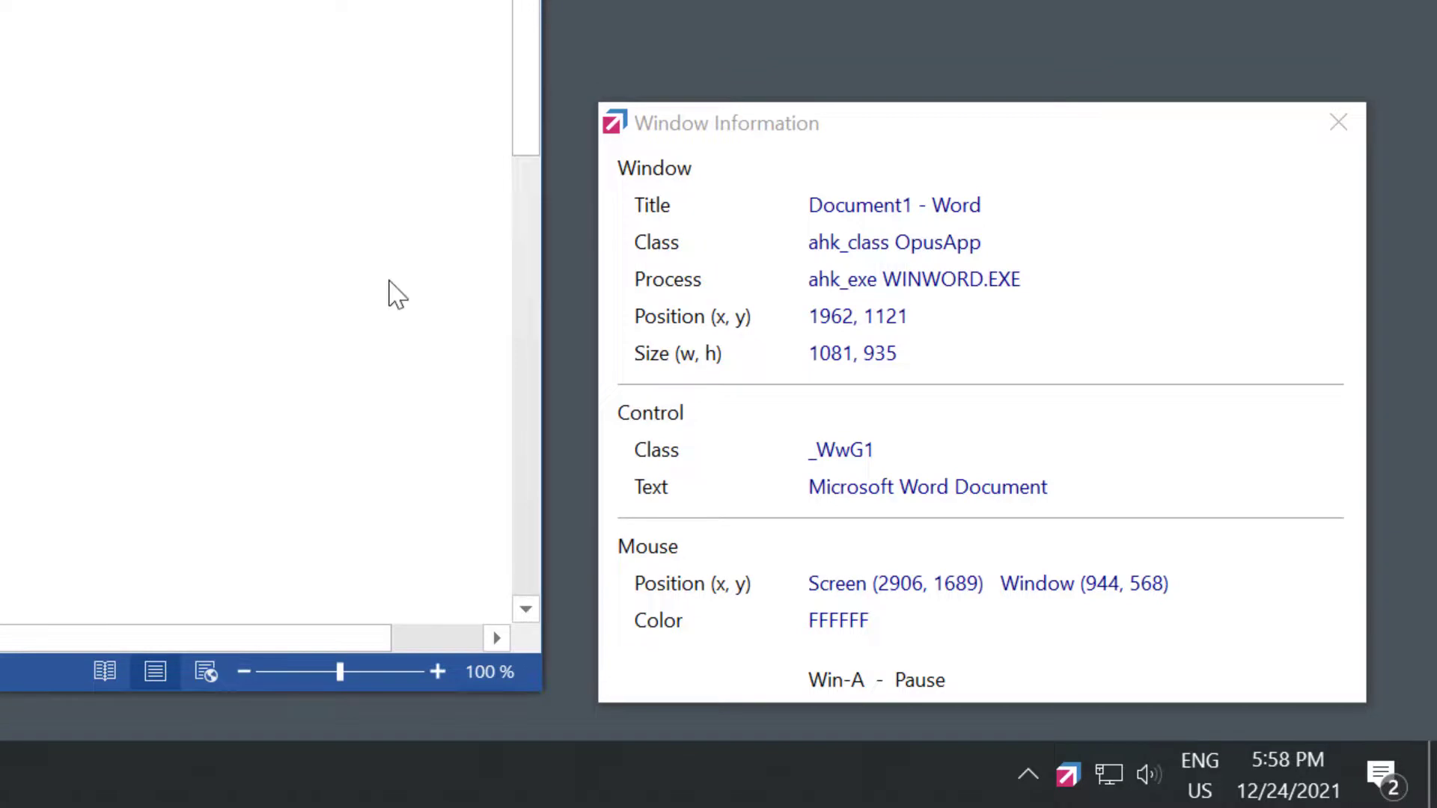
{"action": "double_click", "coordinate": [894, 243]}
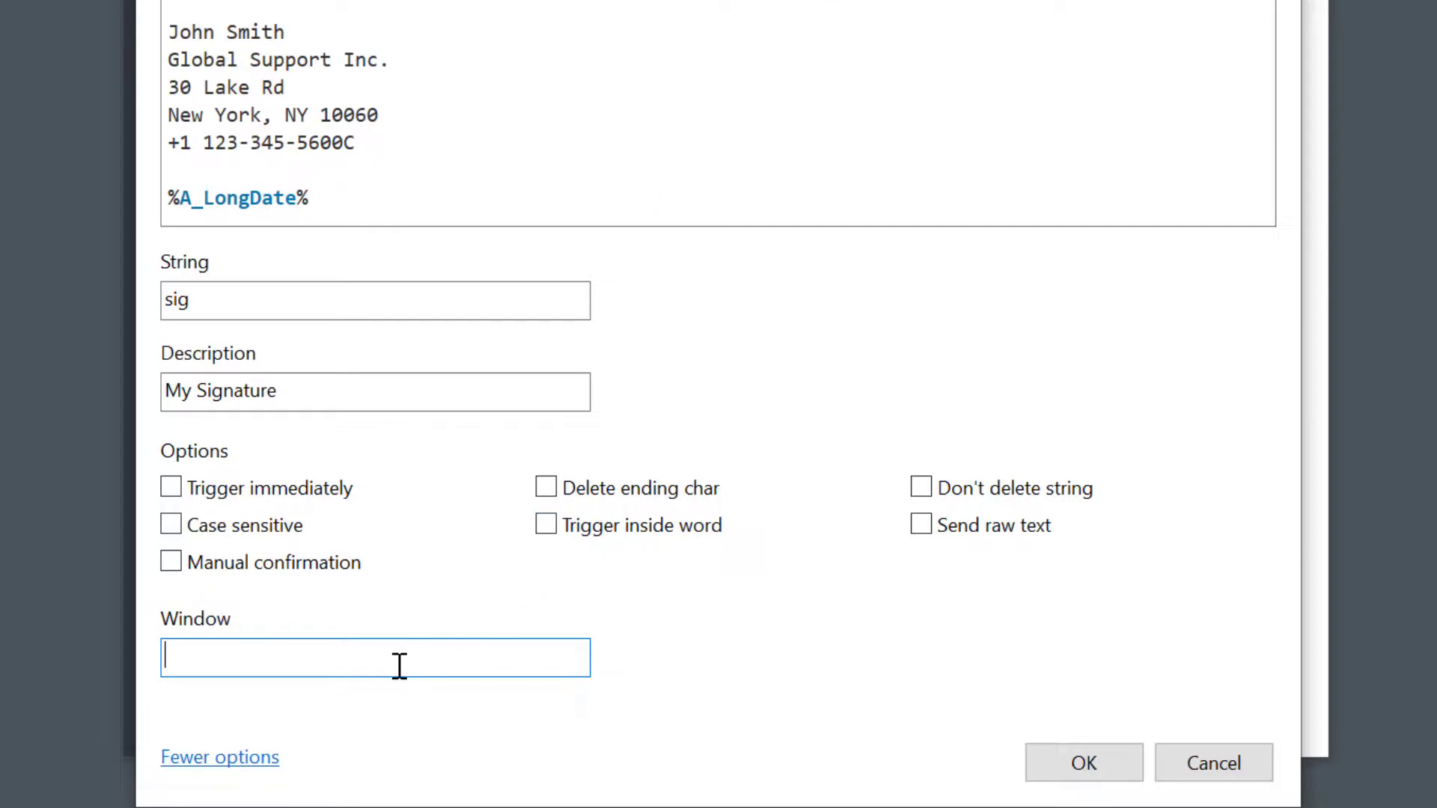
- Set the sig phrase's Window field to ahk_class OpusApp and save it
{"action": "type", "text": "ahk_class OpusApp"}
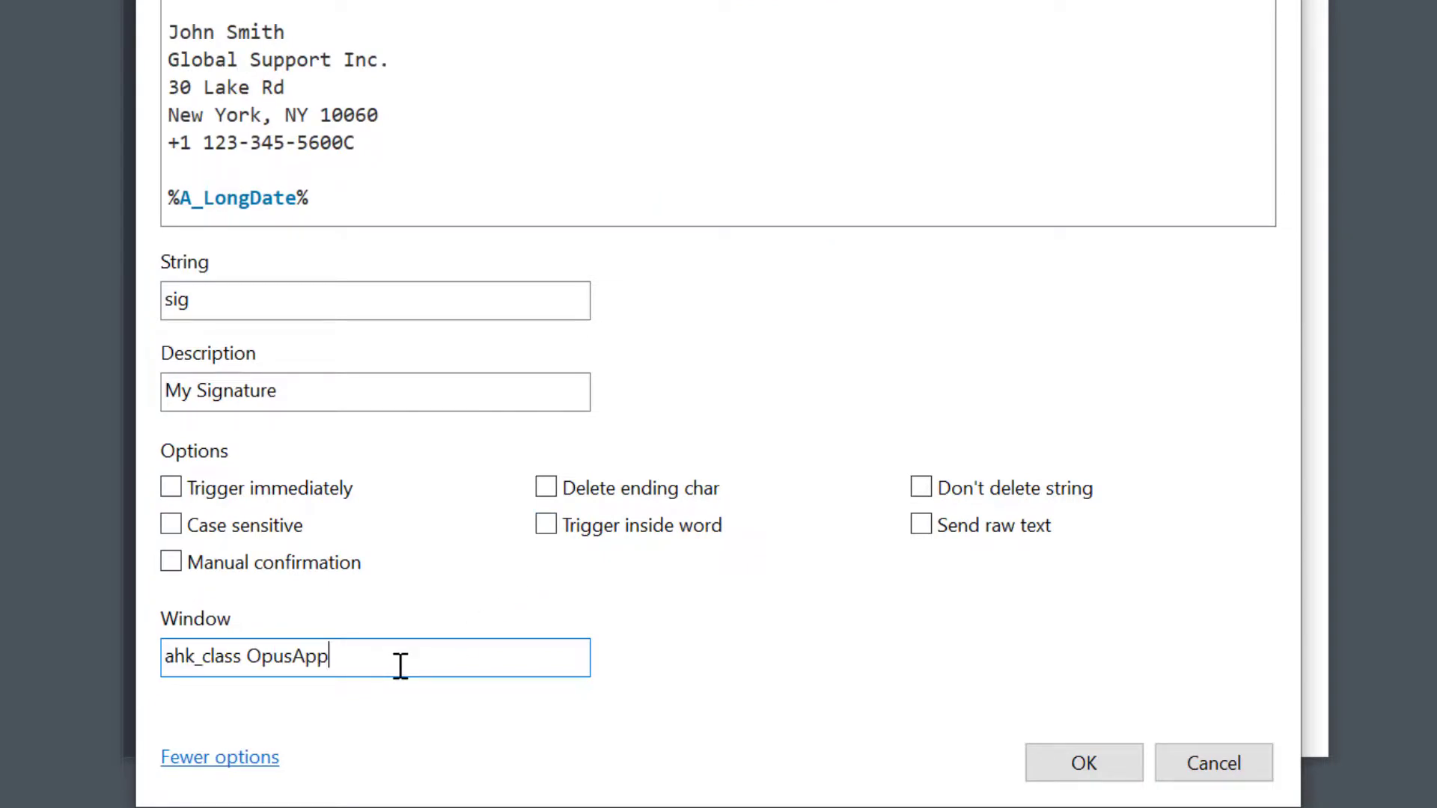
{"action": "left_click", "coordinate": [1084, 762]}
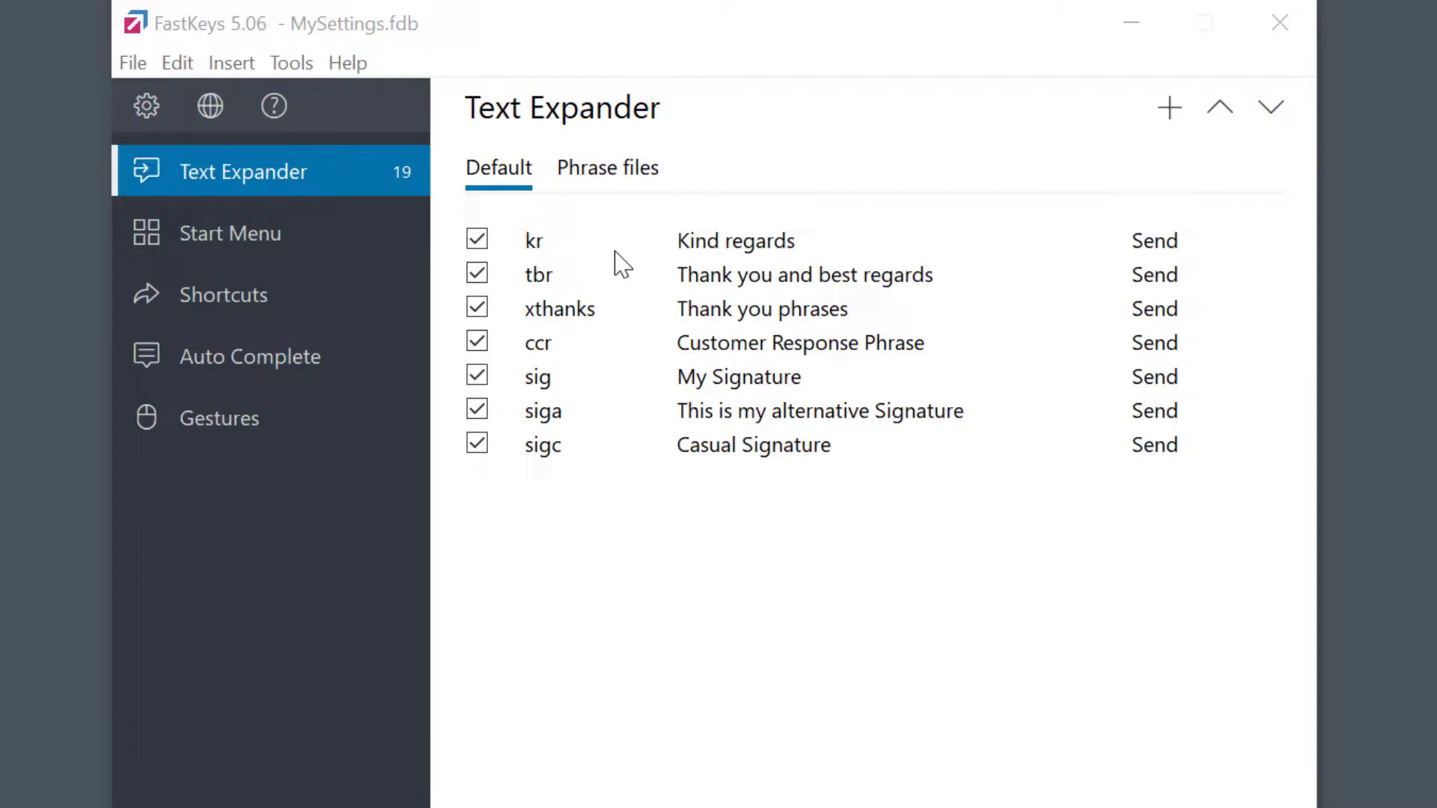
{"action": "mouse_move", "coordinate": [145, 105]}
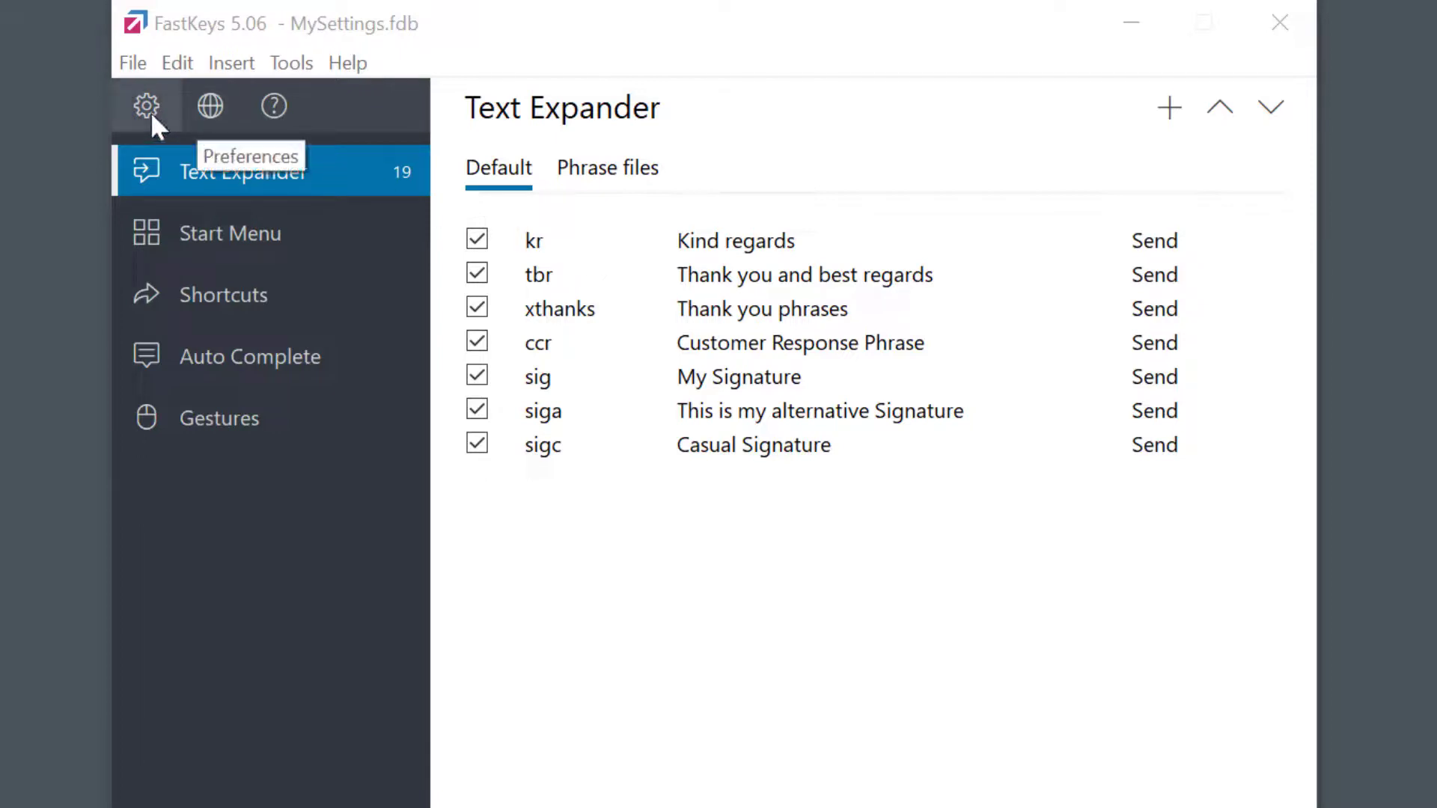
- Clear all ending characters in the Text Expander preferences
{"action": "left_click", "coordinate": [146, 105]}
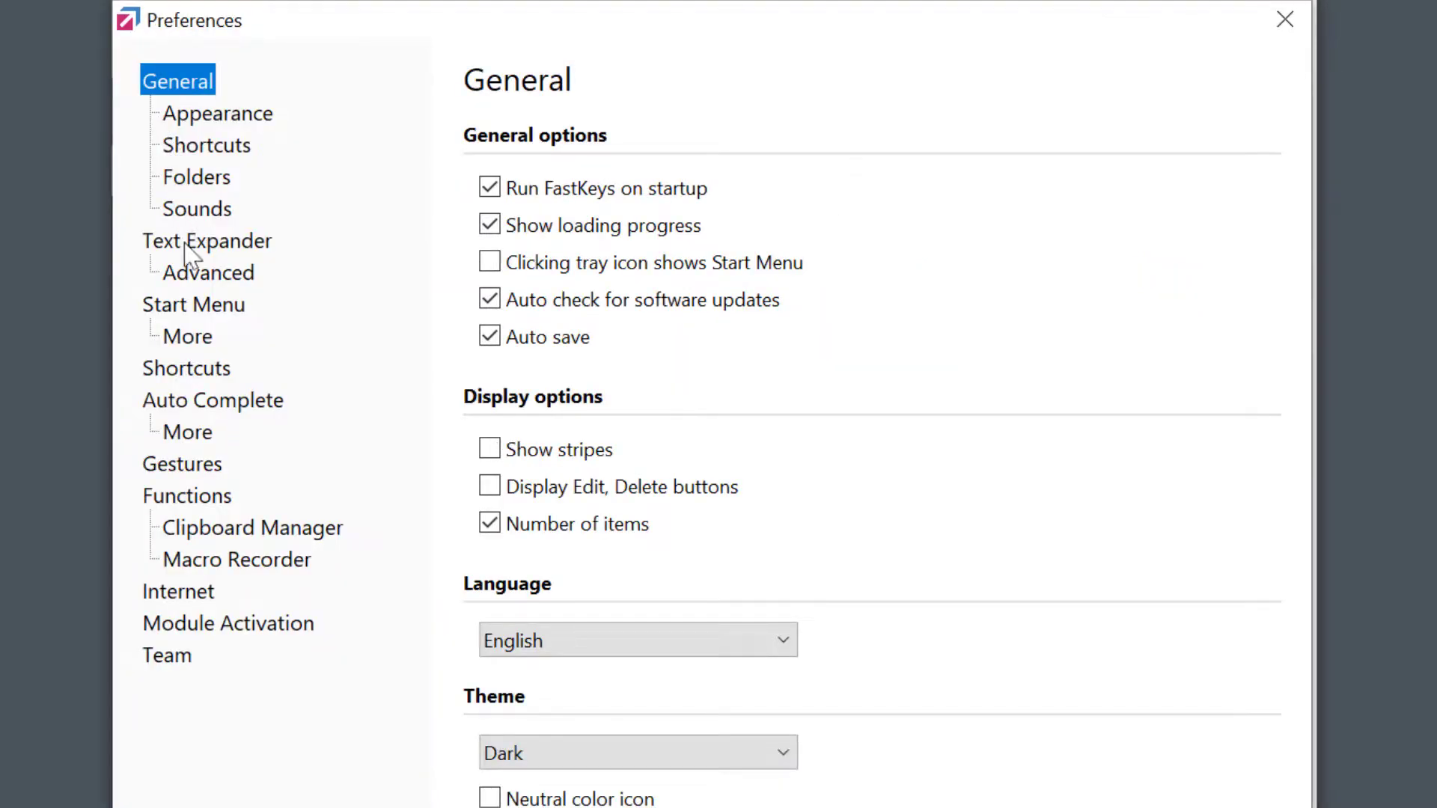
{"action": "left_click", "coordinate": [207, 240]}
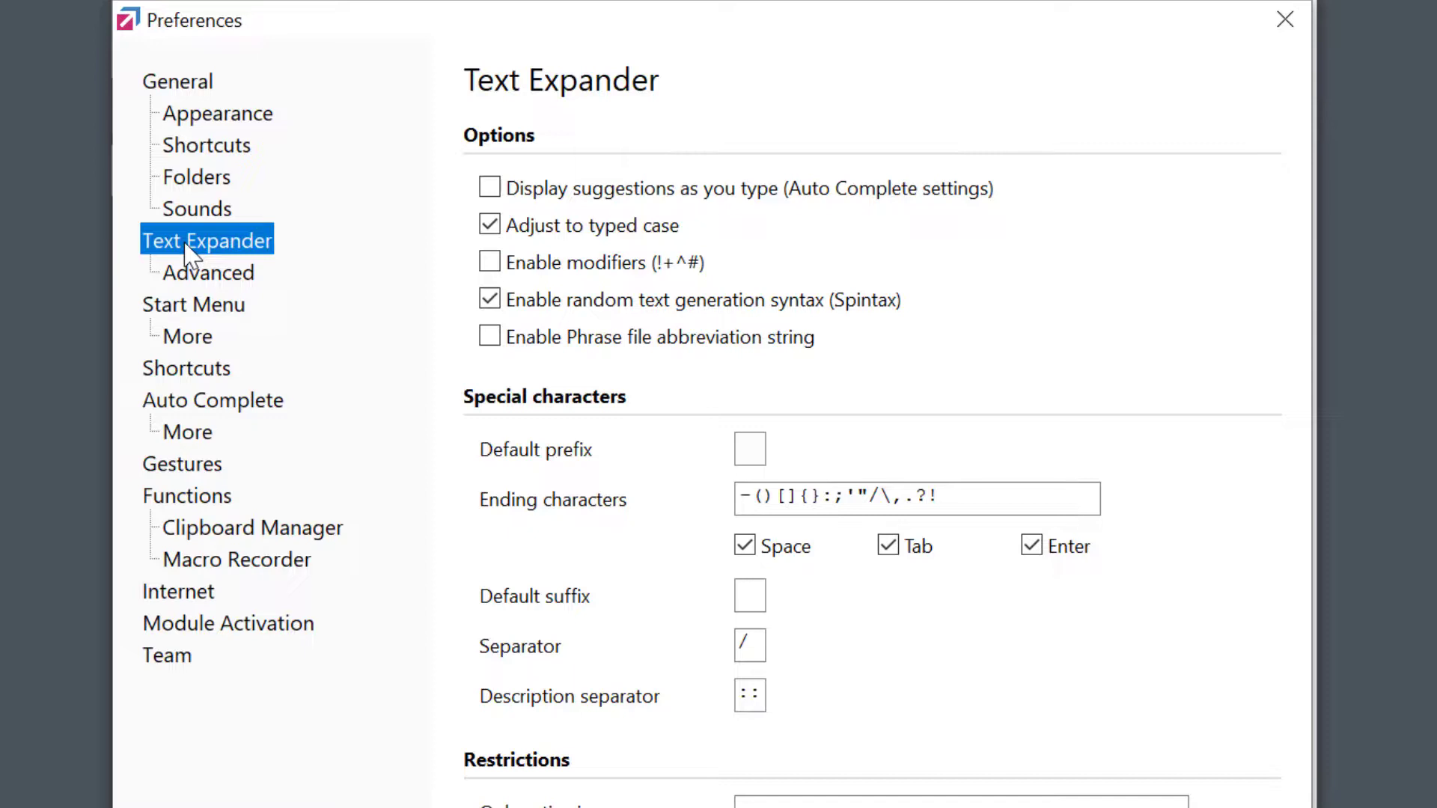
{"action": "left_click", "coordinate": [967, 497]}
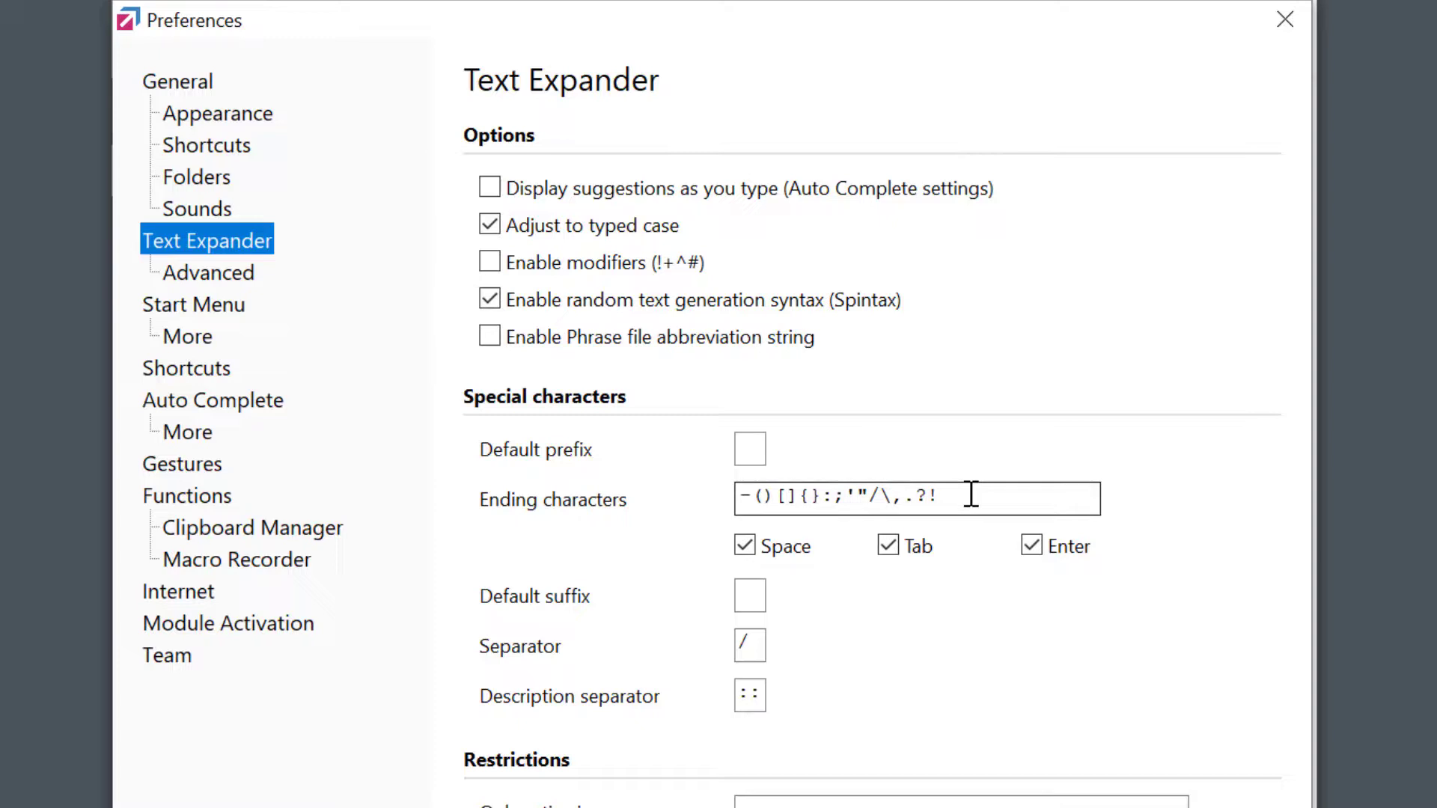
{"action": "triple_click", "coordinate": [916, 497]}
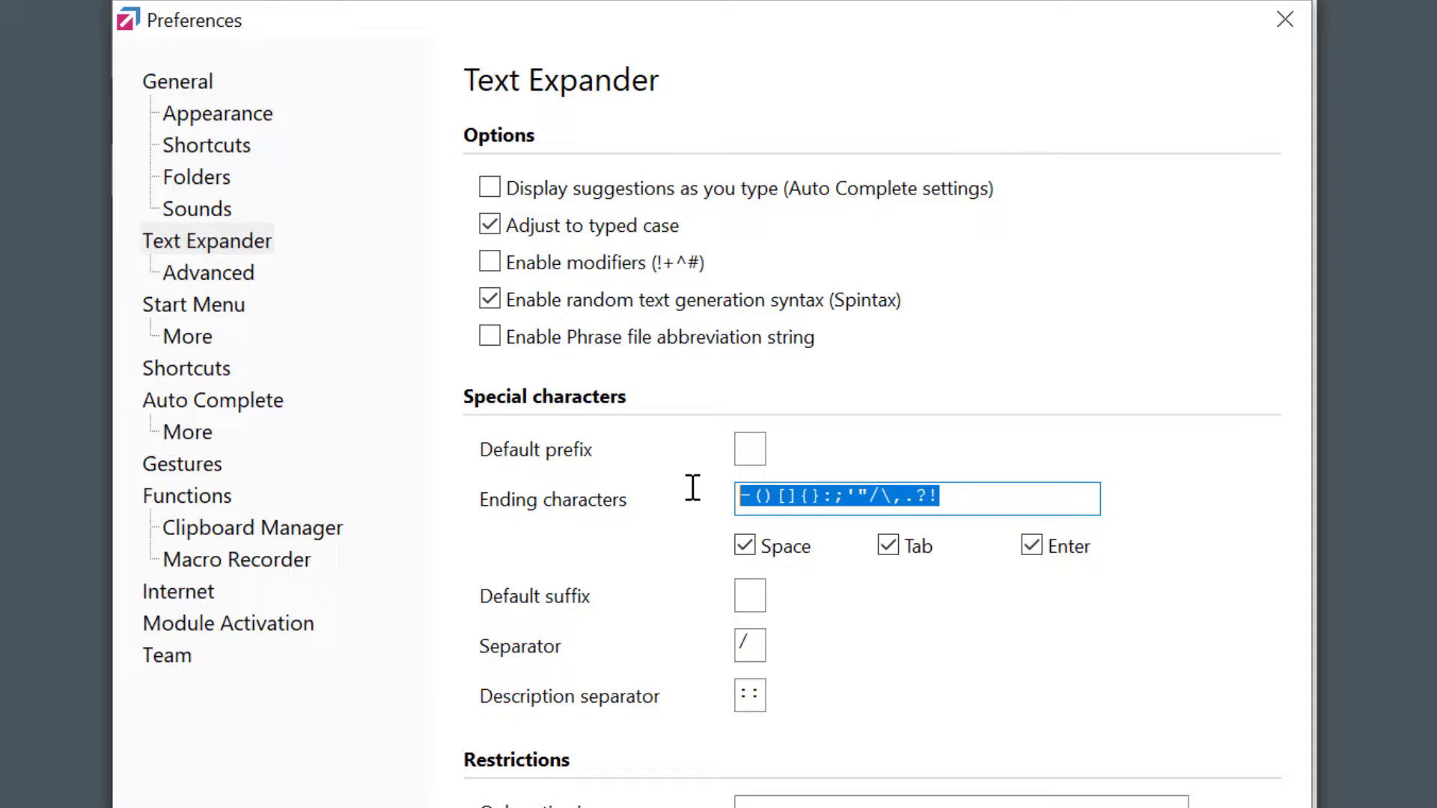
{"action": "key", "text": "Delete"}
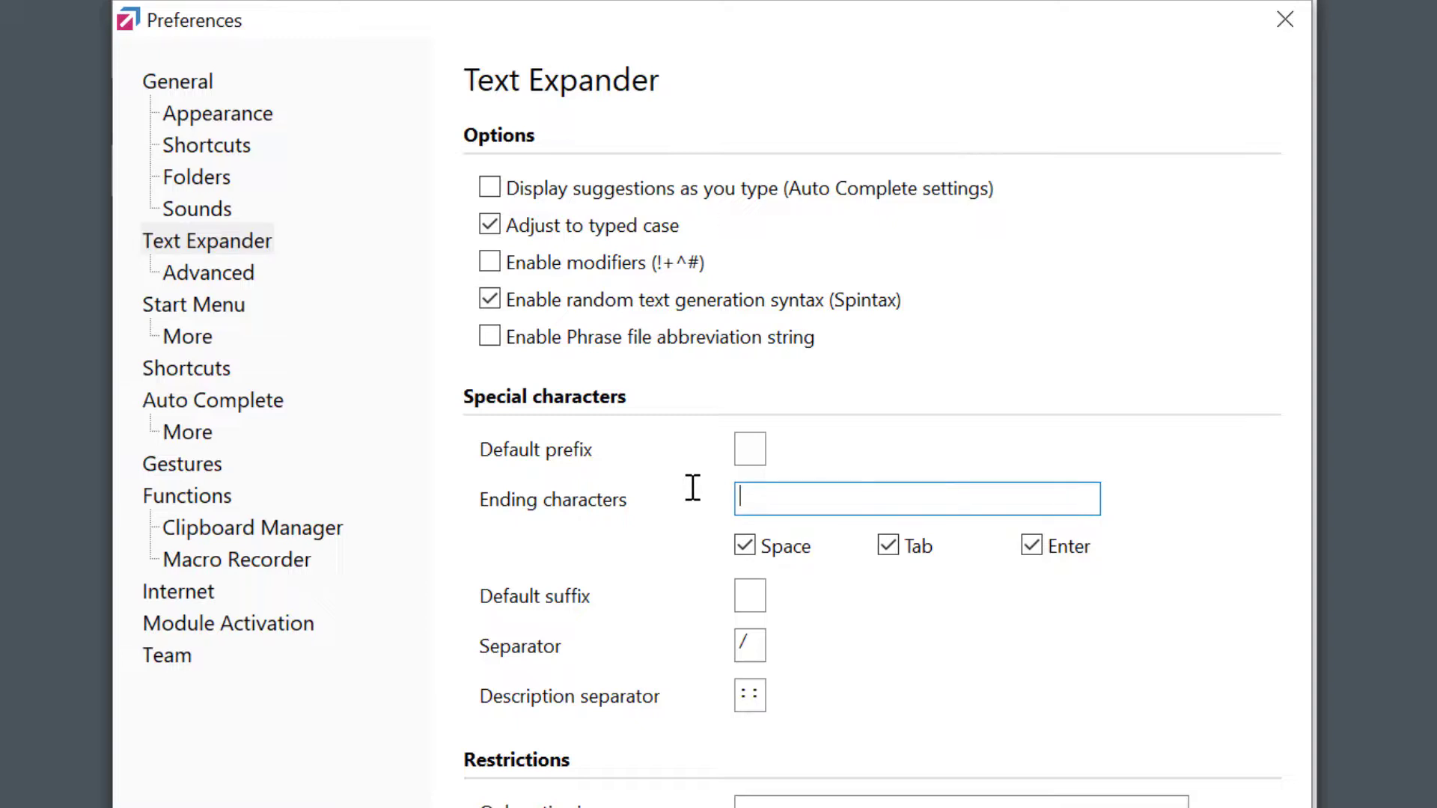
- Leave Tab as the only trigger key and enable Display suggestions as you type
{"action": "left_click", "coordinate": [745, 544]}
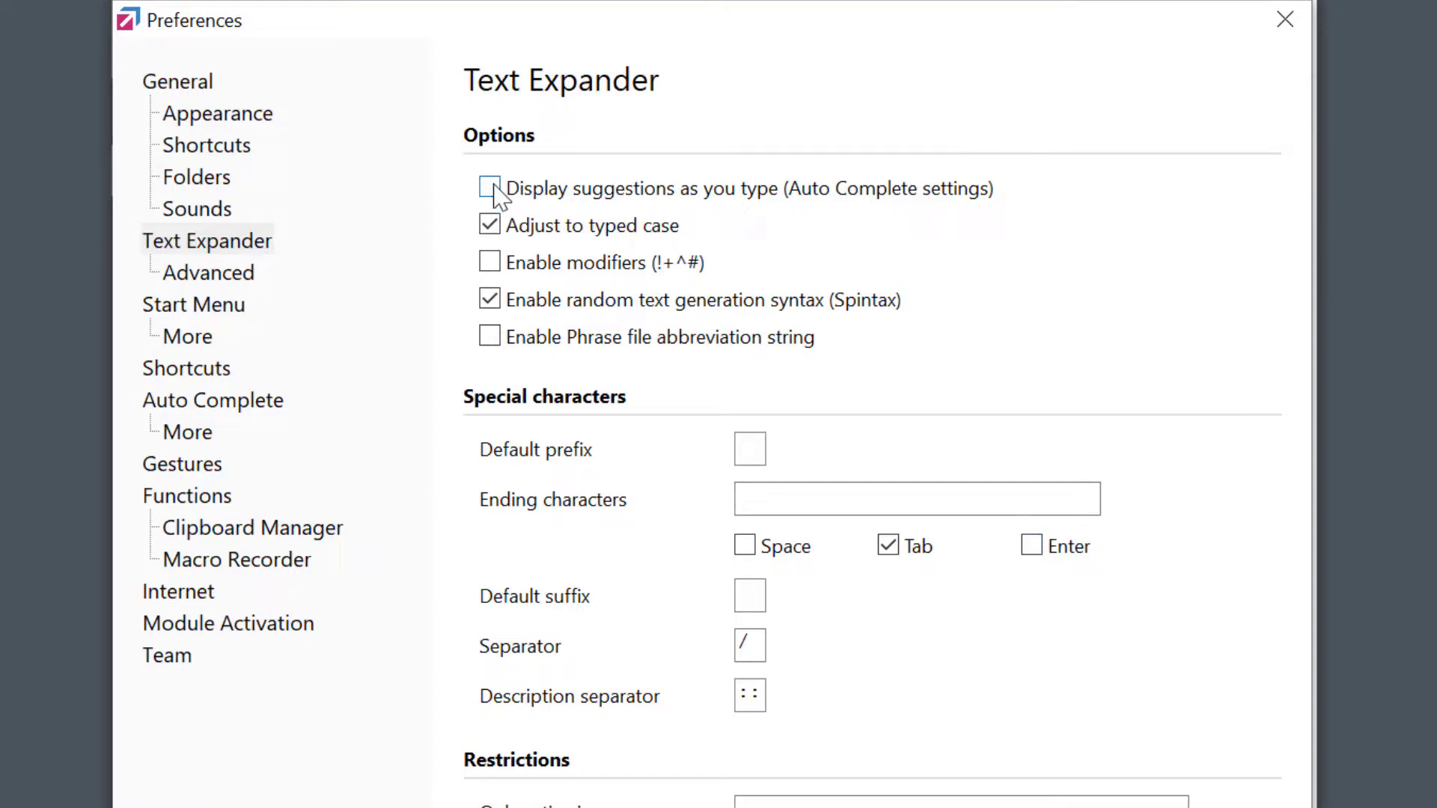
{"action": "left_click", "coordinate": [489, 189]}
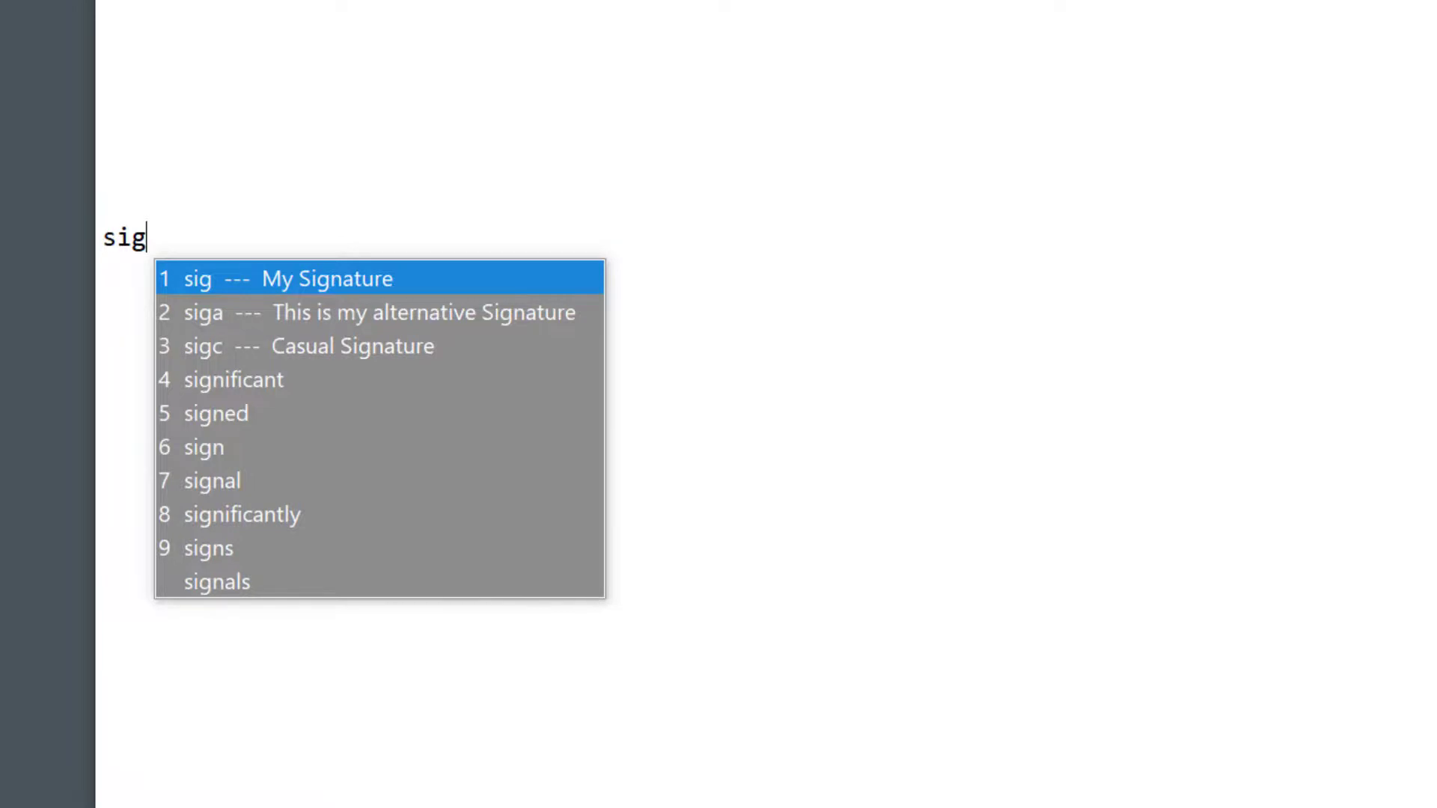
- Choose the 'siga' alternative signature from the suggestion list after typing sig
{"action": "key", "text": "Down"}
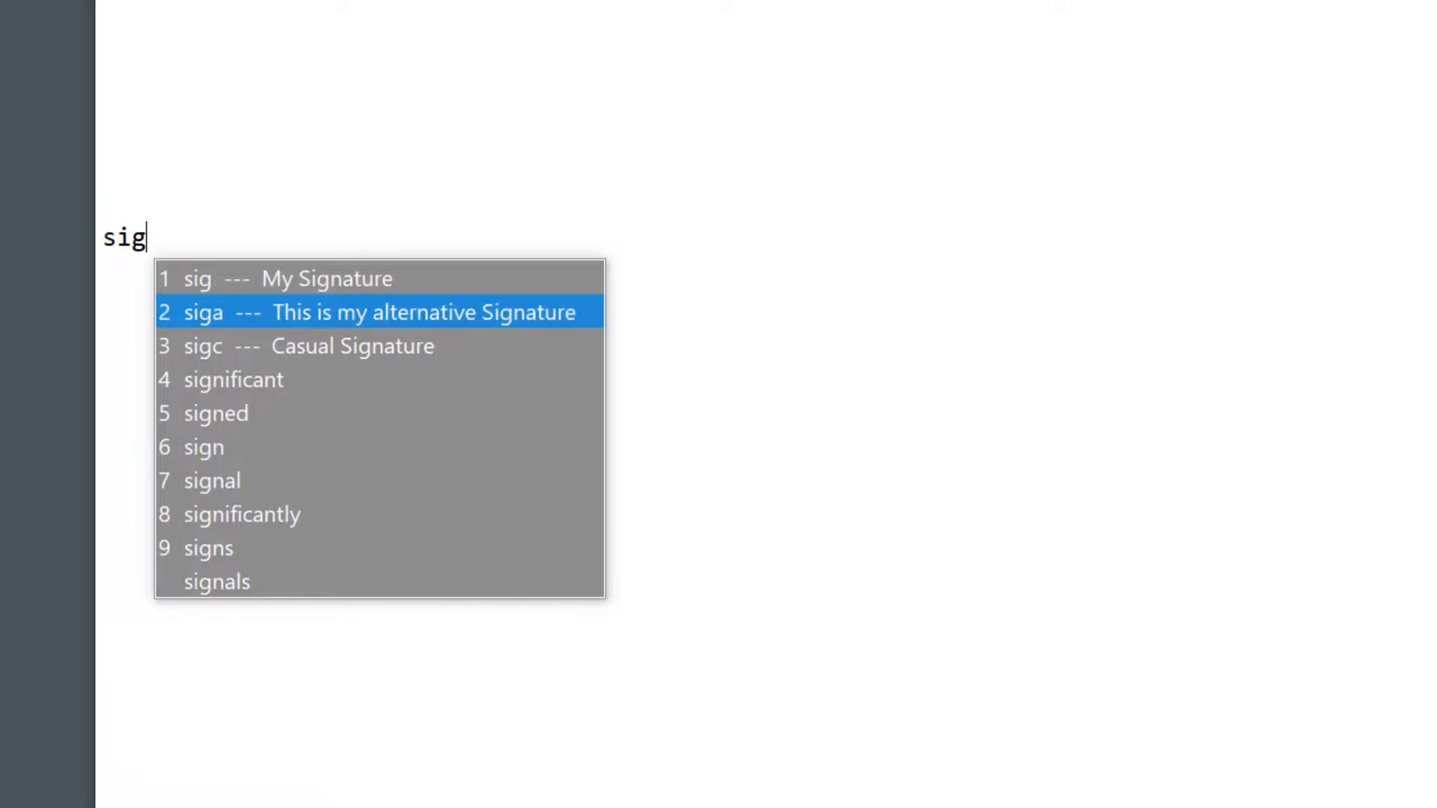
{"action": "left_click", "coordinate": [367, 313]}
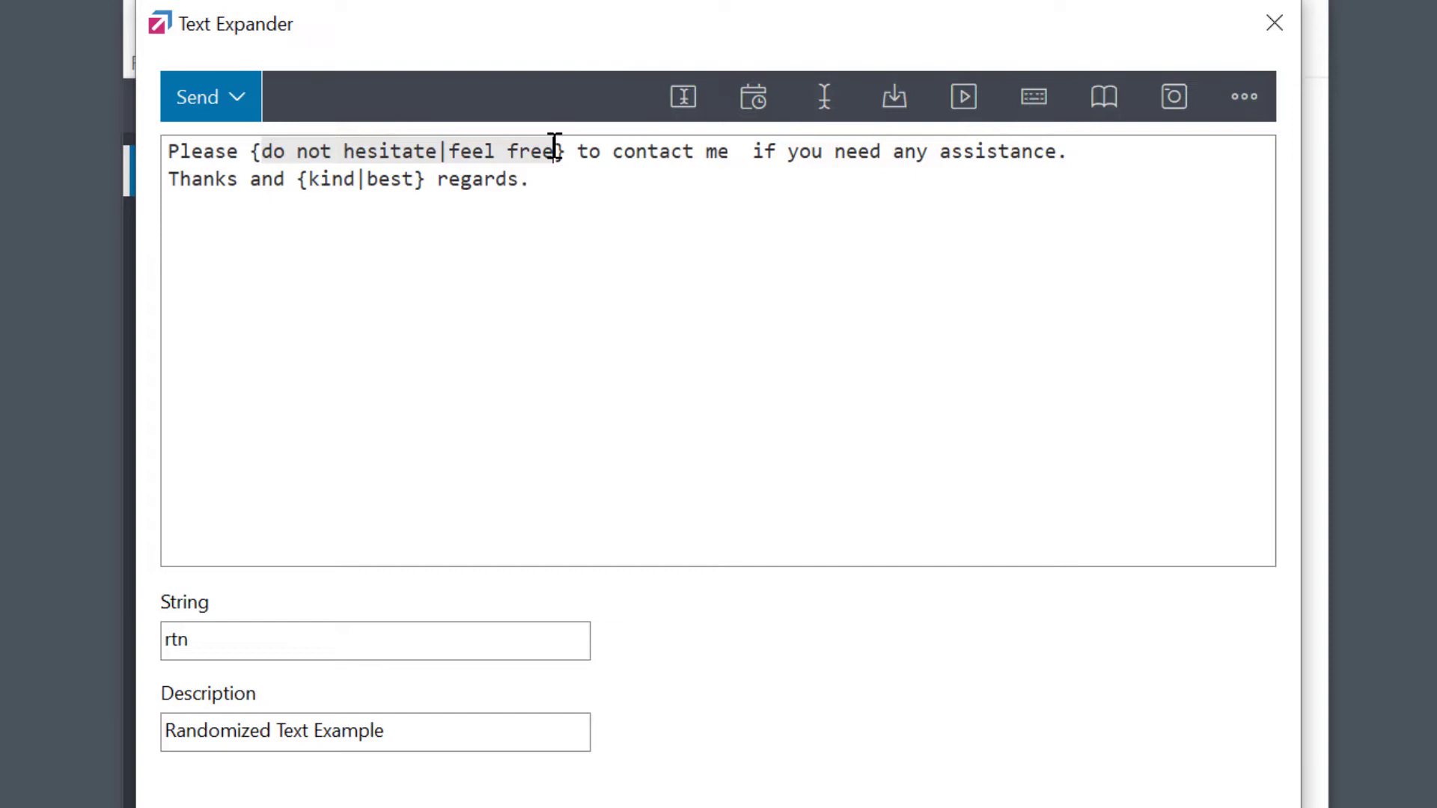
{"action": "mouse_move", "coordinate": [306, 185]}
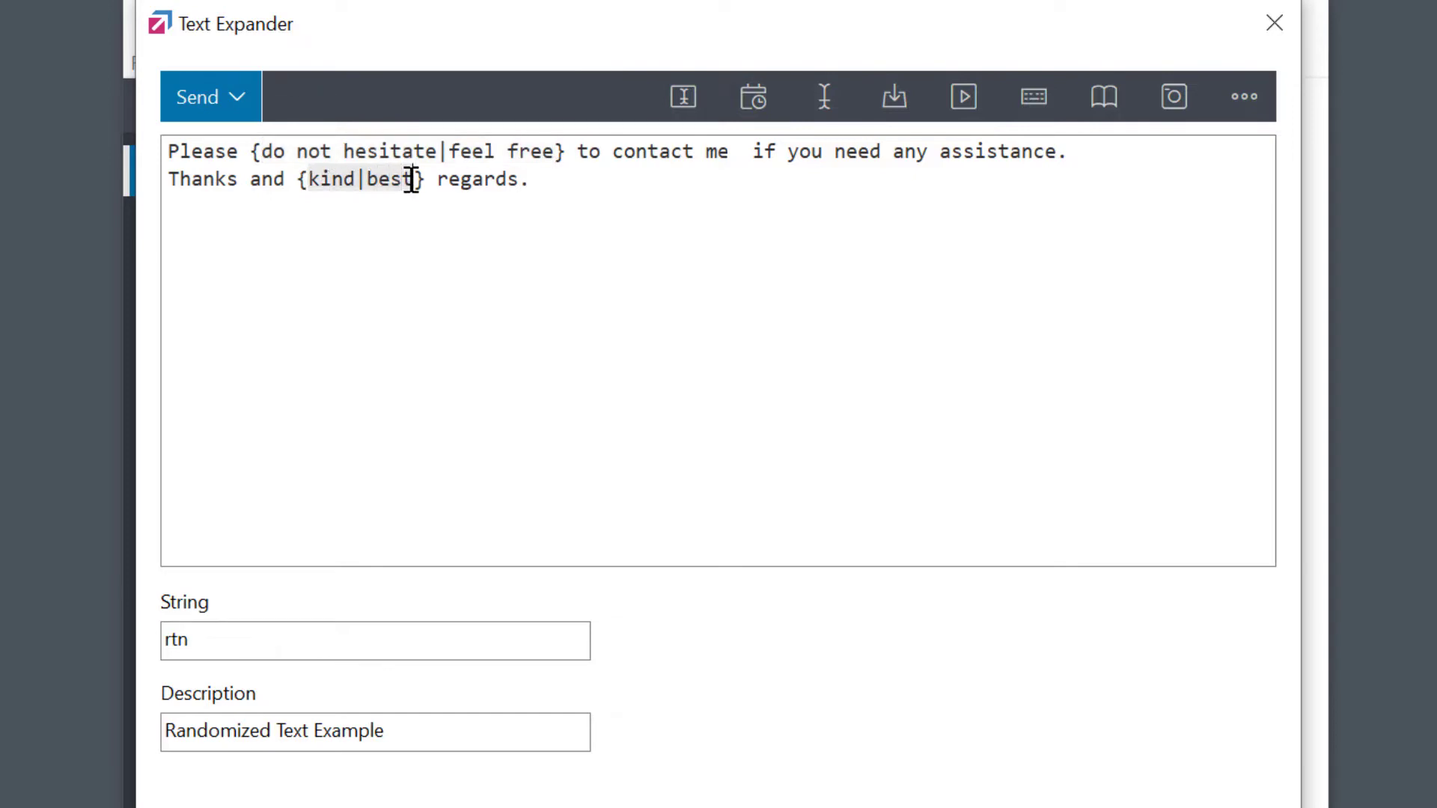
- Review the rtn Randomized Text Example phrase with its {do not hesitate|feel free} and {kind|best} spintax groups
{"action": "left_click", "coordinate": [197, 96]}
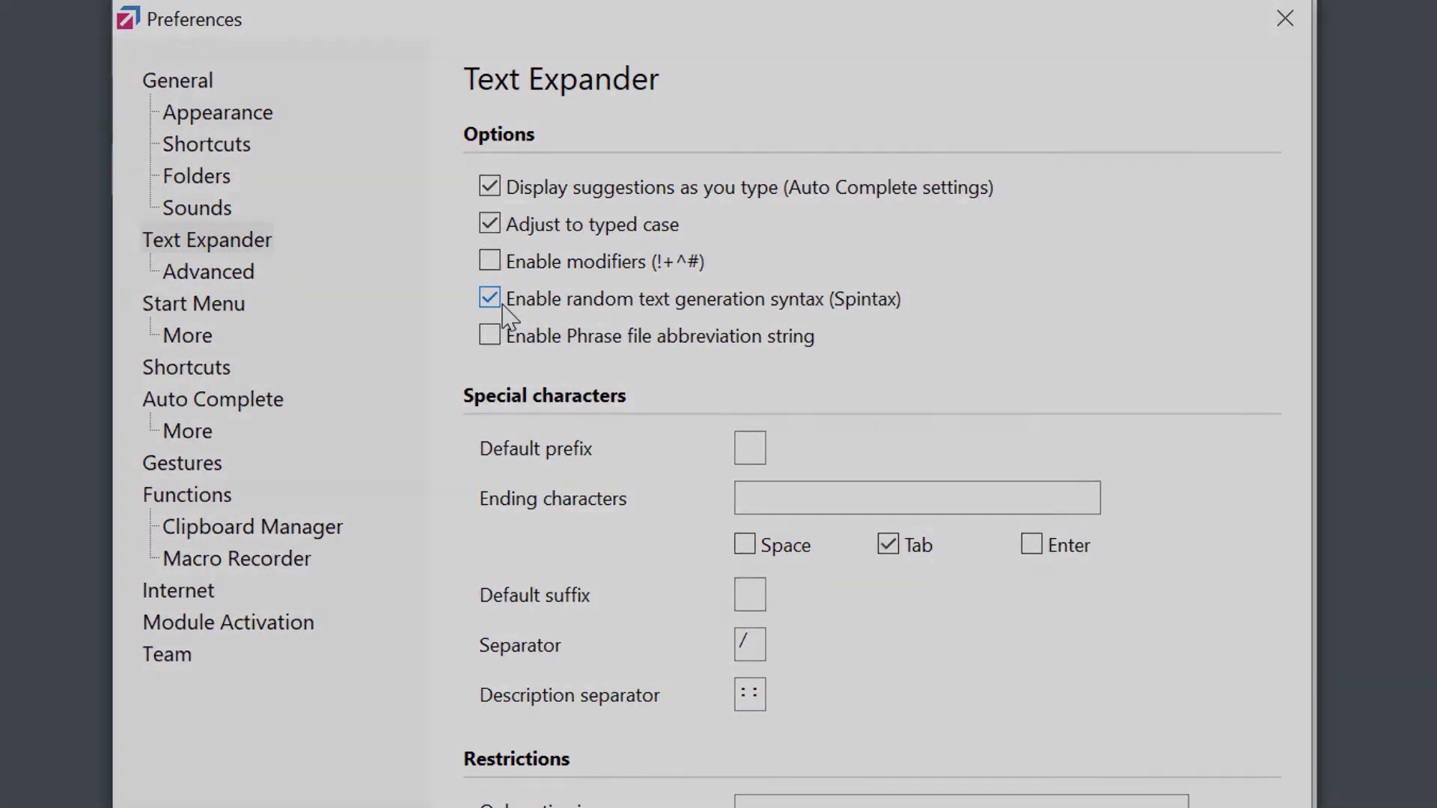
- Keep Spintax random text generation enabled and close the Preferences window
{"action": "left_click", "coordinate": [1283, 17]}
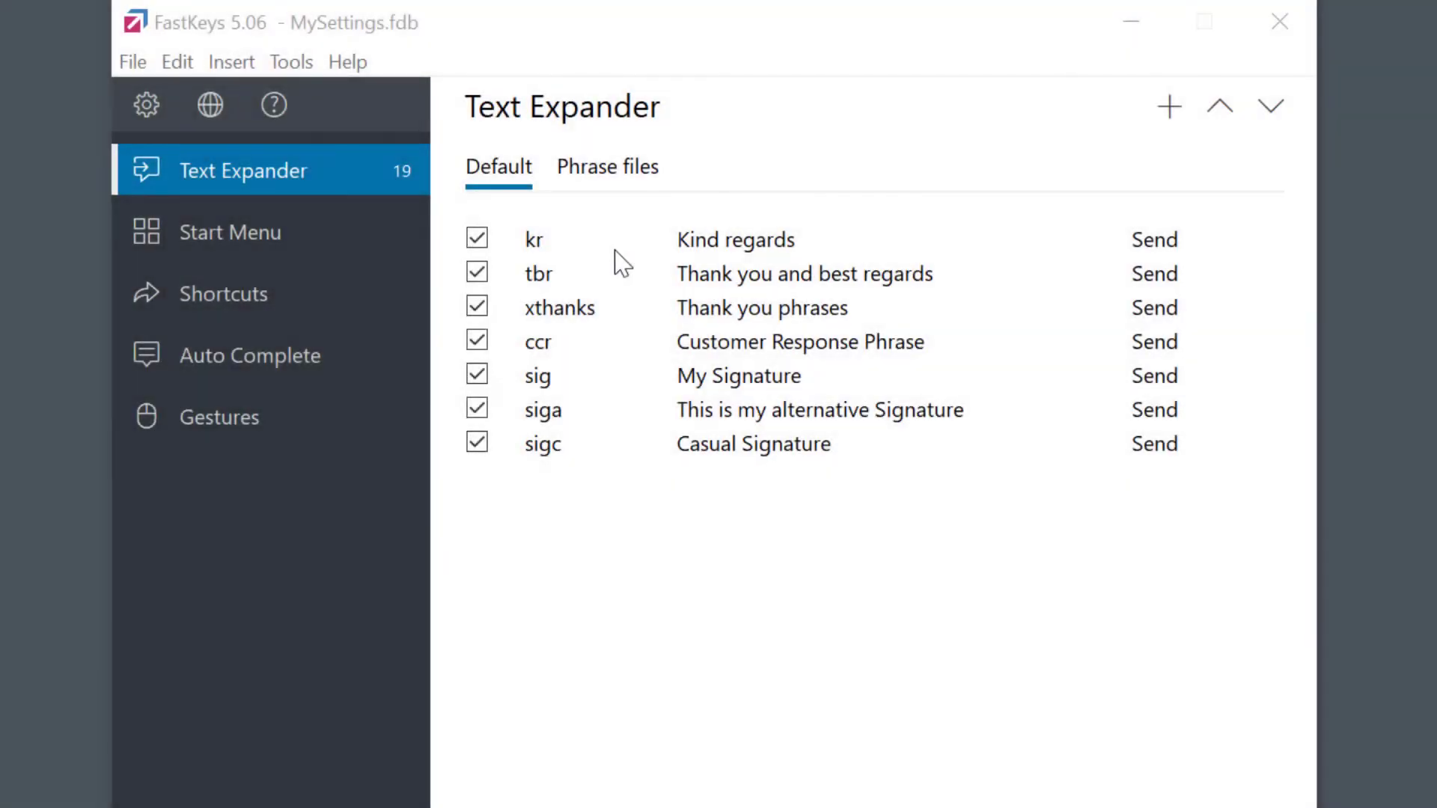